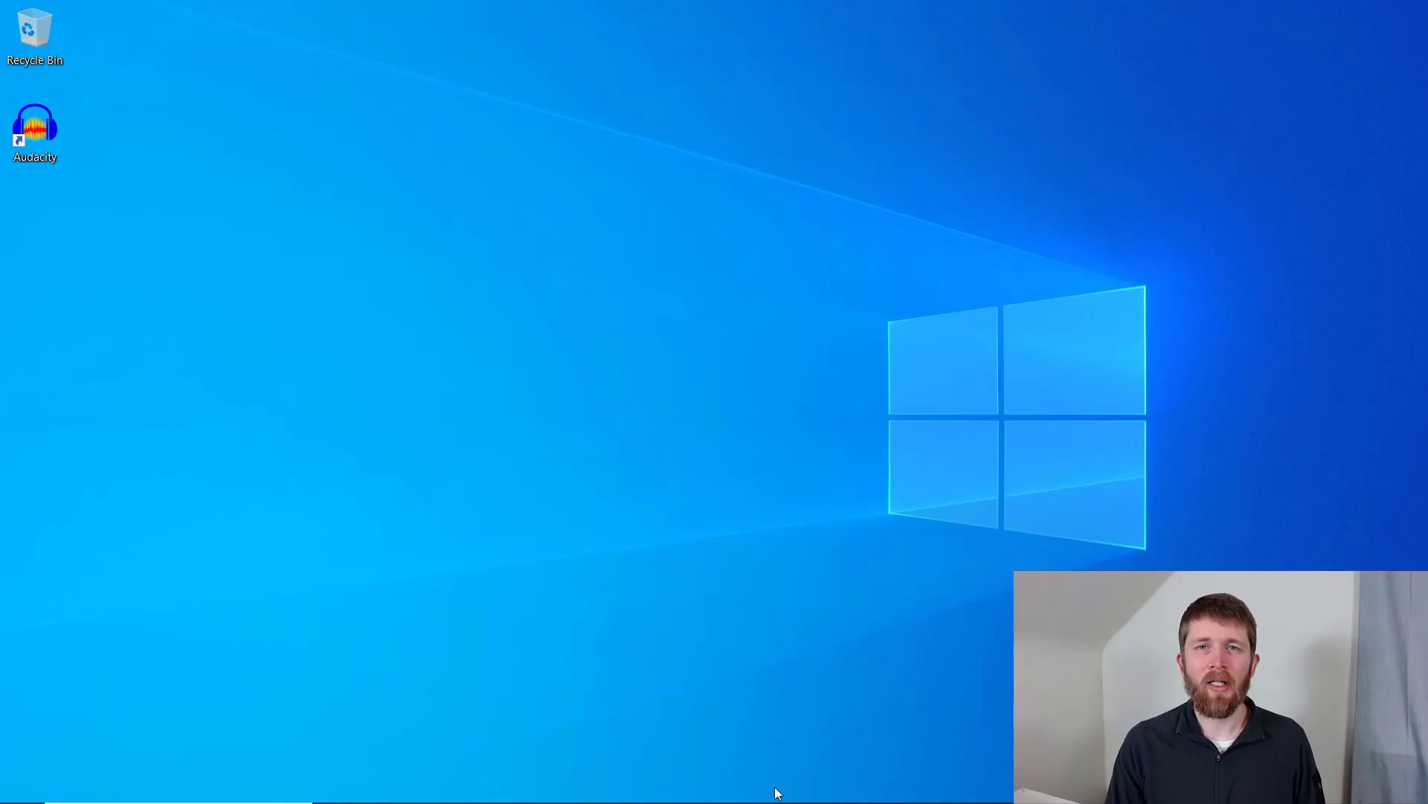
# Step: Launch Audacity from its desktop shortcut icon
pyautogui.doubleClick(35, 122)
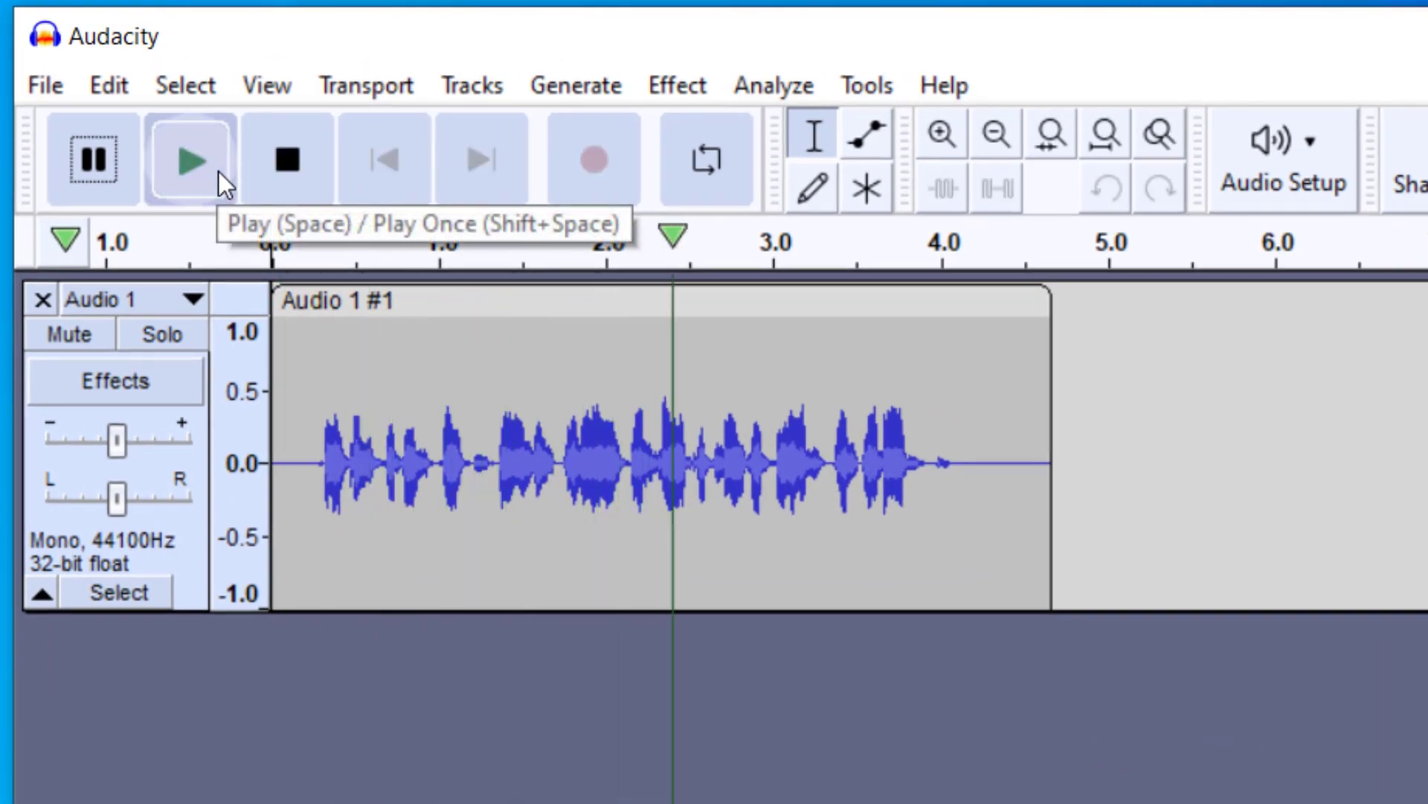
pyautogui.click(287, 159)
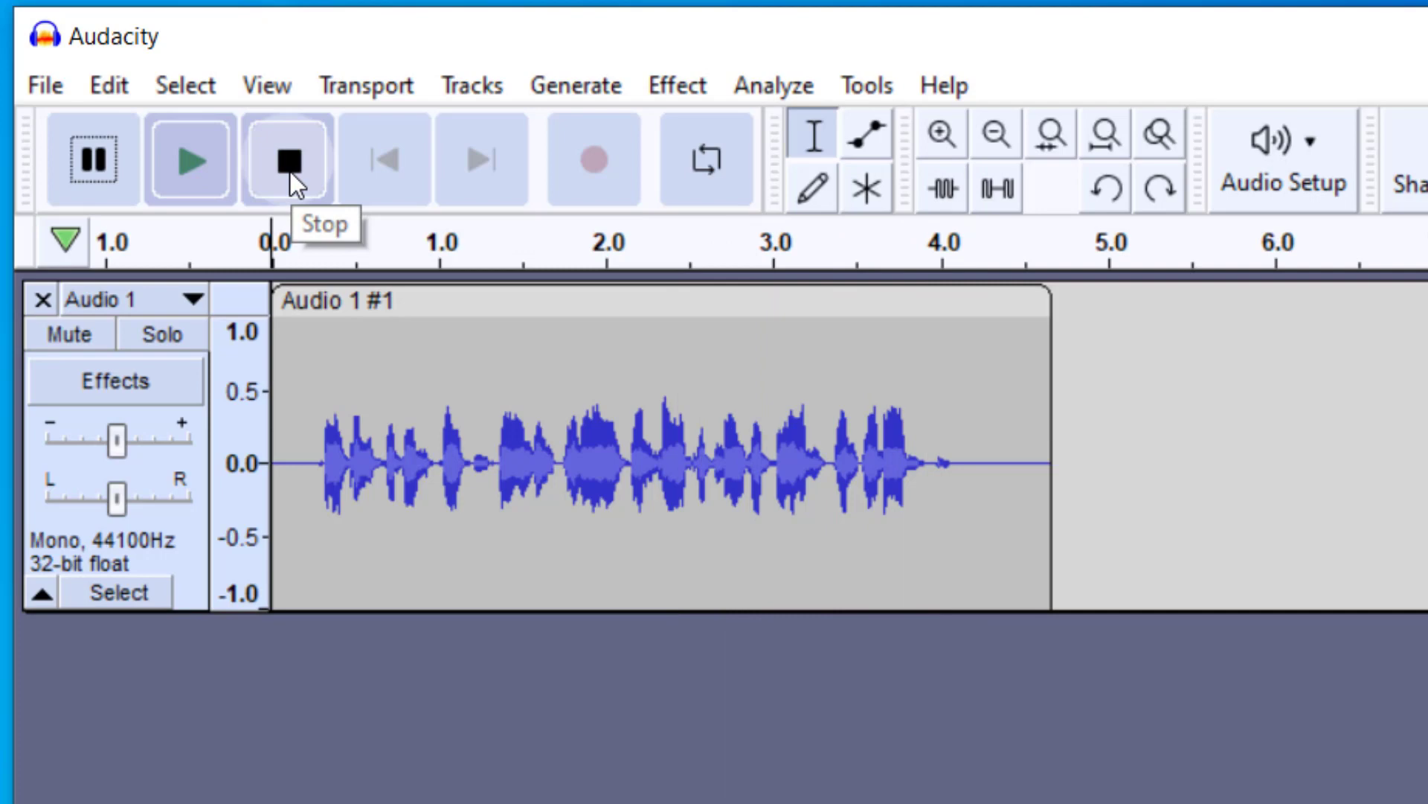
pyautogui.click(287, 159)
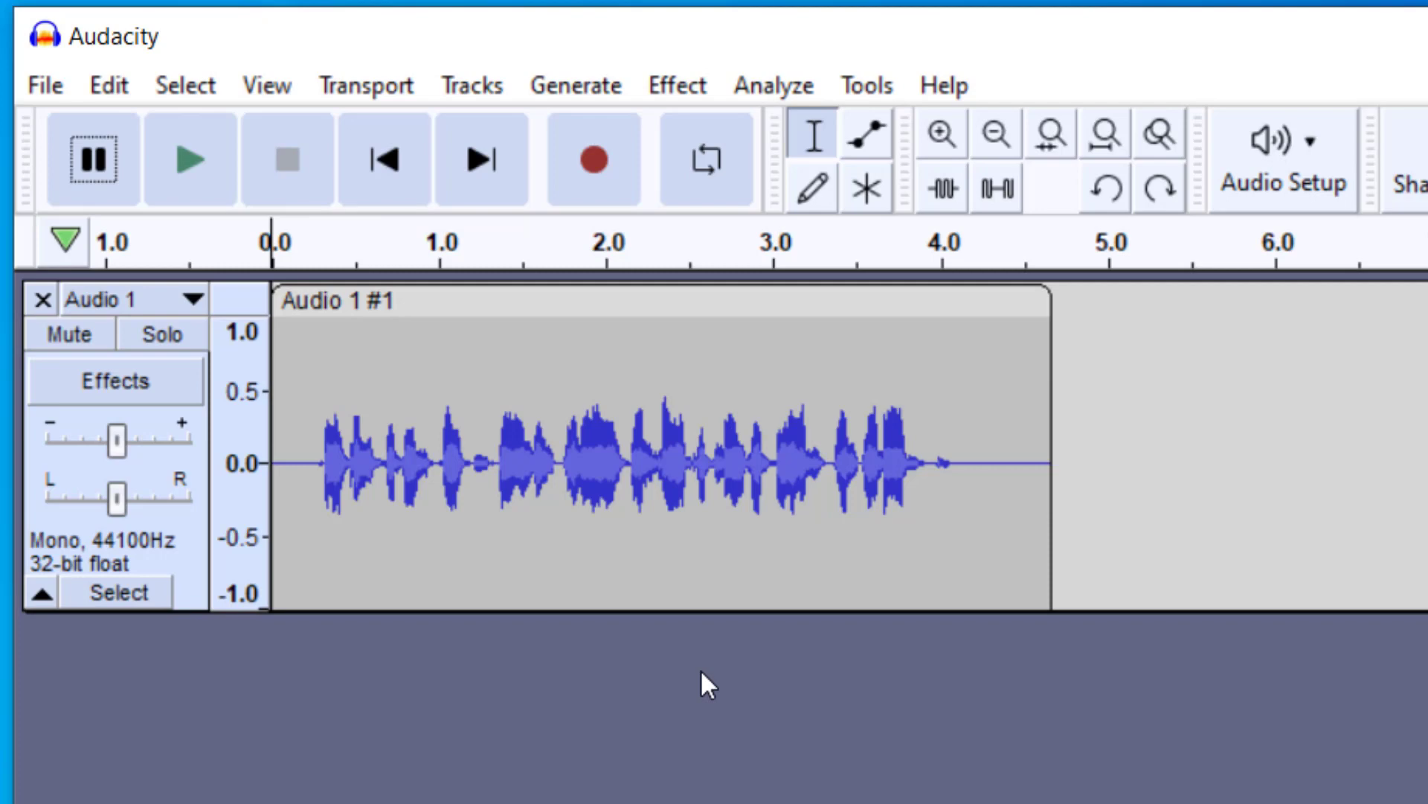
pyautogui.moveTo(772, 517)
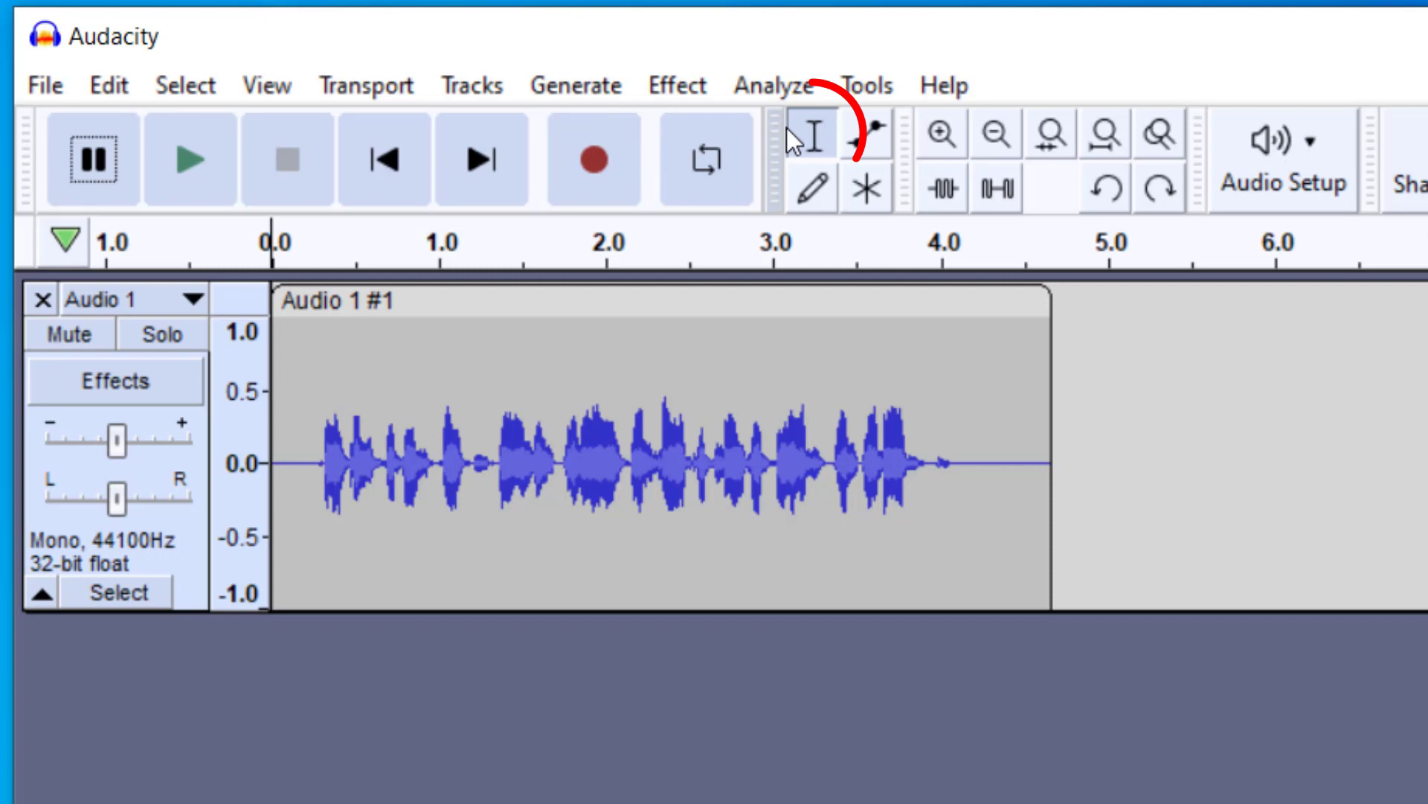
# Step: Select the spoken part of the voice clip, about 0.2 to 4.1 seconds
pyautogui.click(813, 136)
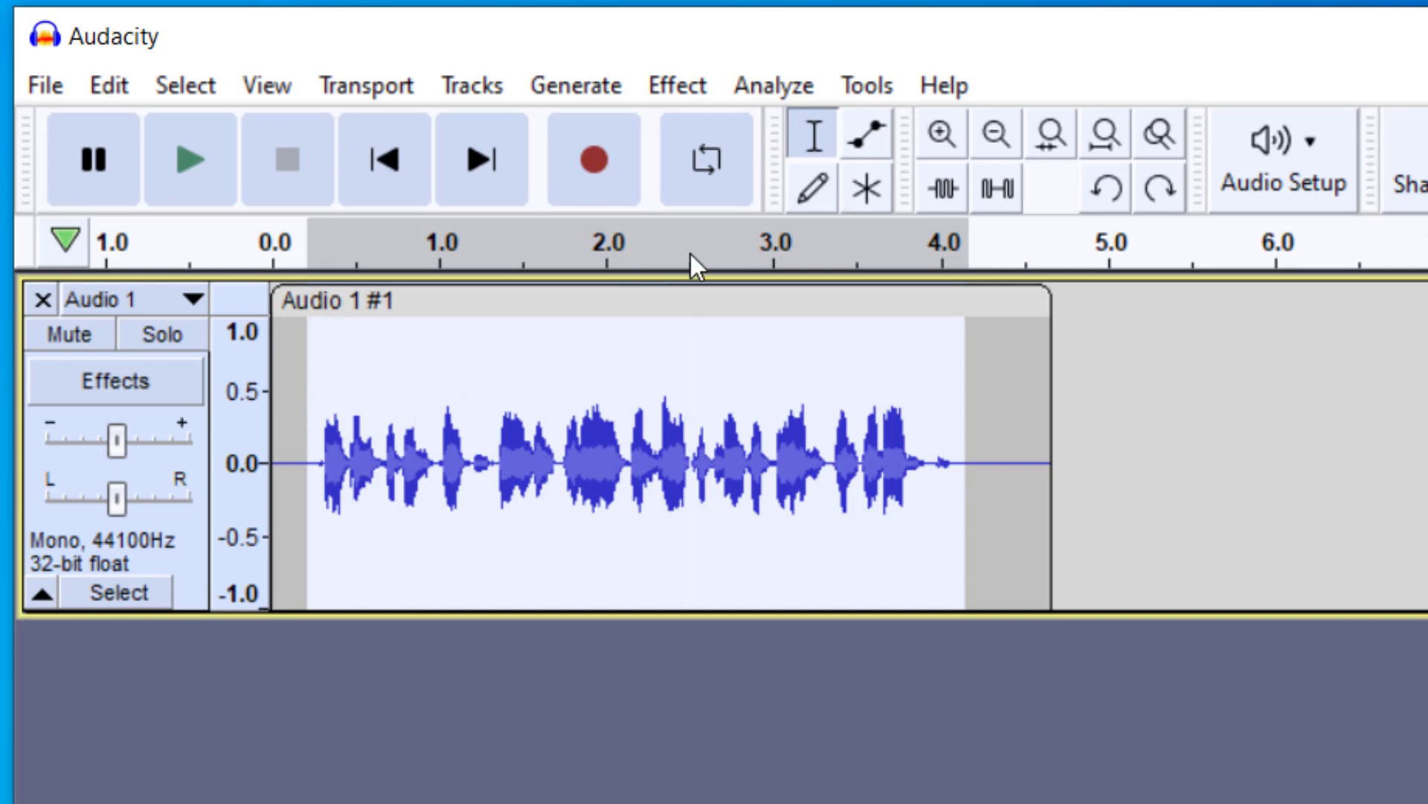
pyautogui.moveTo(315, 506)
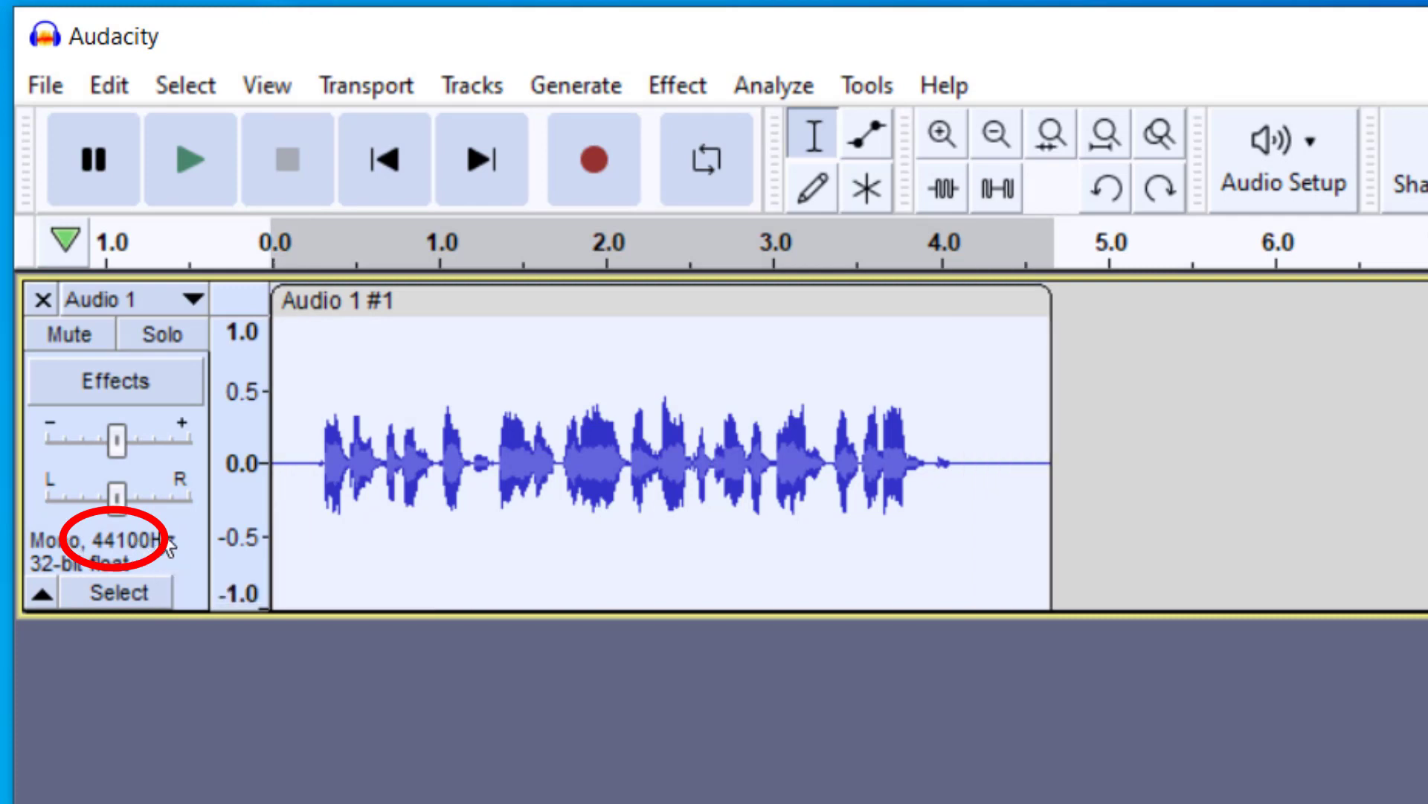
pyautogui.moveTo(982, 376)
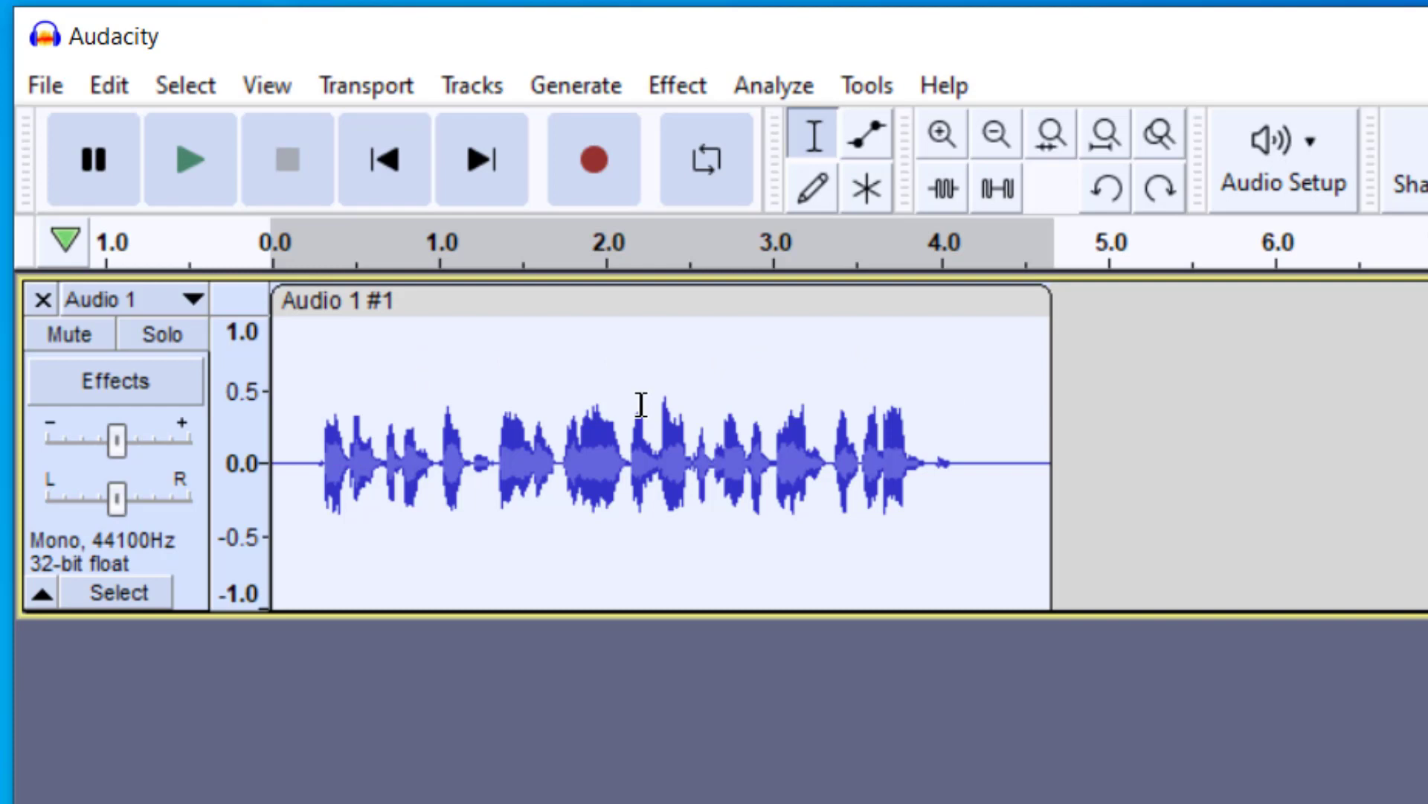
pyautogui.moveTo(683, 130)
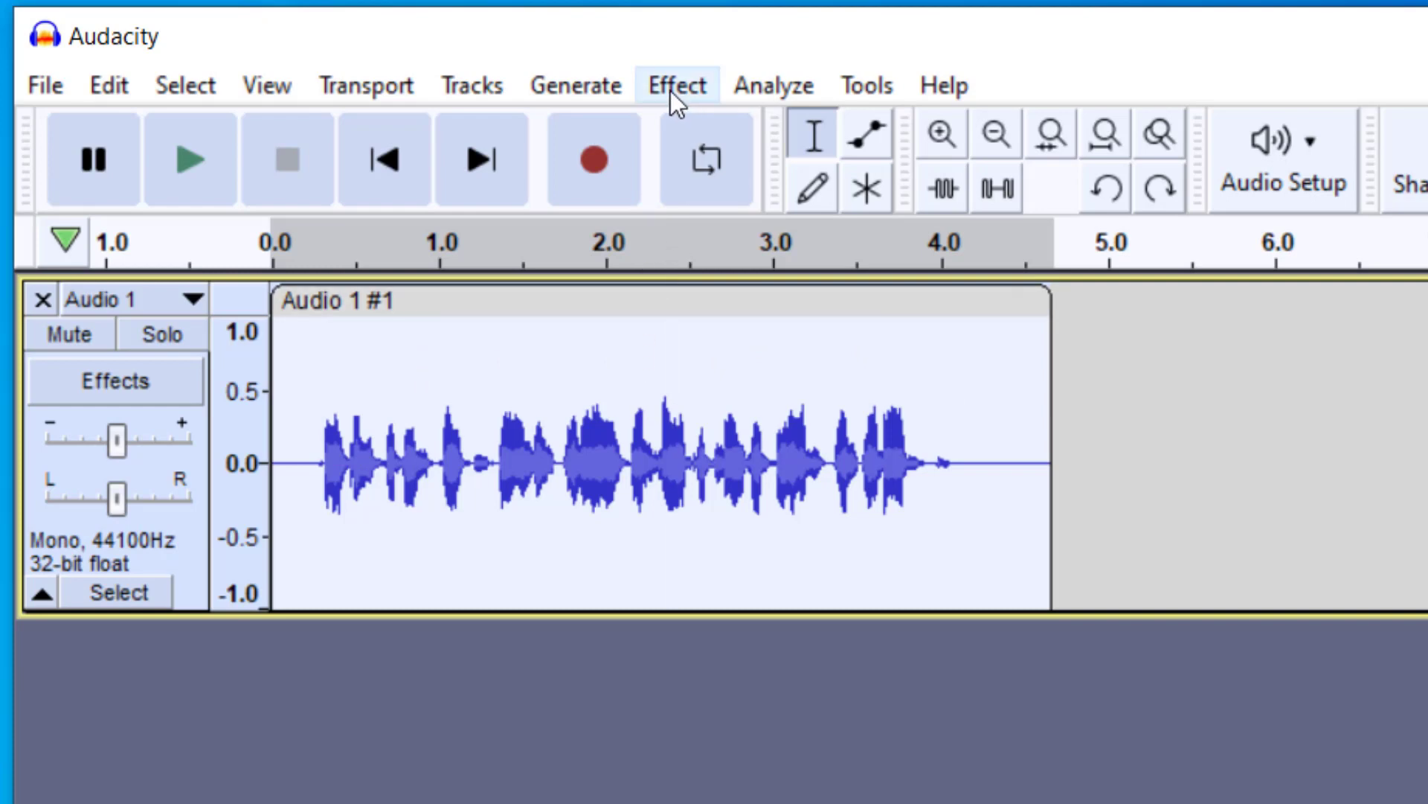
pyautogui.click(677, 85)
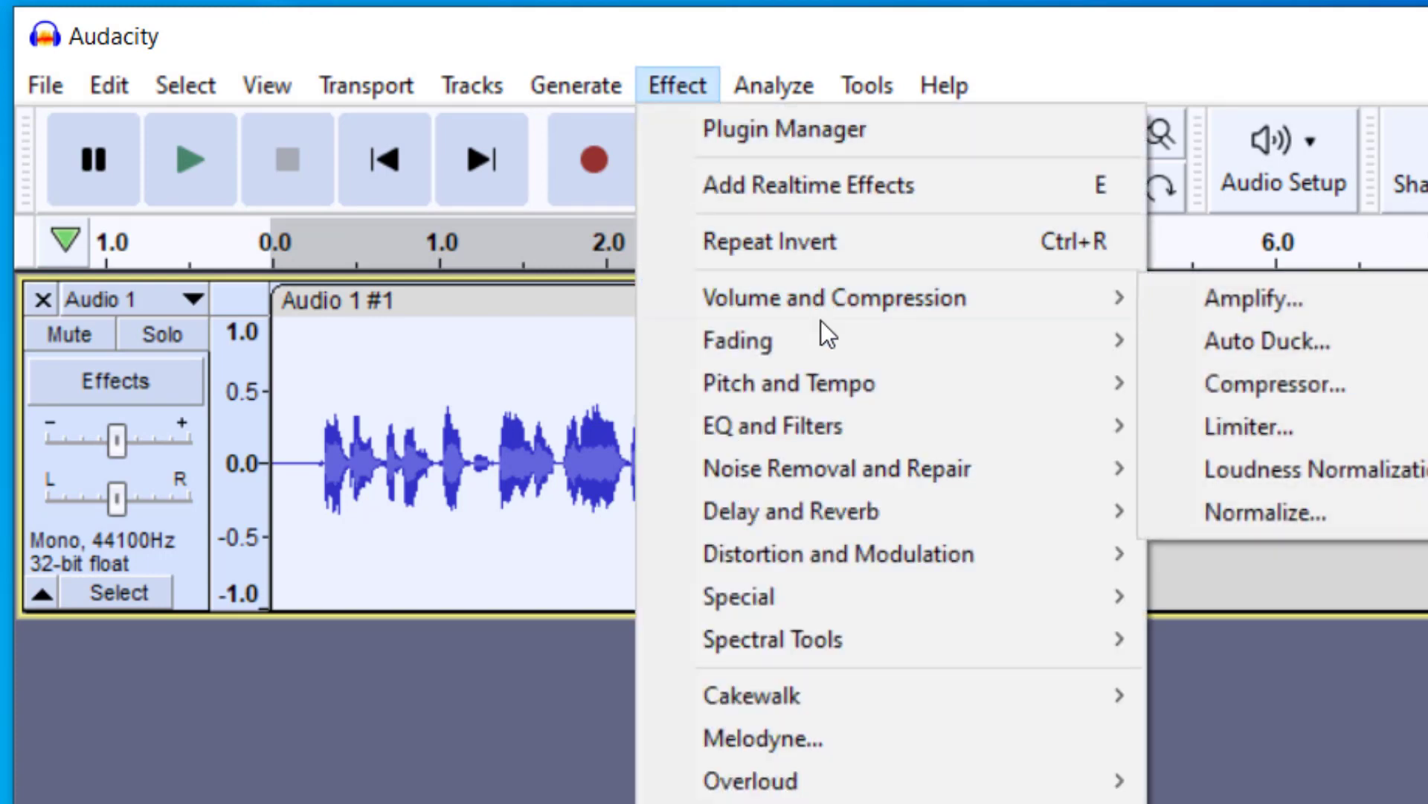
pyautogui.moveTo(842, 362)
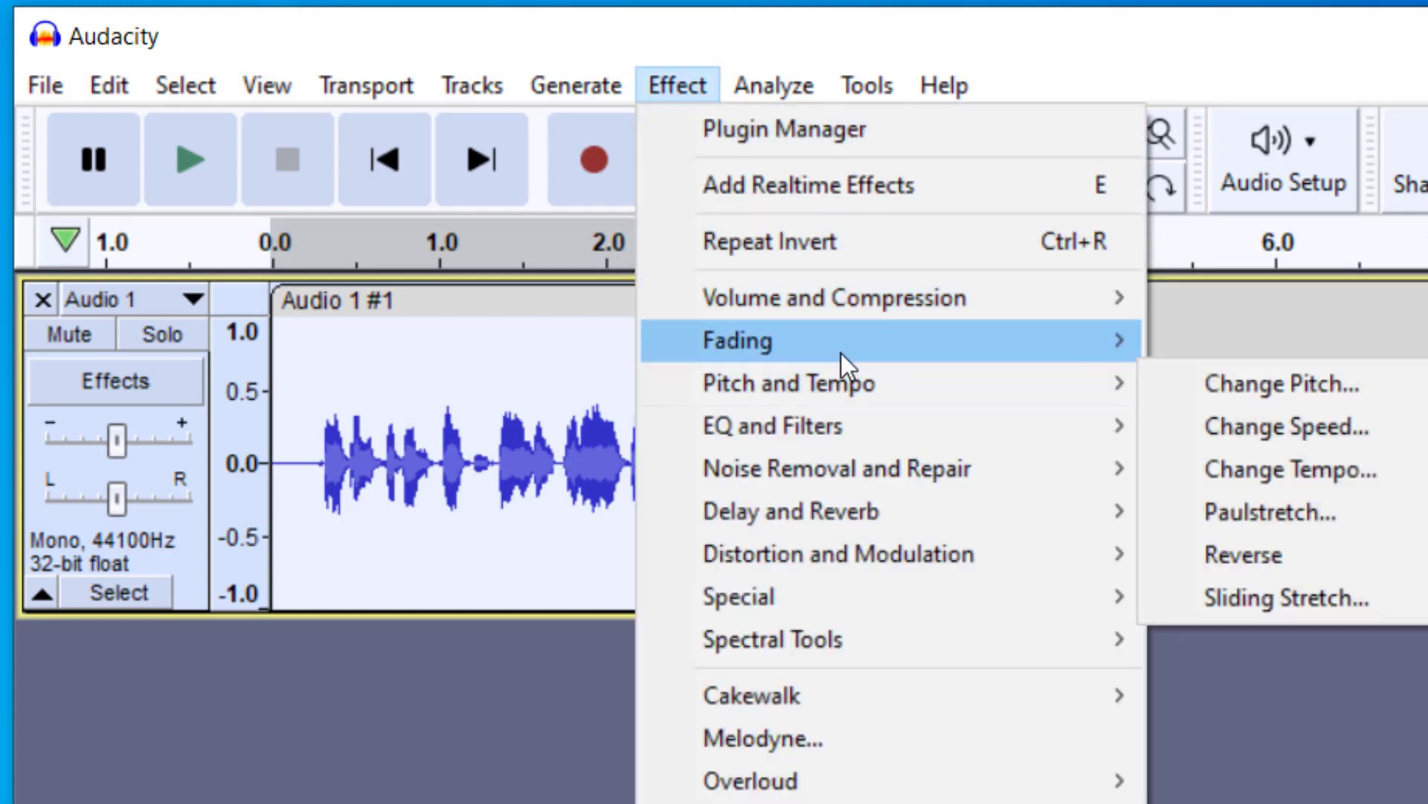
pyautogui.moveTo(844, 351)
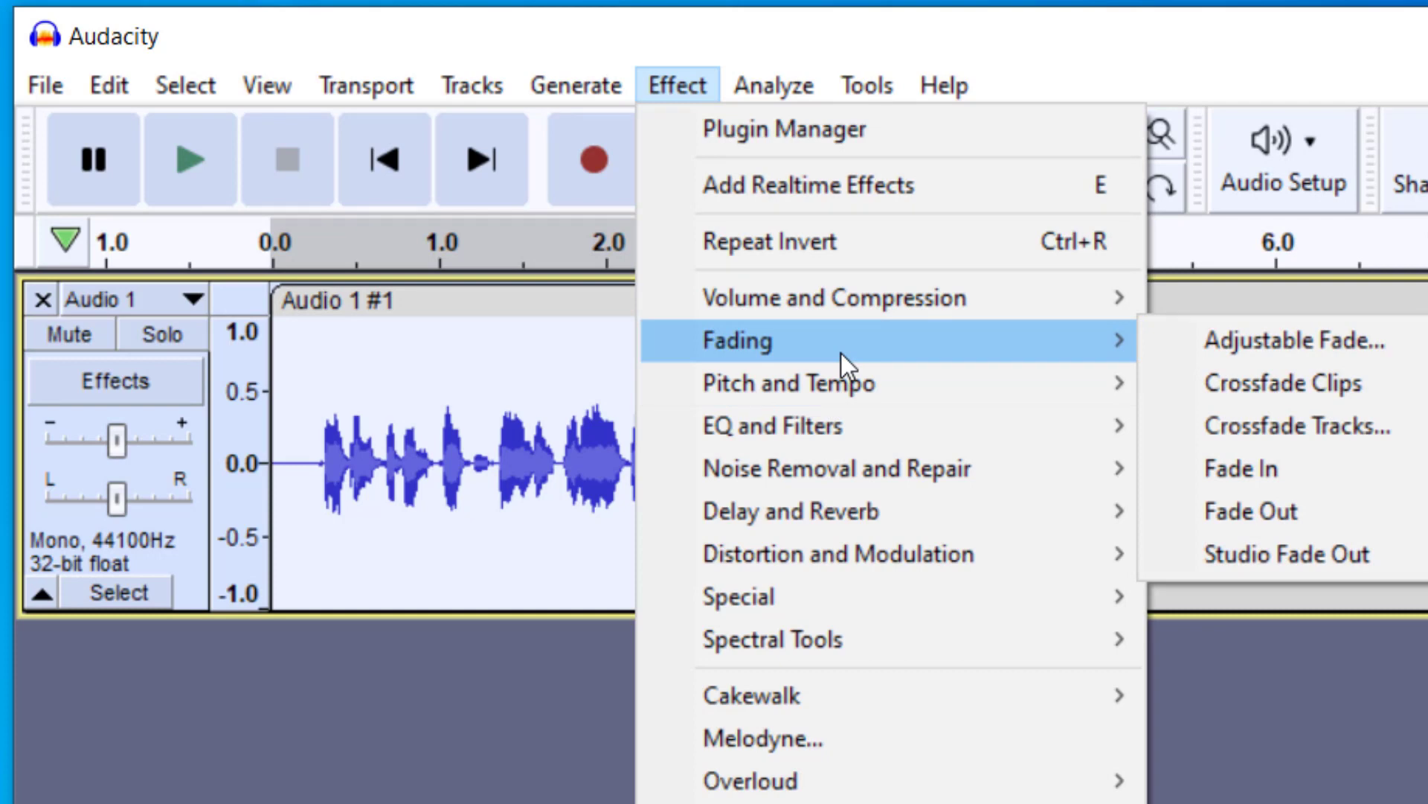
pyautogui.moveTo(838, 365)
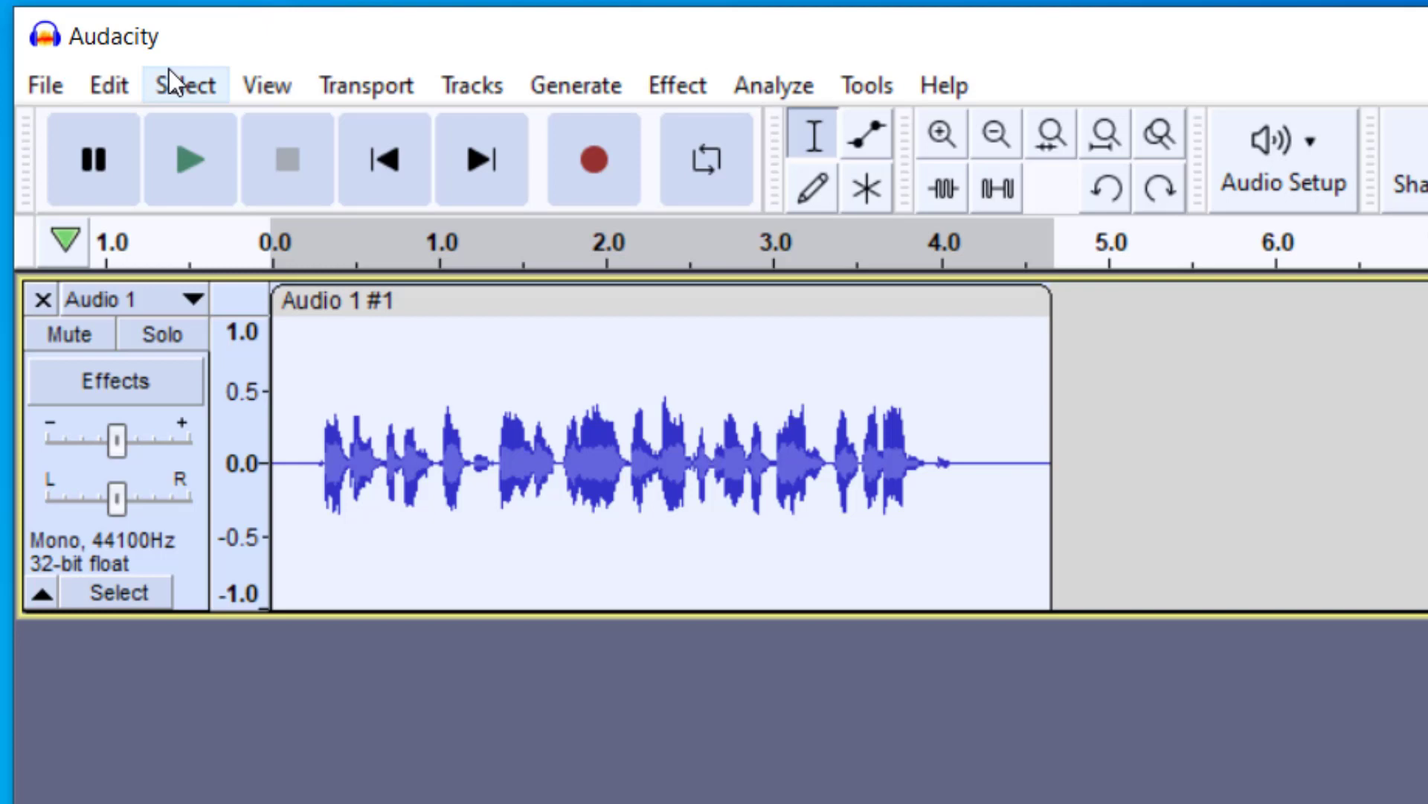
# Step: In Preferences, set effects to be sorted by effect name
pyautogui.click(97, 85)
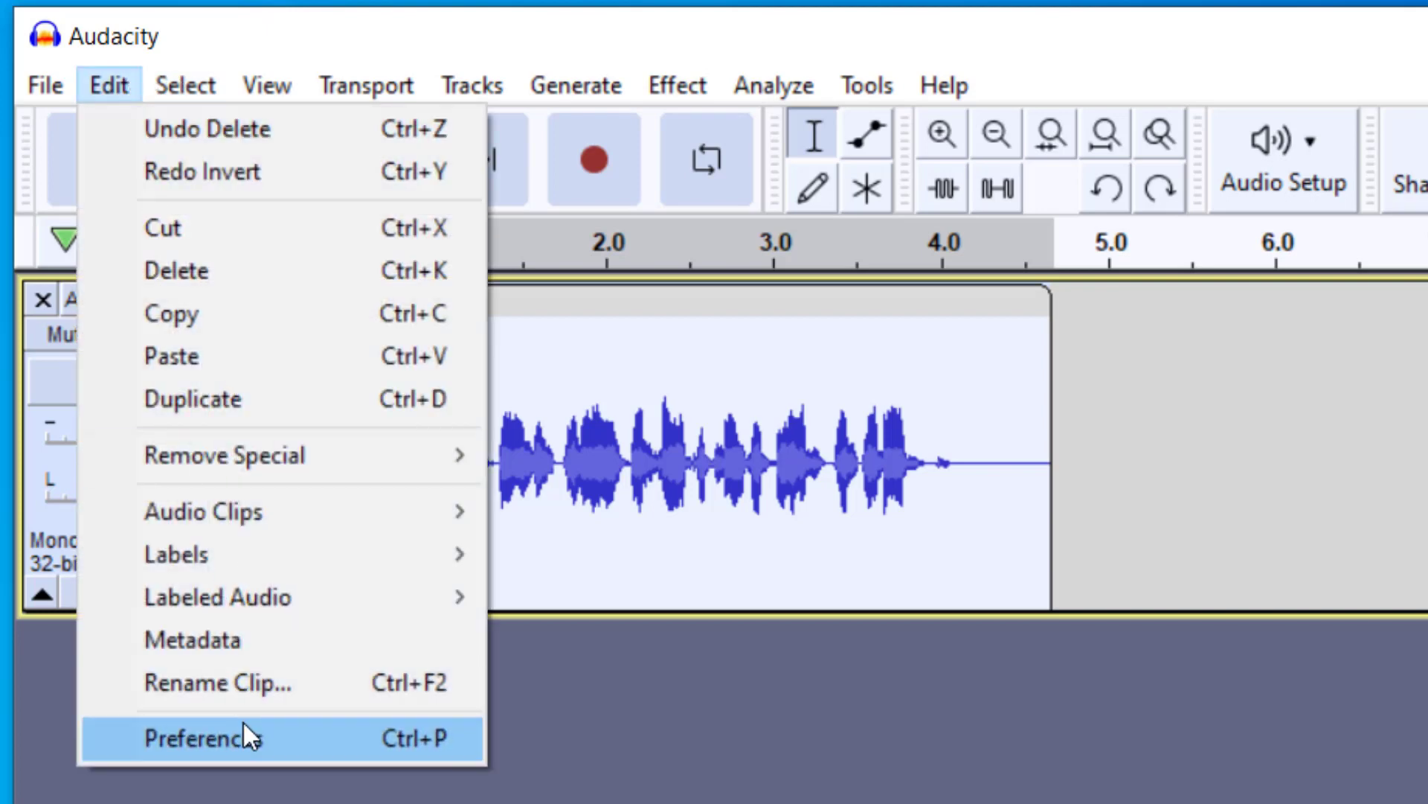
pyautogui.click(201, 739)
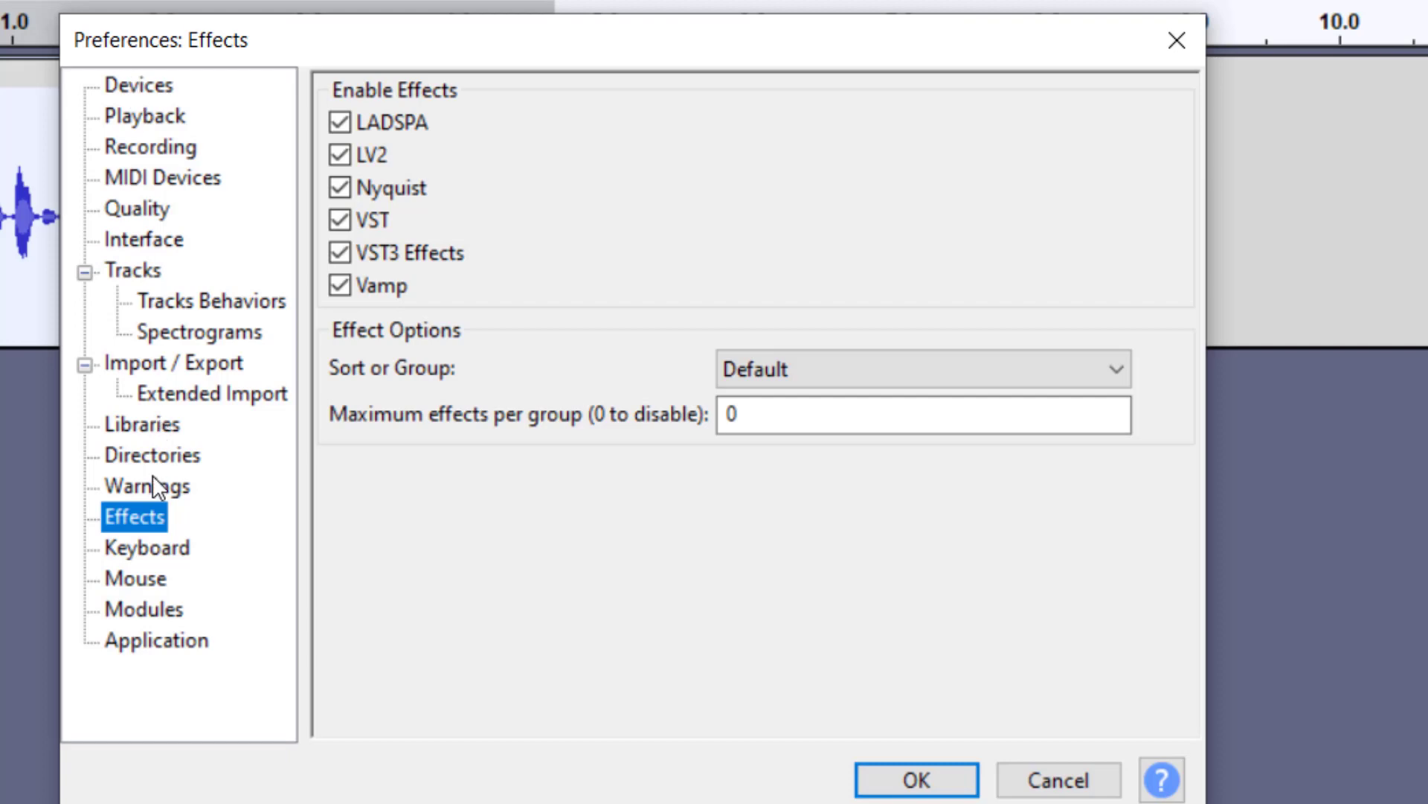
pyautogui.moveTo(743, 383)
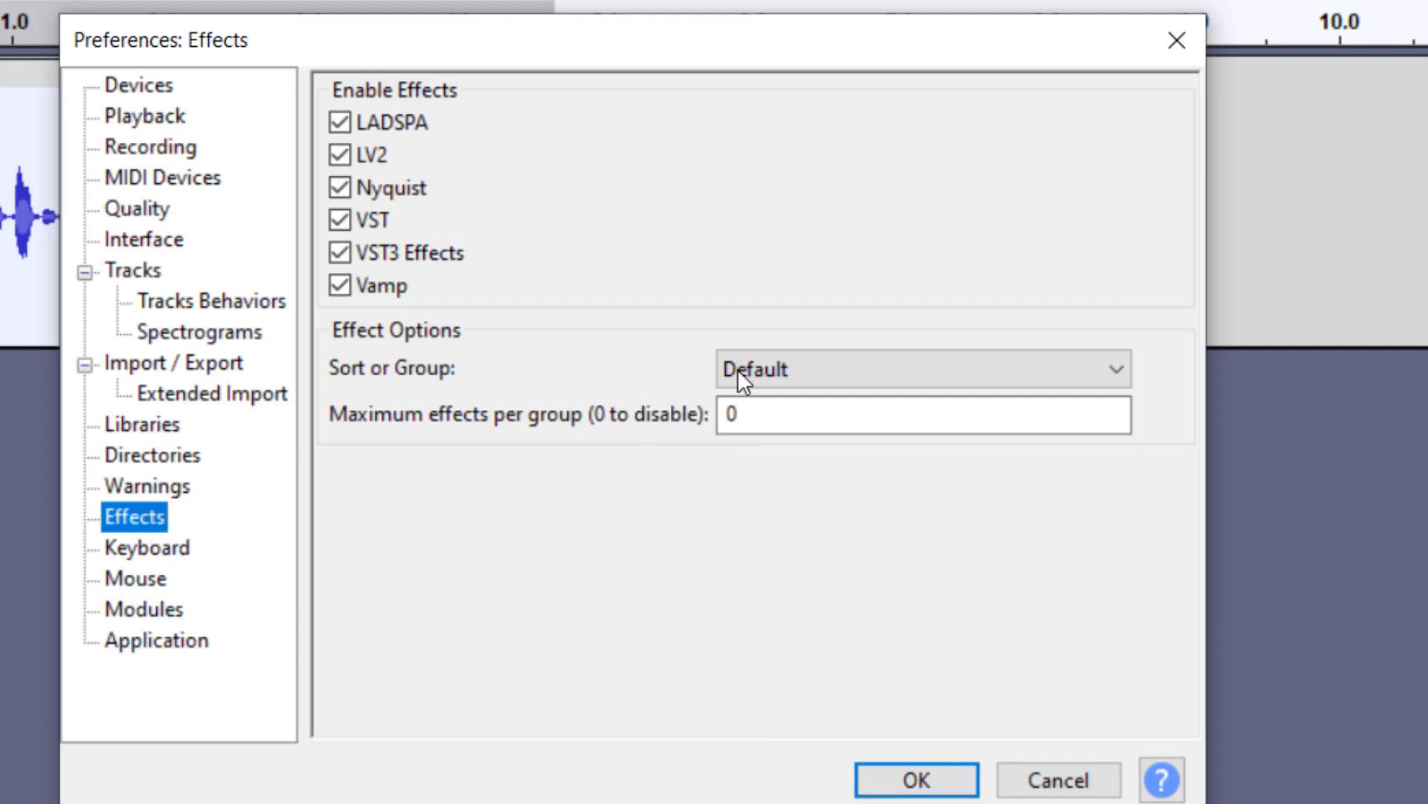
pyautogui.click(922, 369)
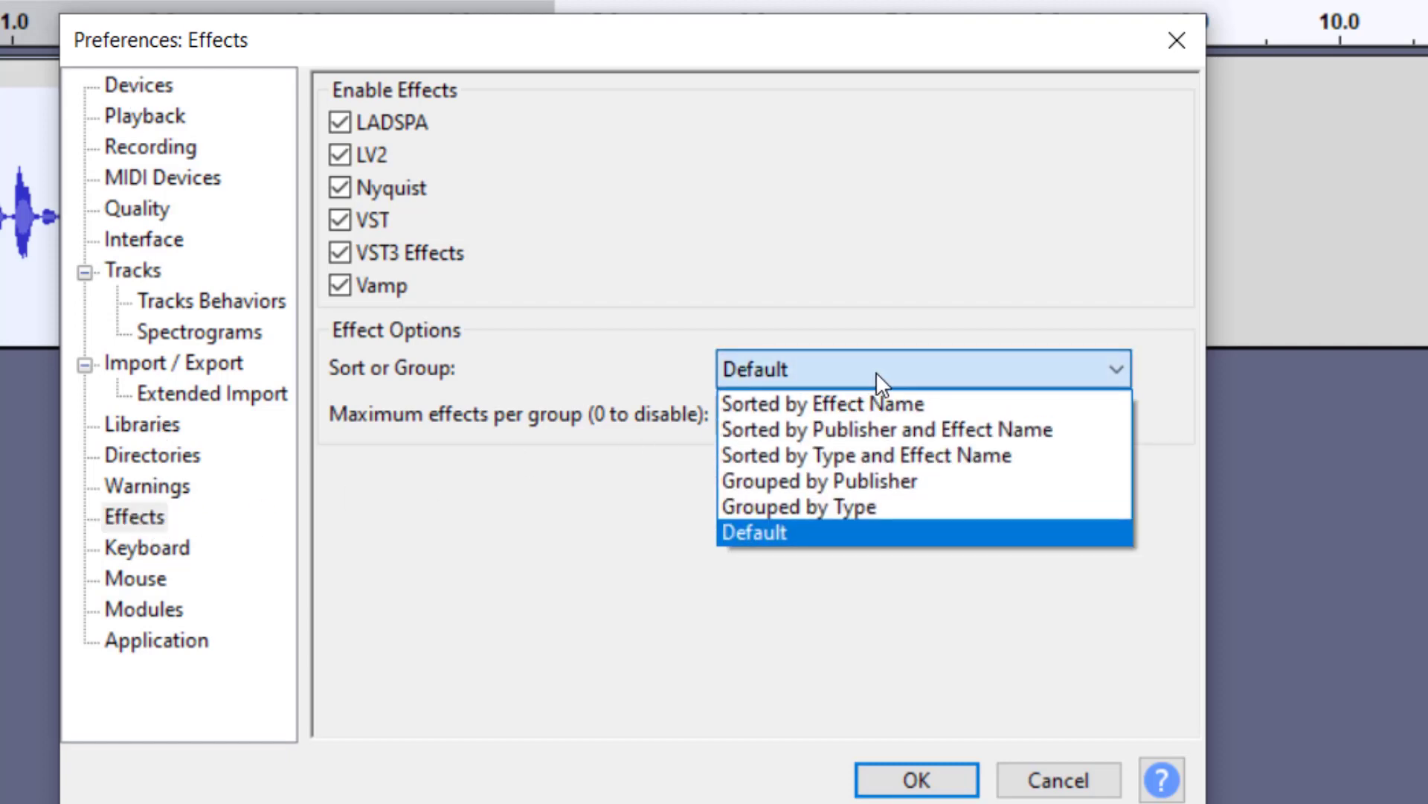
pyautogui.click(813, 403)
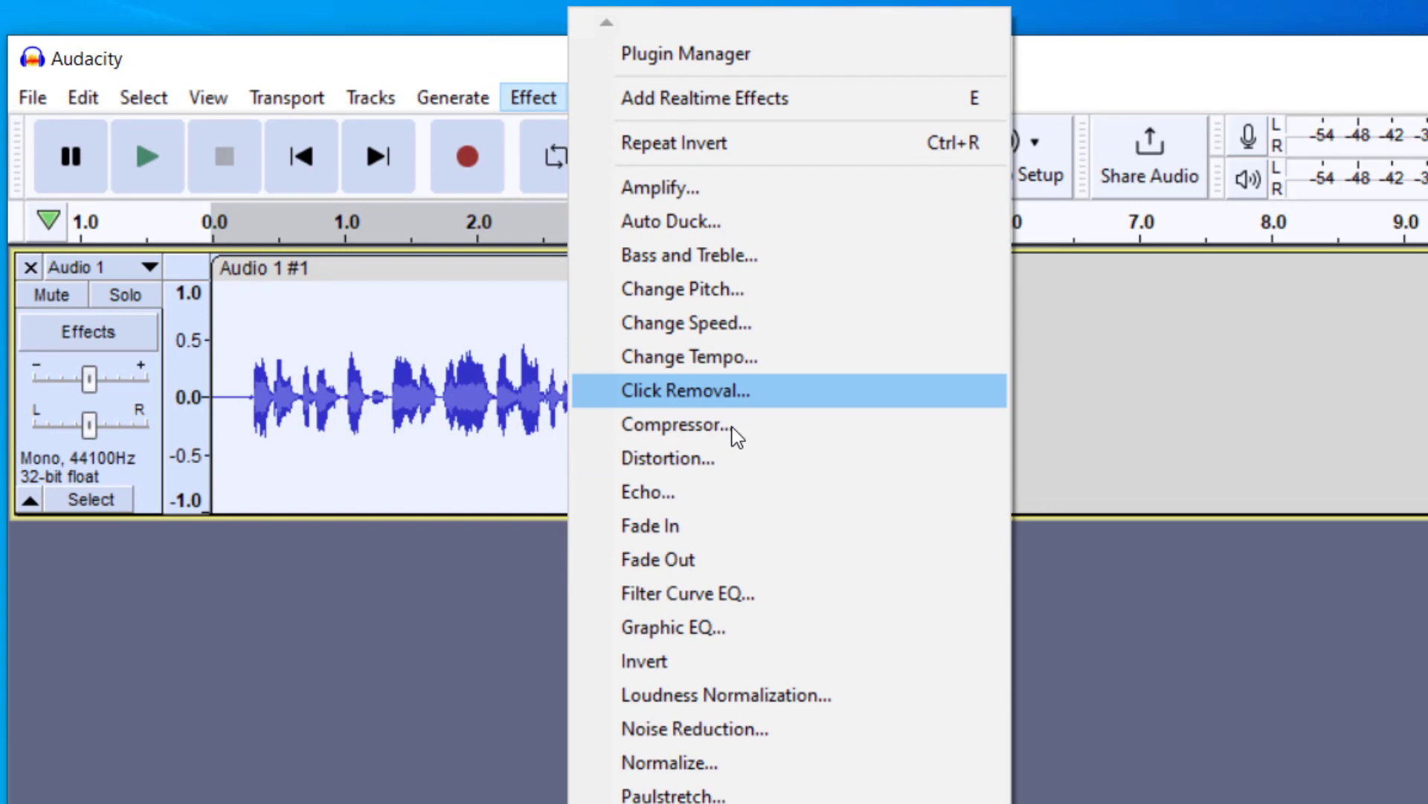
pyautogui.moveTo(747, 503)
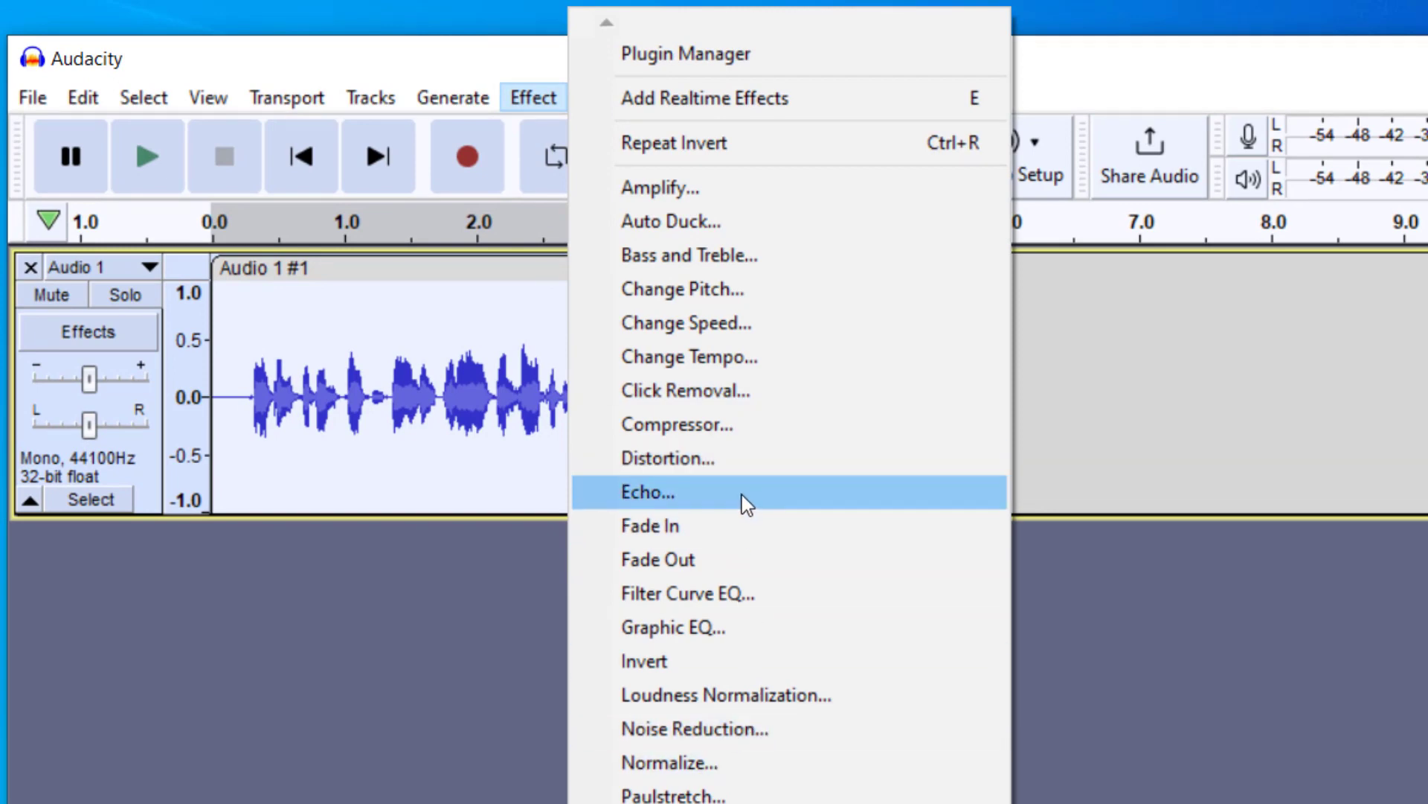
pyautogui.moveTo(642, 489)
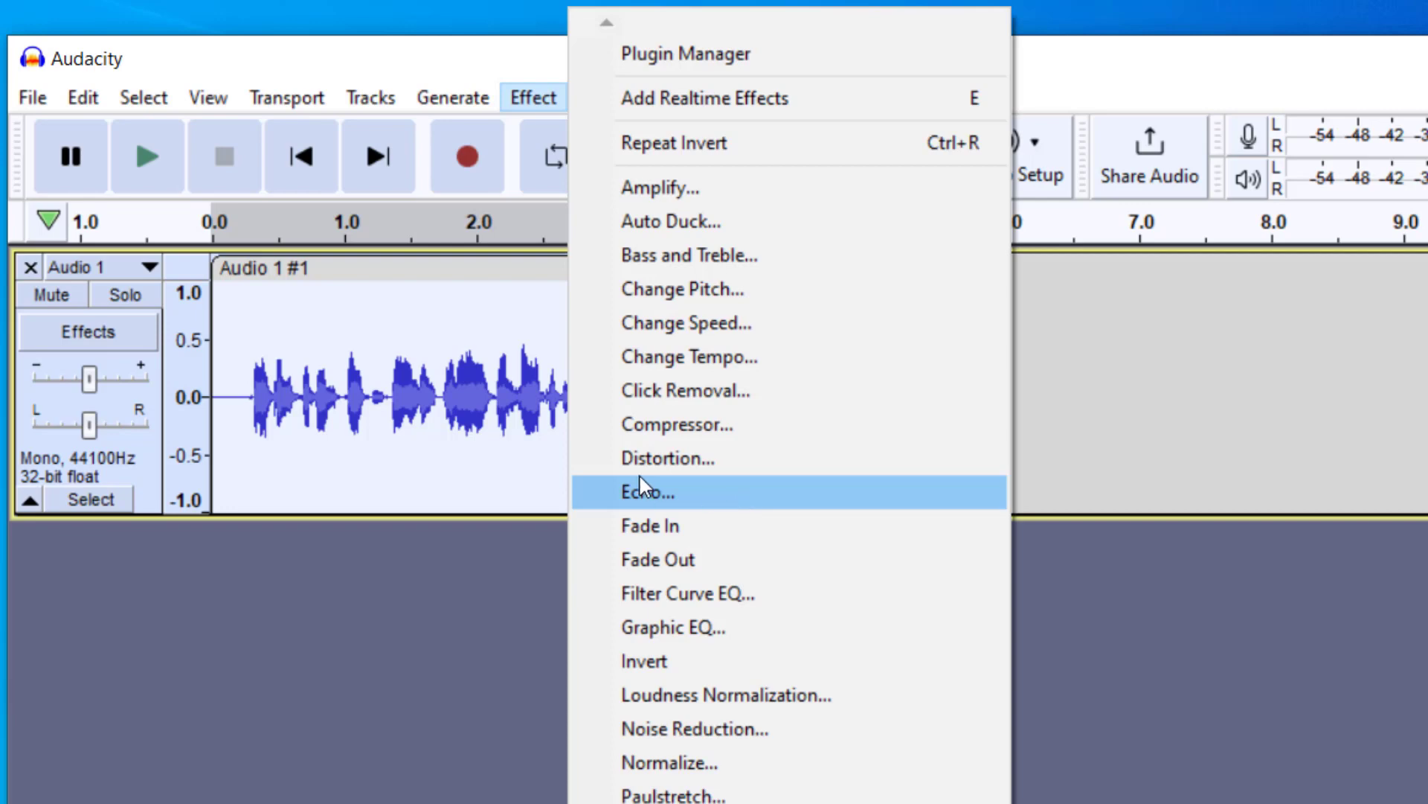
pyautogui.moveTo(770, 203)
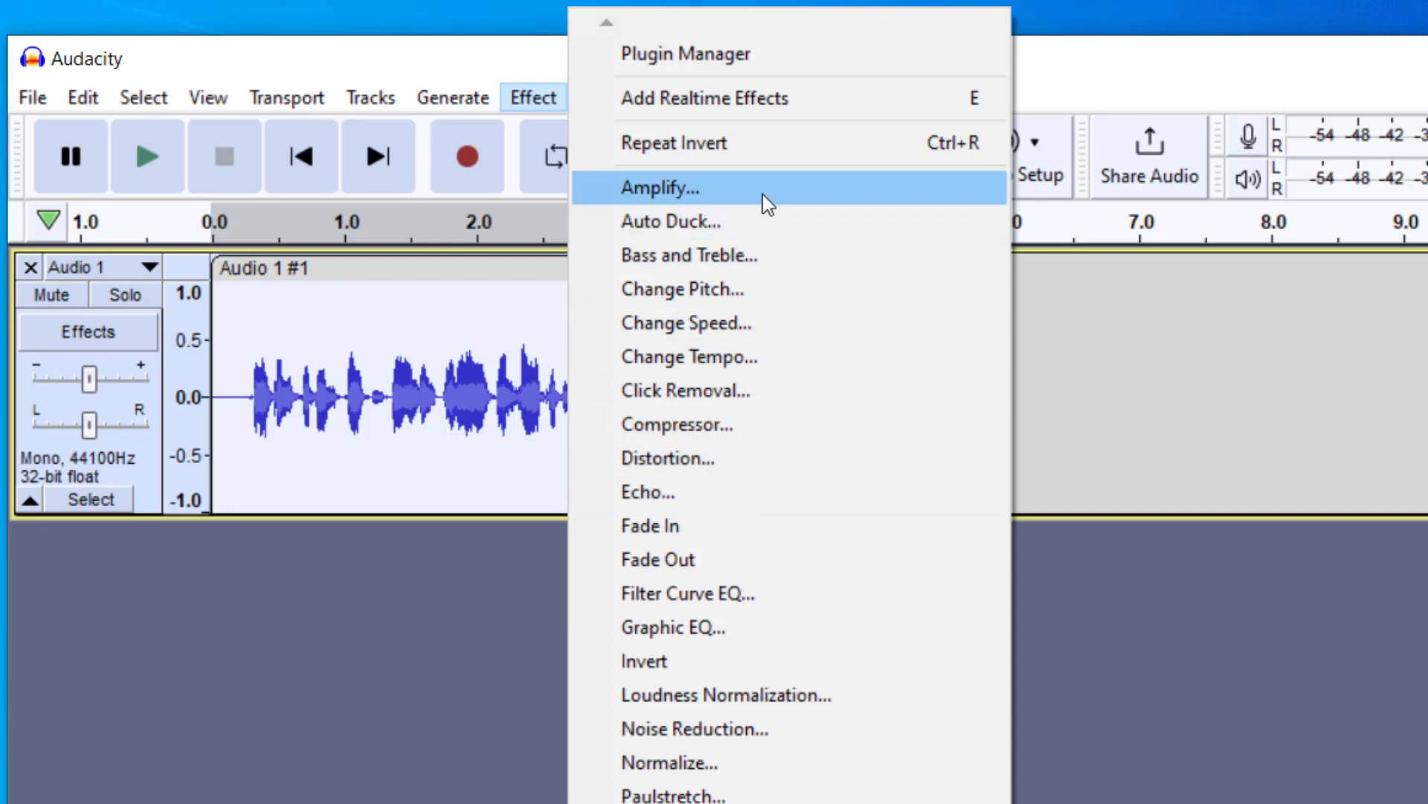
# Step: Close the effects list, browse Analyze, then show the Pitch and Tempo effects
pyautogui.click(660, 186)
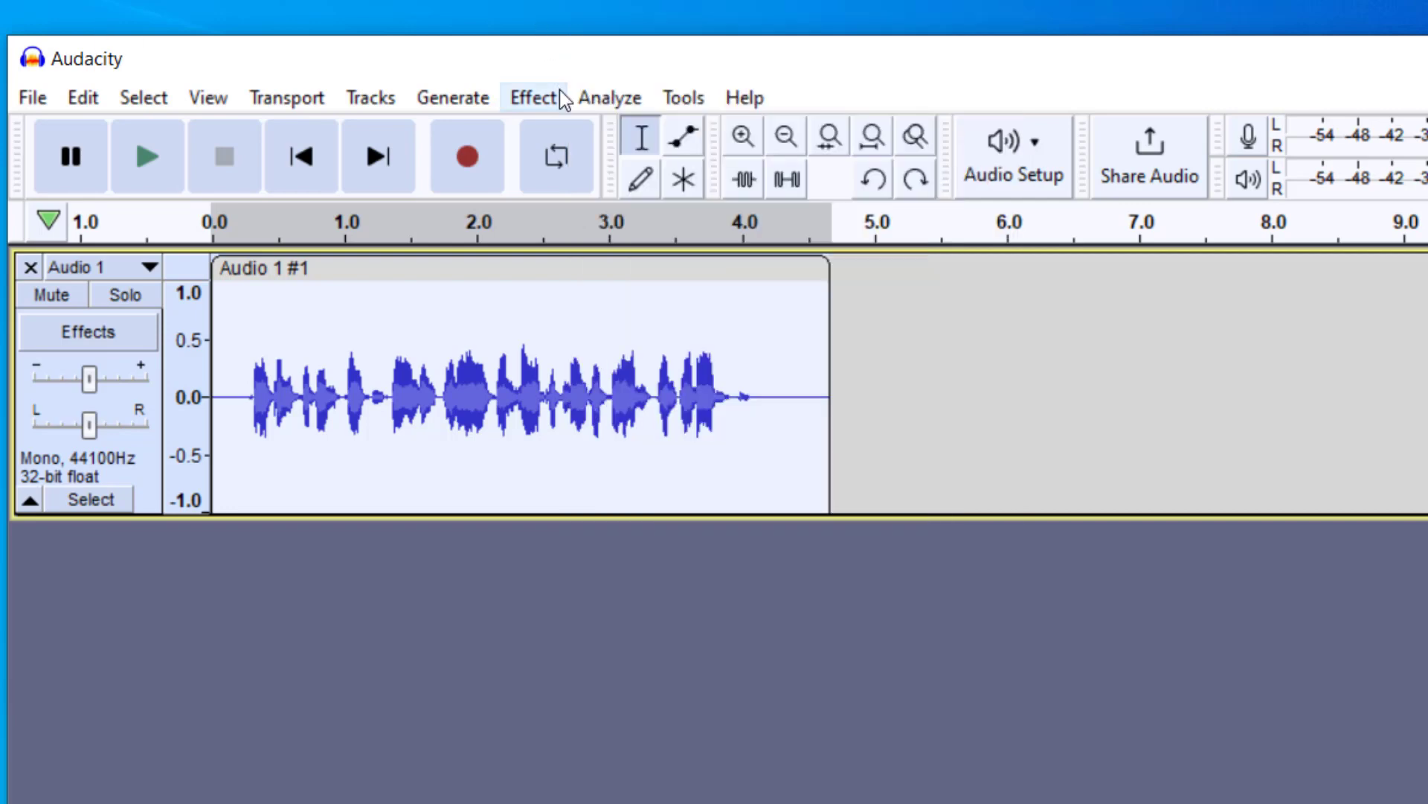
pyautogui.click(610, 98)
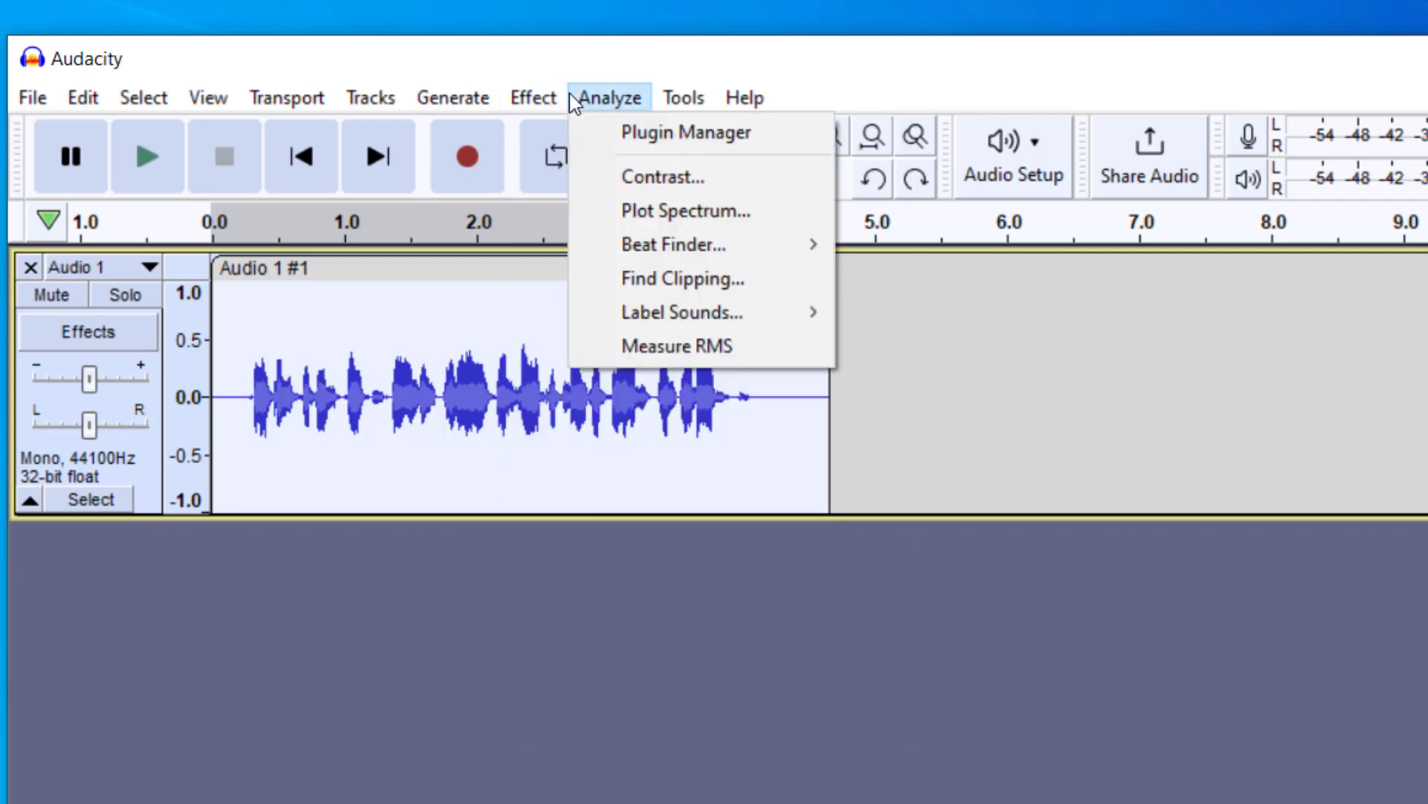
pyautogui.click(531, 96)
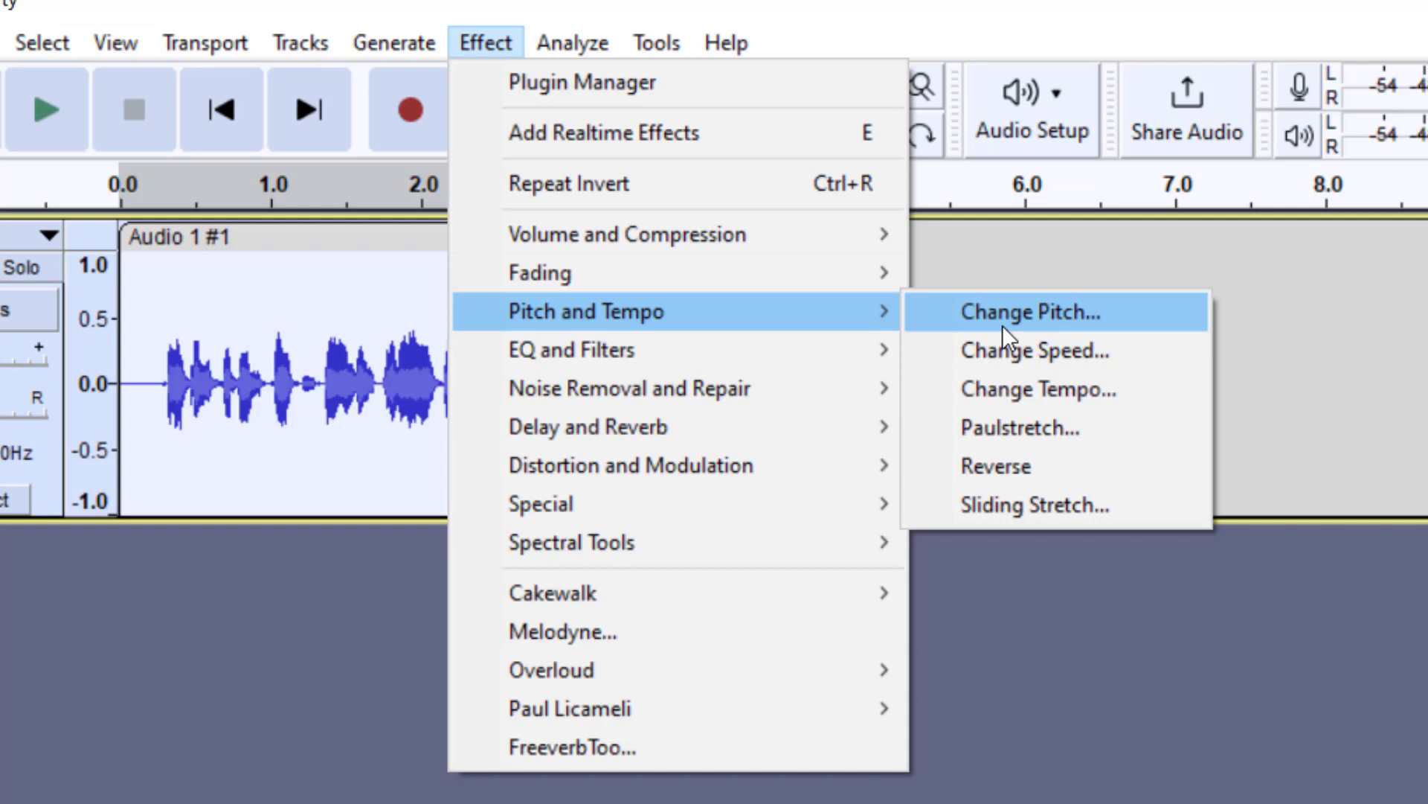
# Step: Preview several Change Pitch settings, then apply a 27% drop (G#/Ab 6)
pyautogui.click(1031, 312)
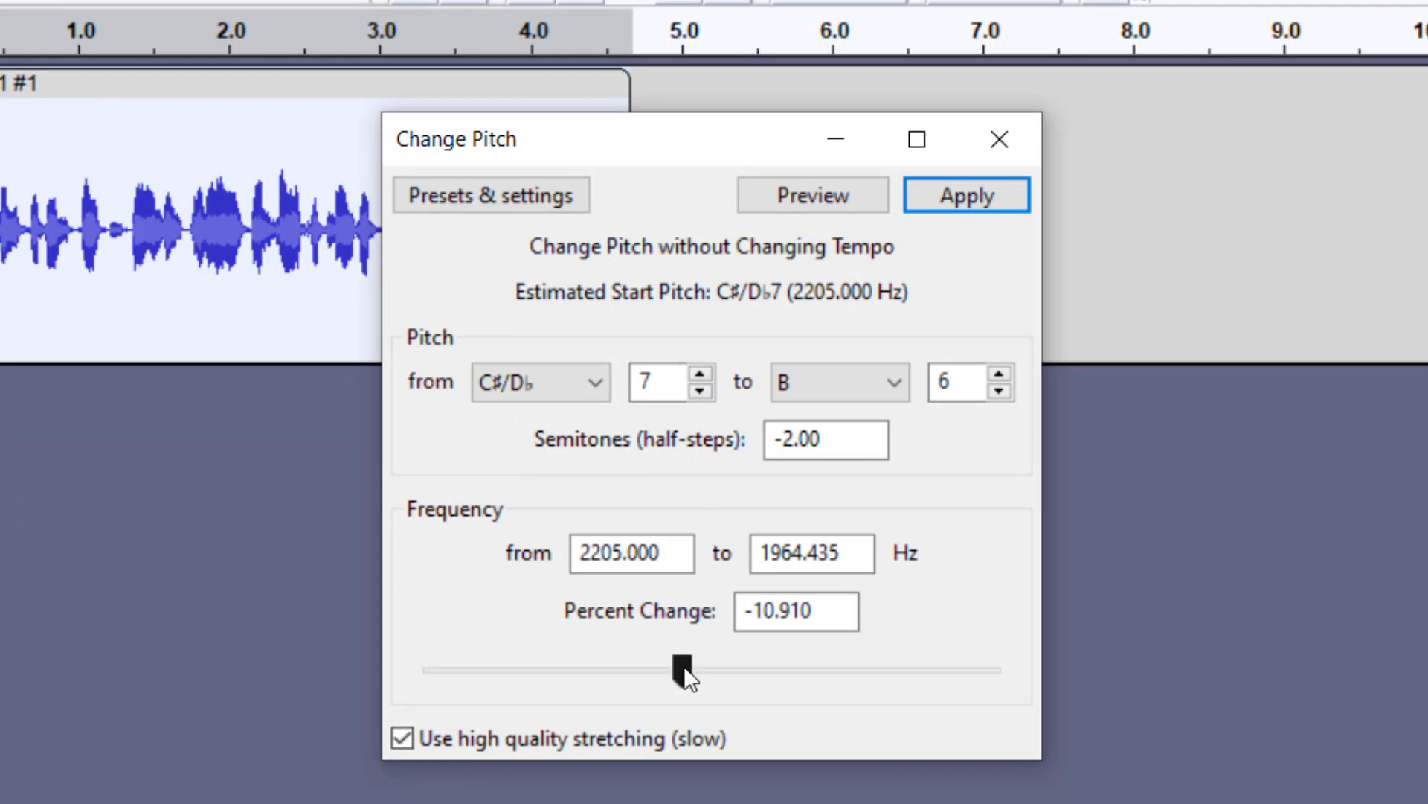
pyautogui.moveTo(682, 669); pyautogui.dragTo(638, 669)
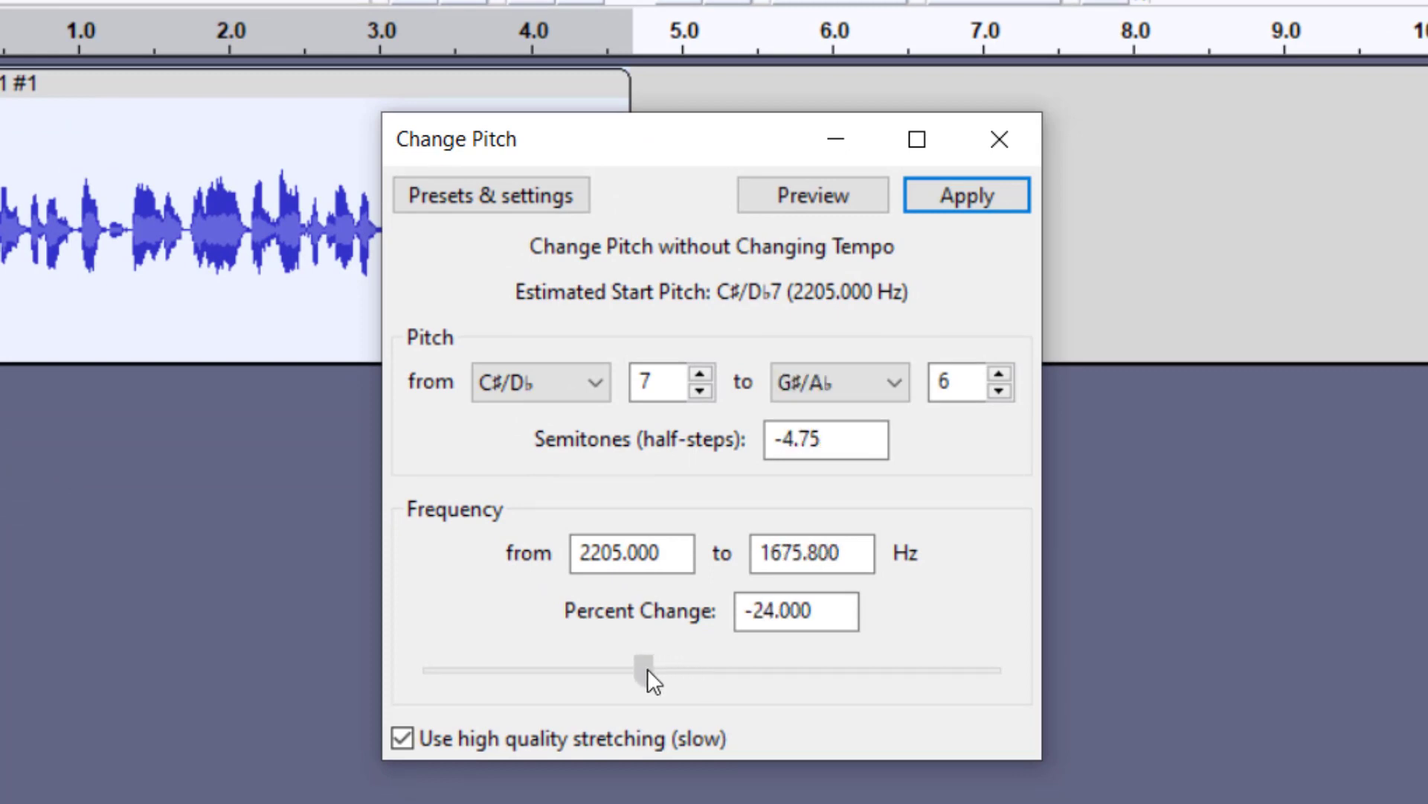
pyautogui.moveTo(645, 669); pyautogui.dragTo(599, 670)
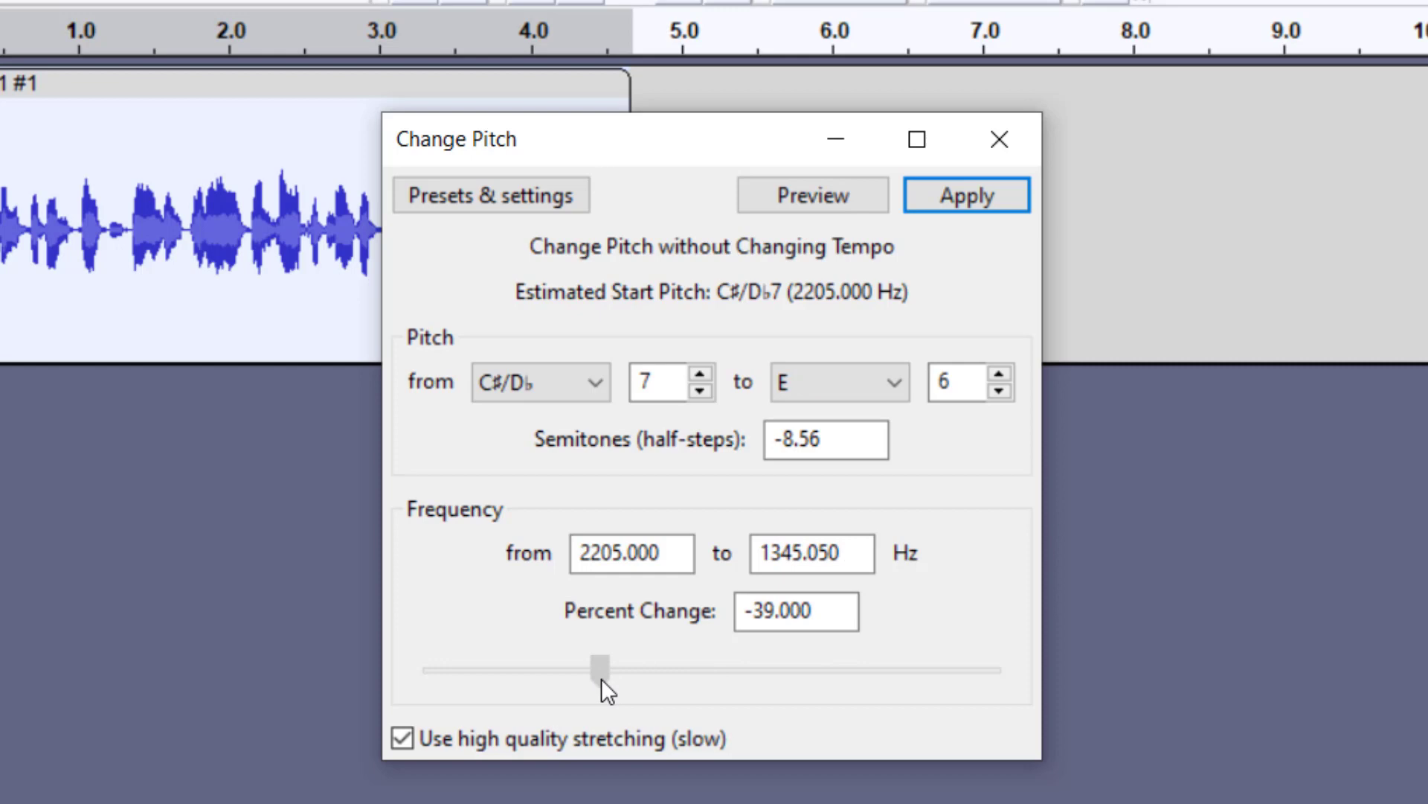
pyautogui.moveTo(600, 670); pyautogui.dragTo(624, 669)
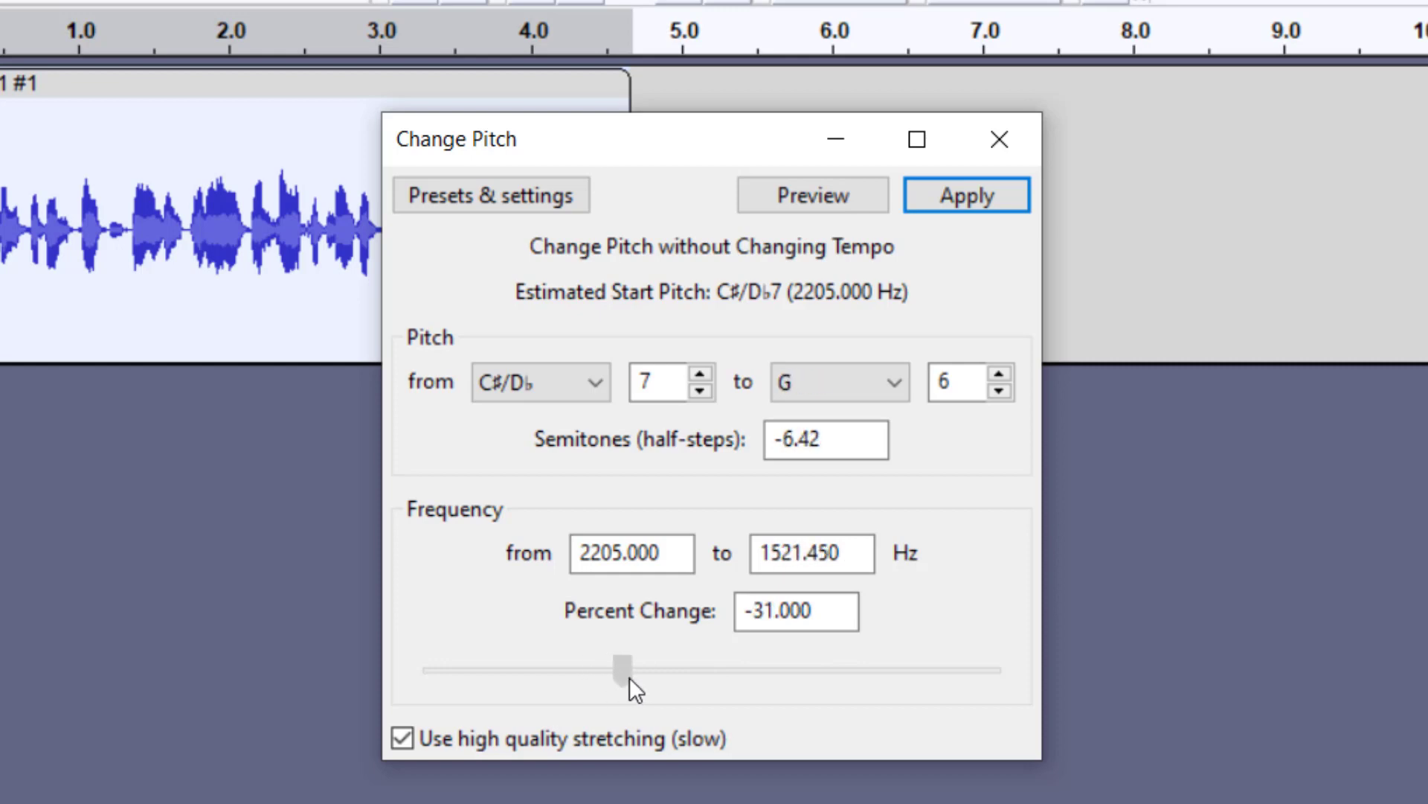
pyautogui.moveTo(622, 658); pyautogui.dragTo(824, 674)
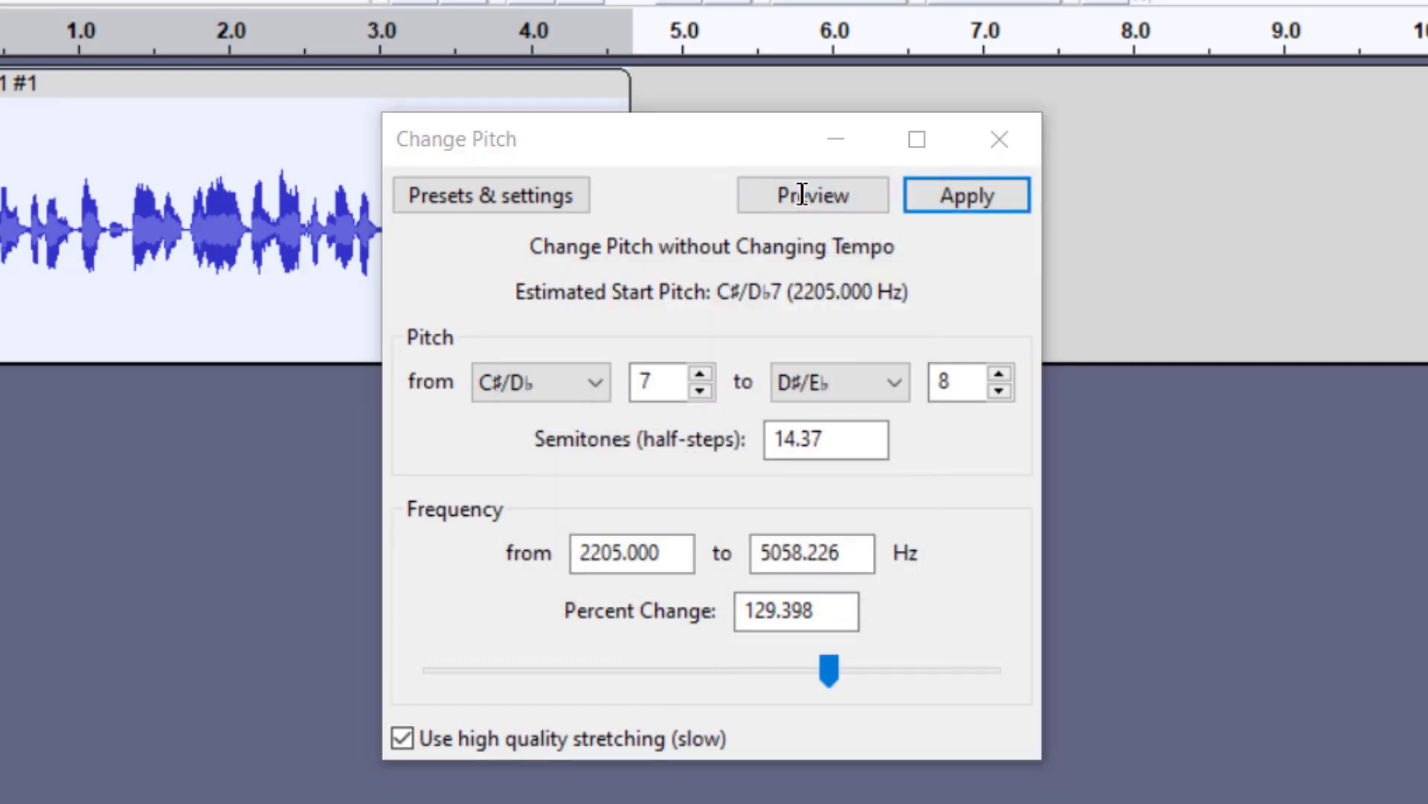
pyautogui.click(812, 195)
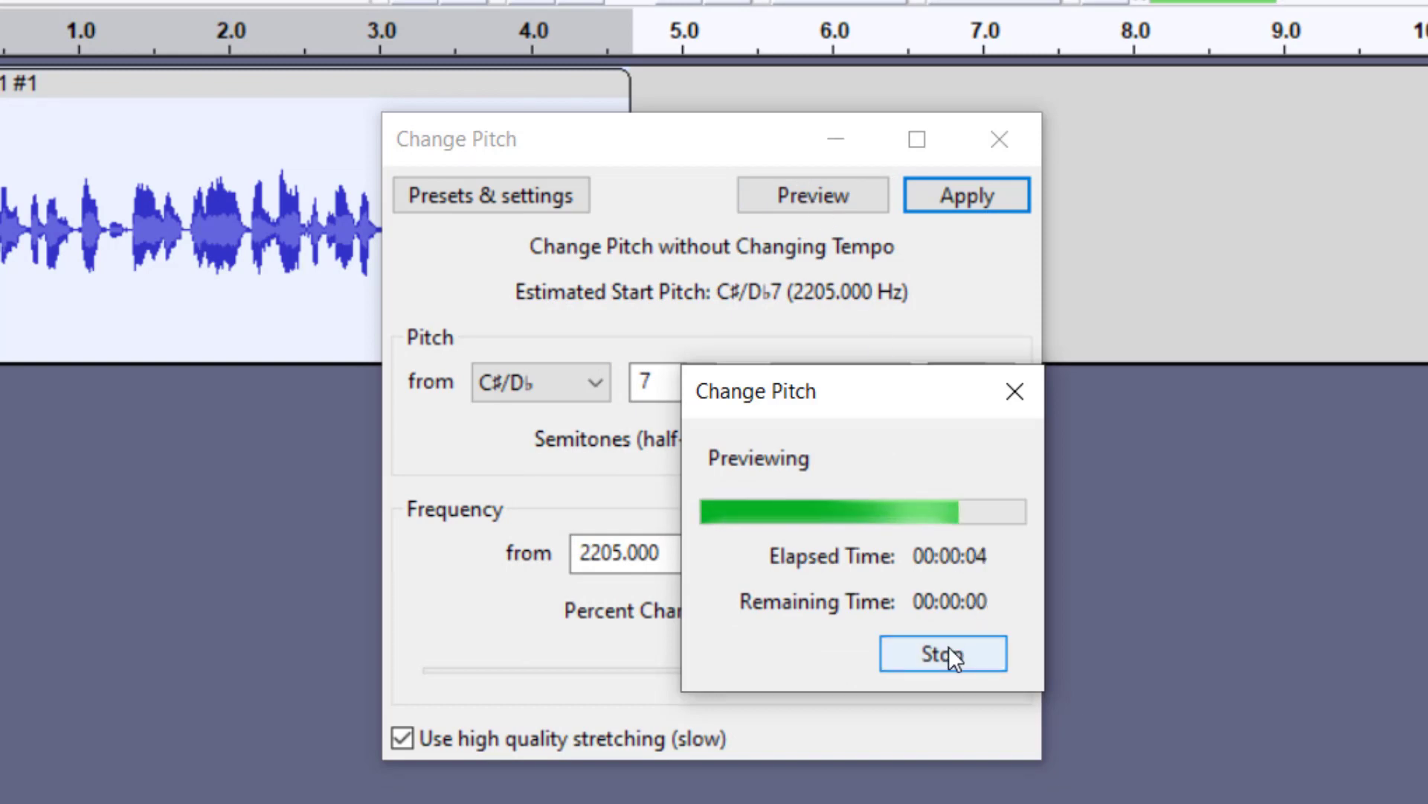
pyautogui.click(943, 653)
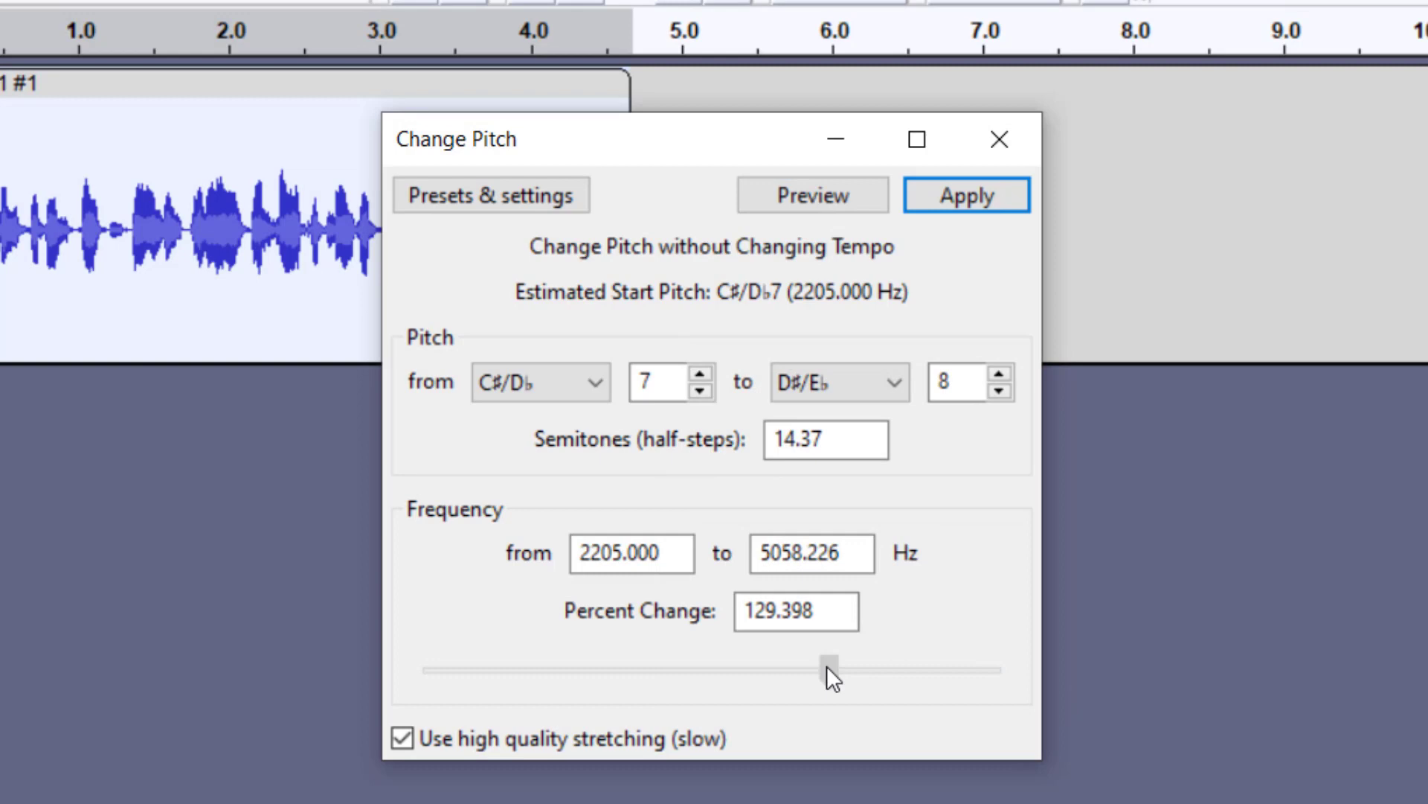
pyautogui.moveTo(828, 657); pyautogui.dragTo(601, 665)
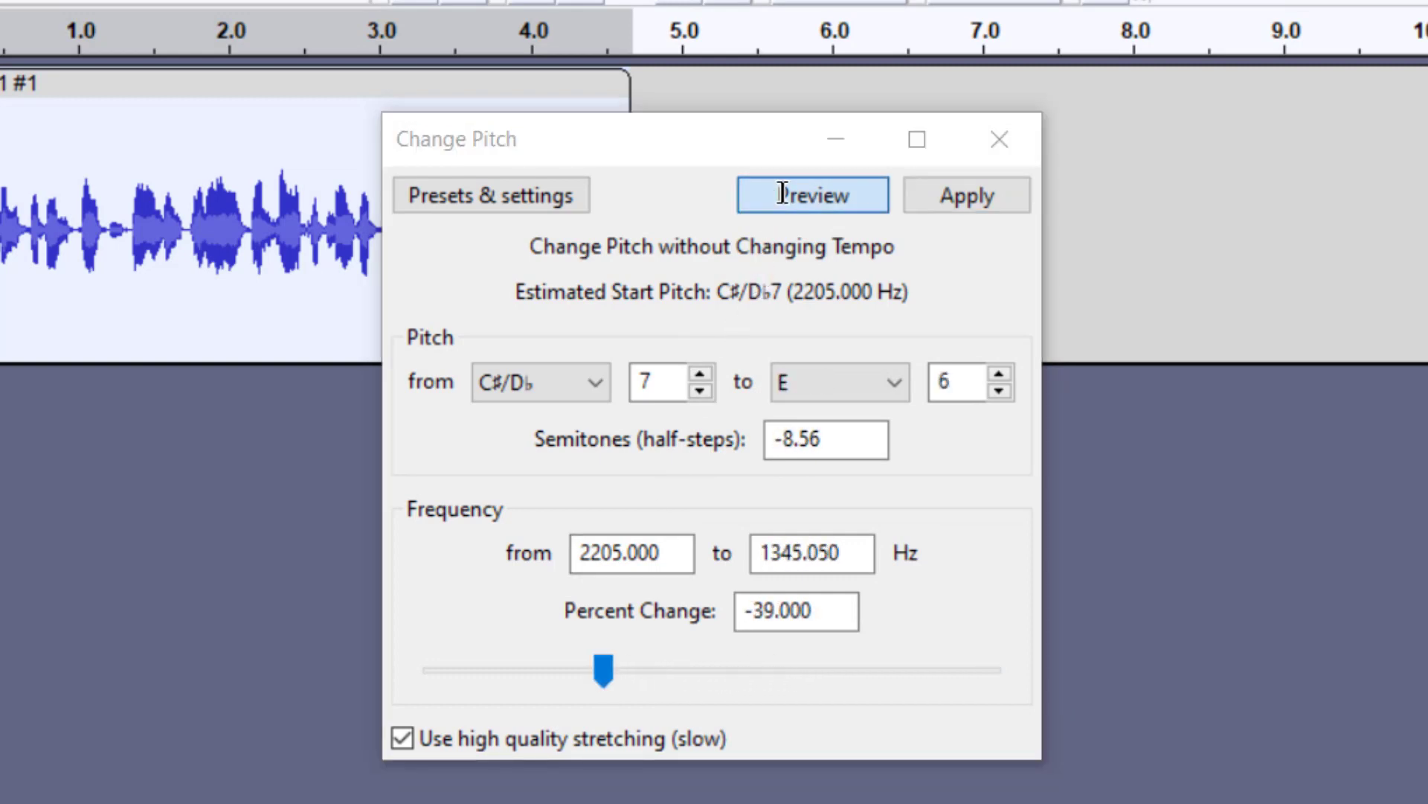
pyautogui.click(813, 195)
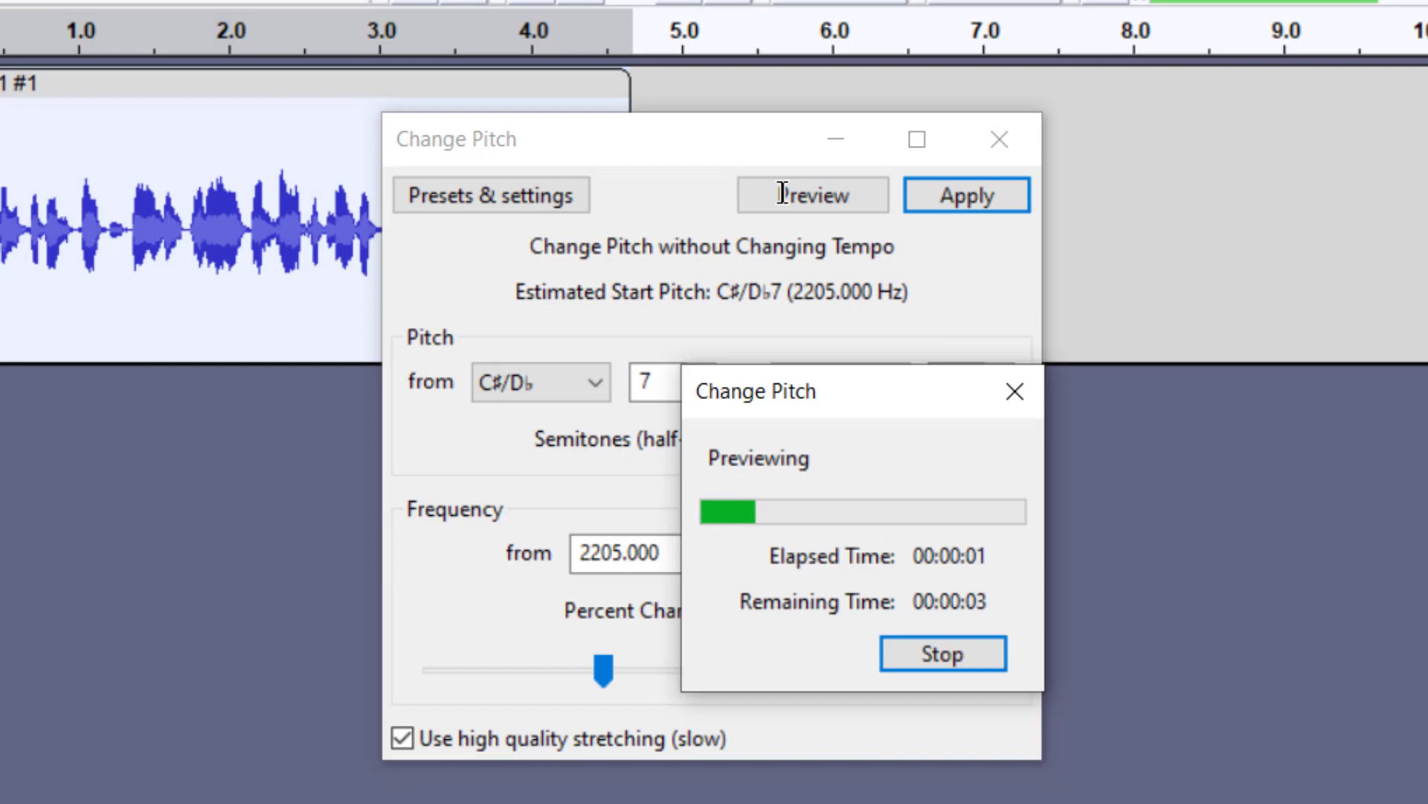
pyautogui.moveTo(857, 348)
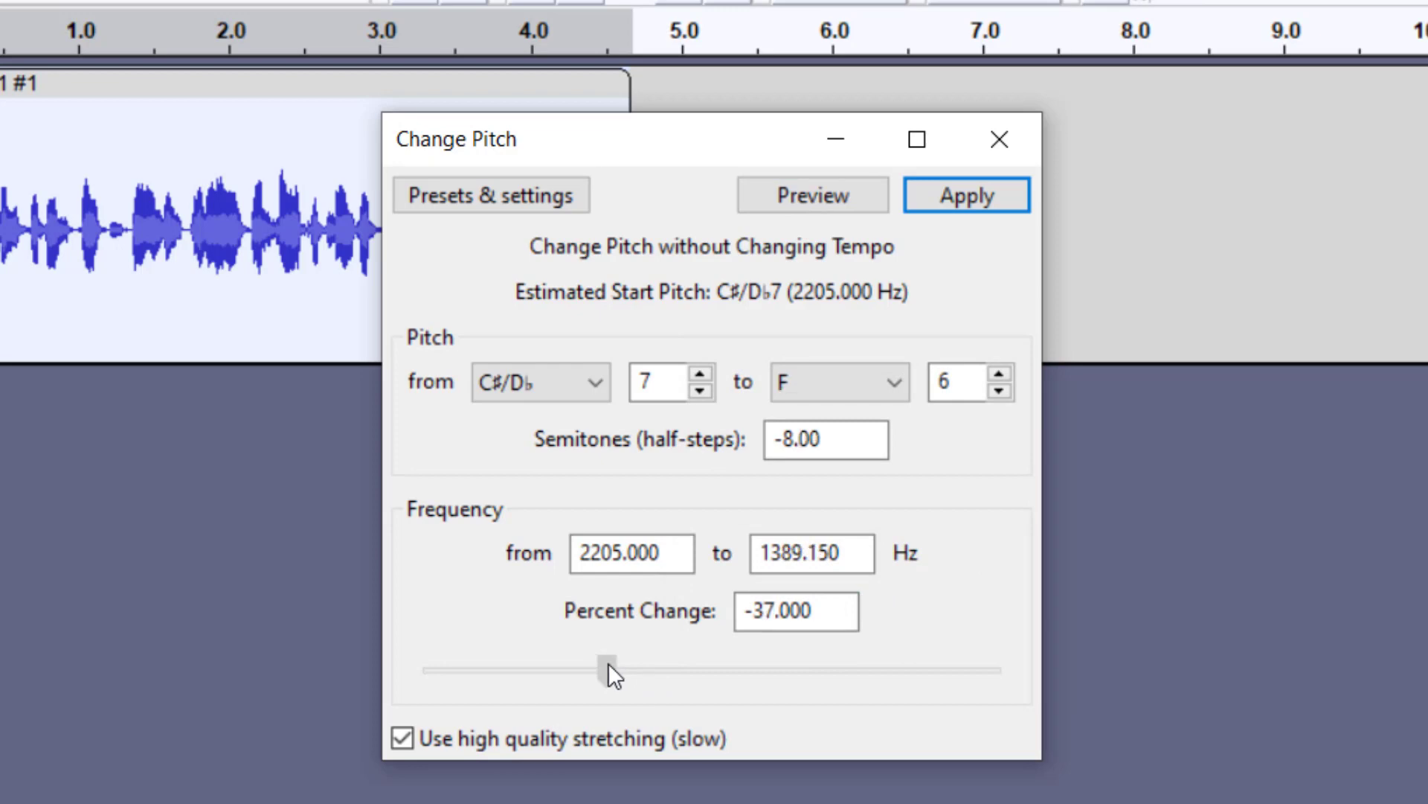
pyautogui.moveTo(608, 665); pyautogui.dragTo(634, 665)
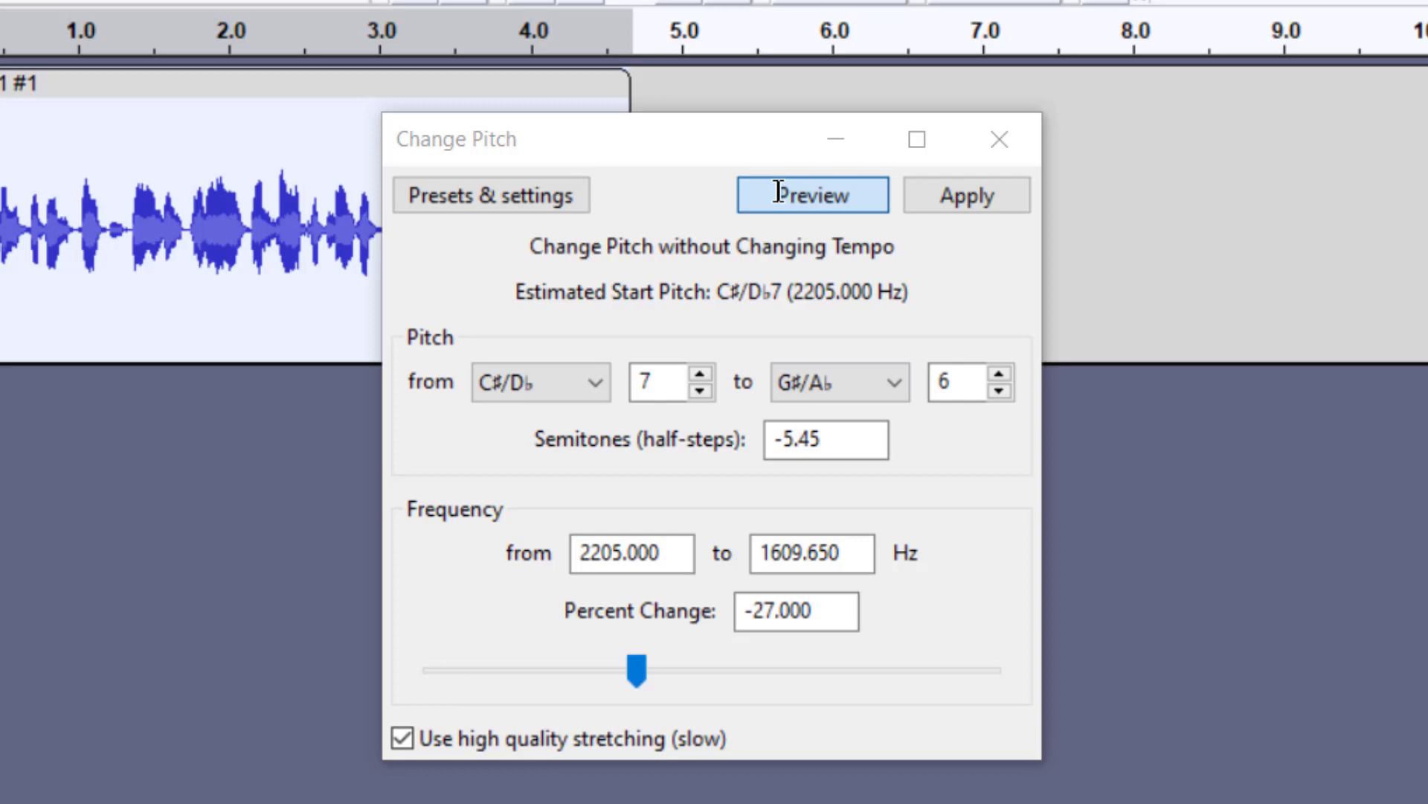
pyautogui.click(813, 195)
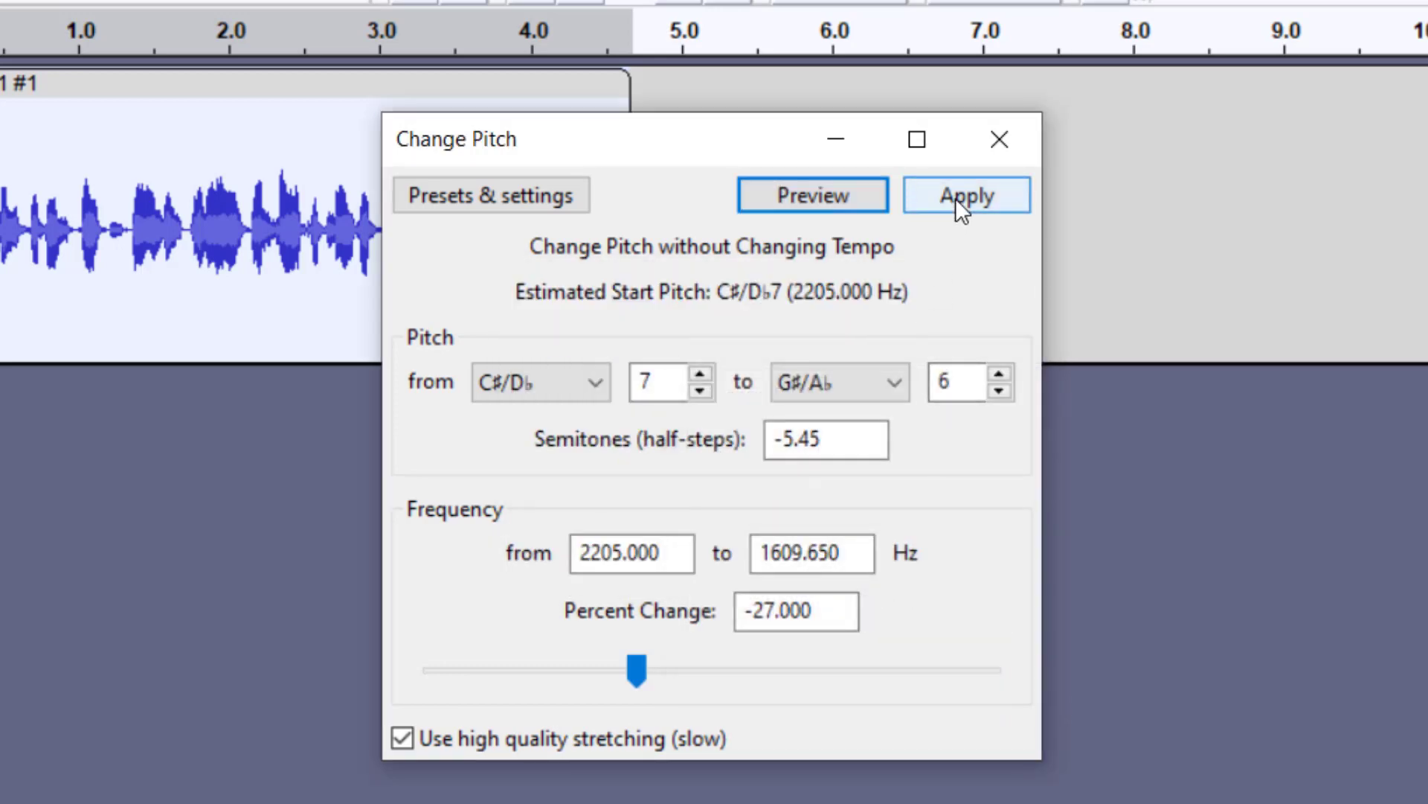
pyautogui.click(966, 195)
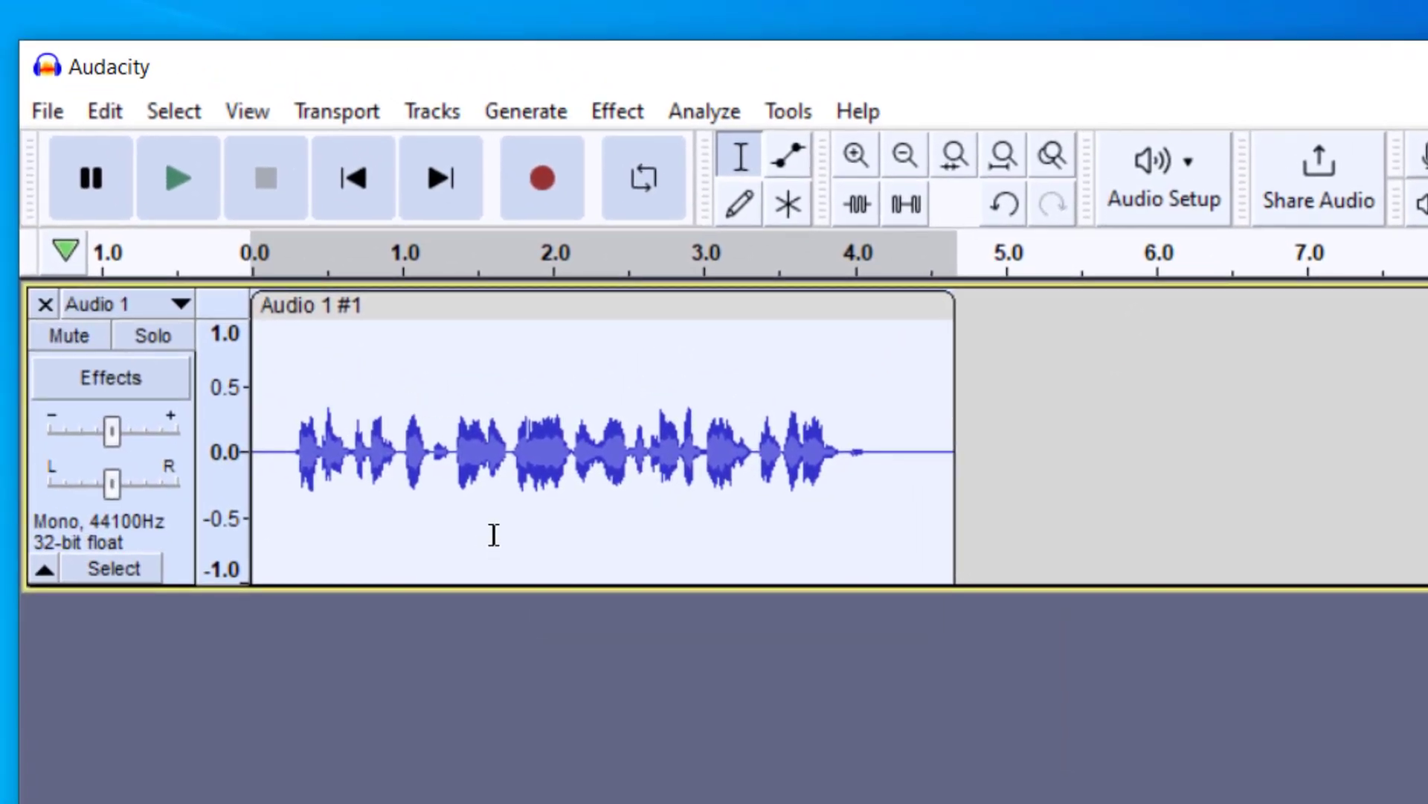
pyautogui.click(617, 111)
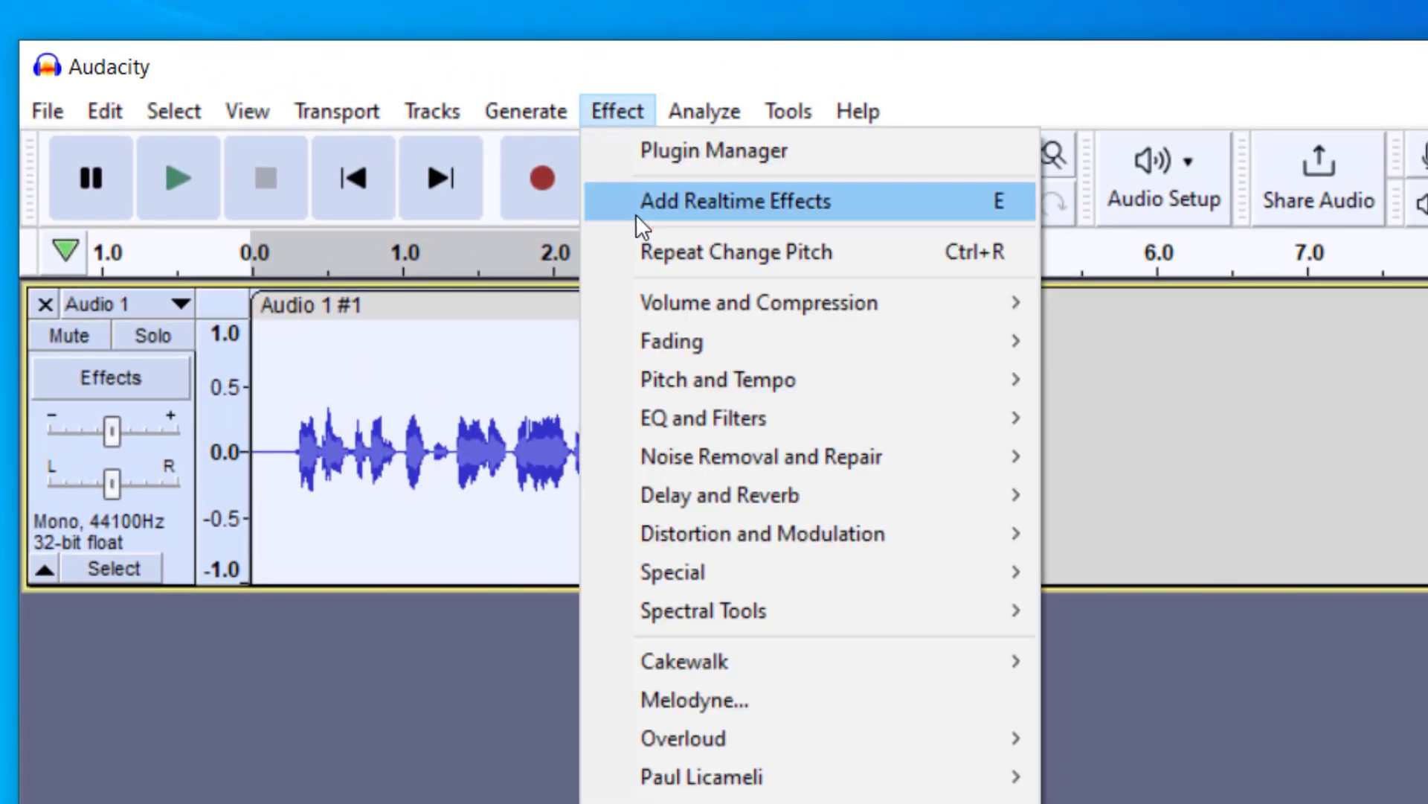
pyautogui.moveTo(718, 380)
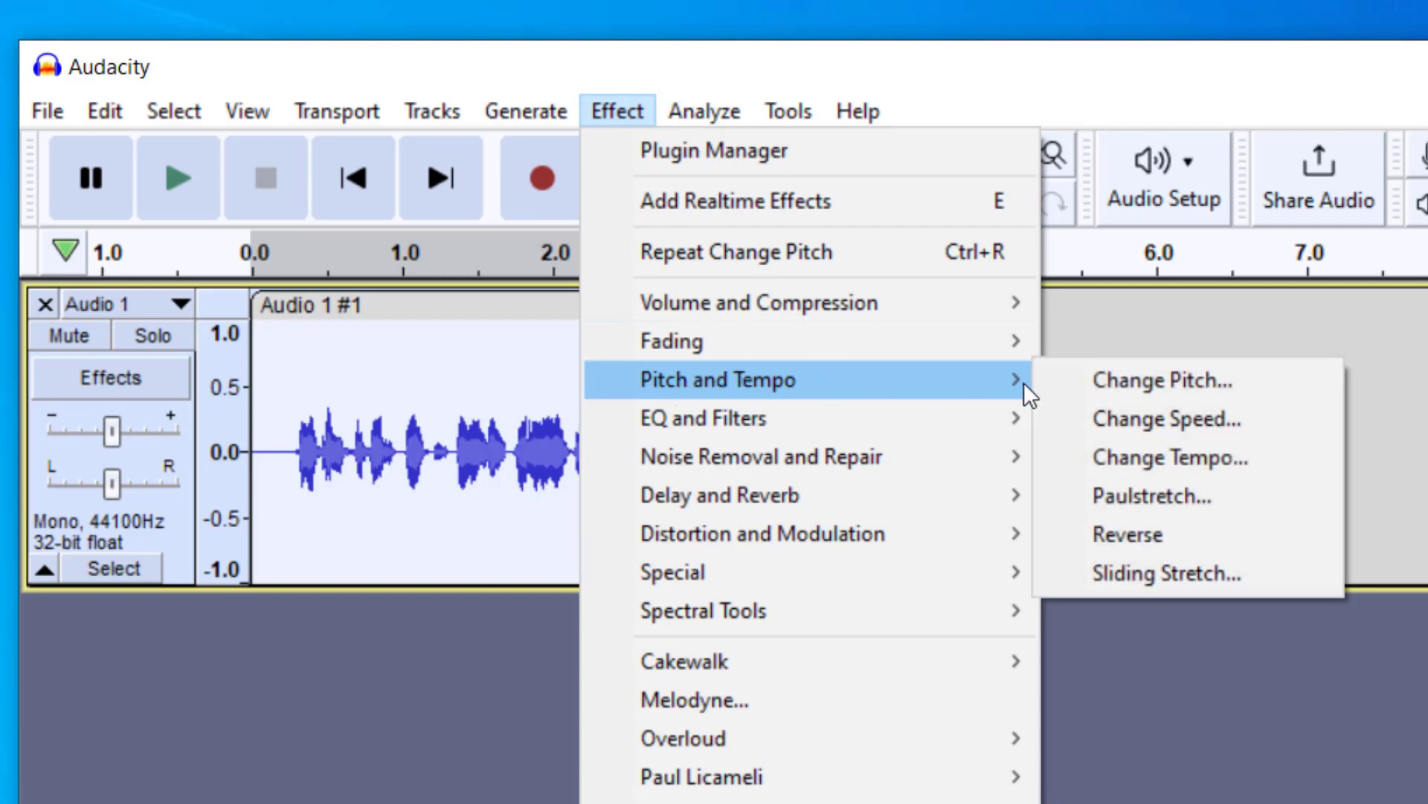
pyautogui.moveTo(1165, 434)
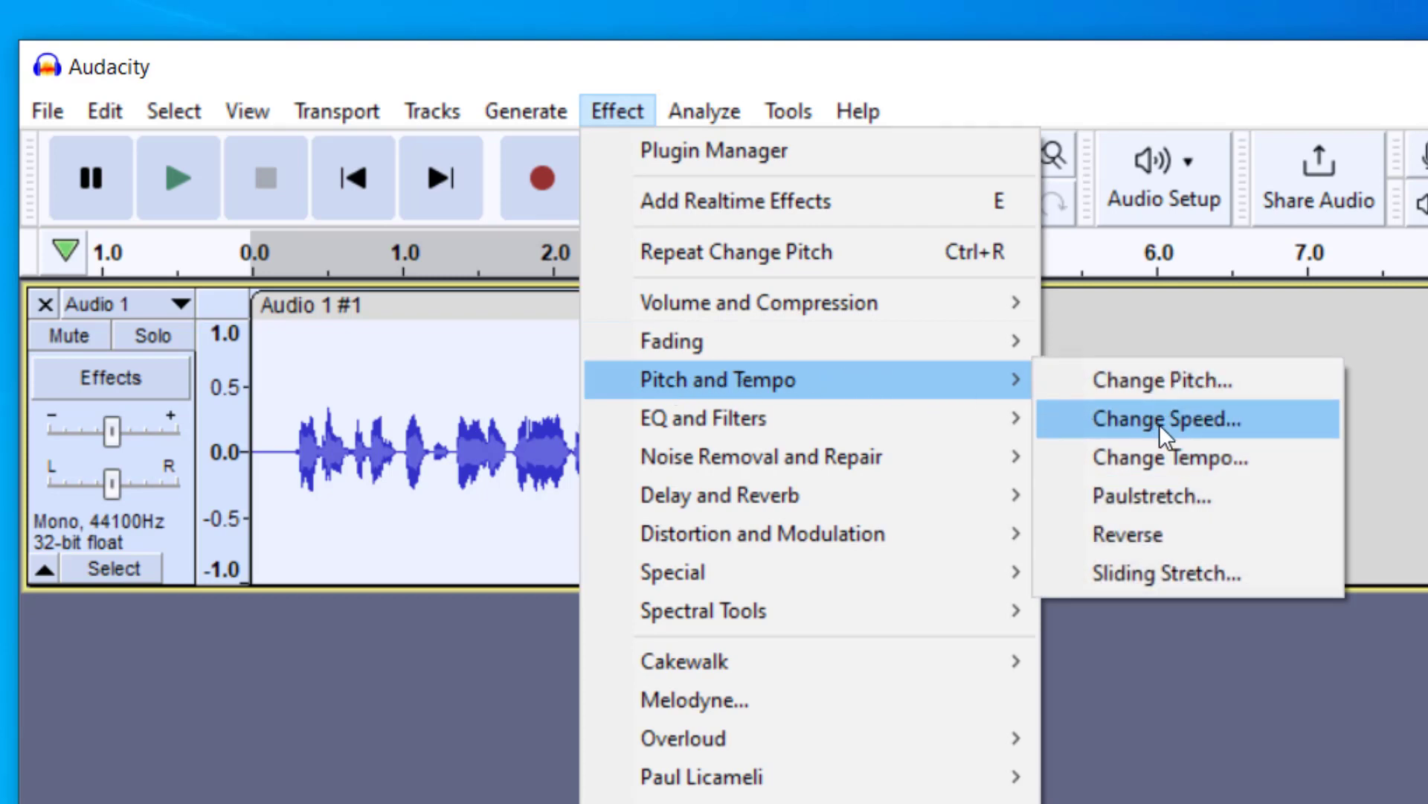
pyautogui.moveTo(1174, 449)
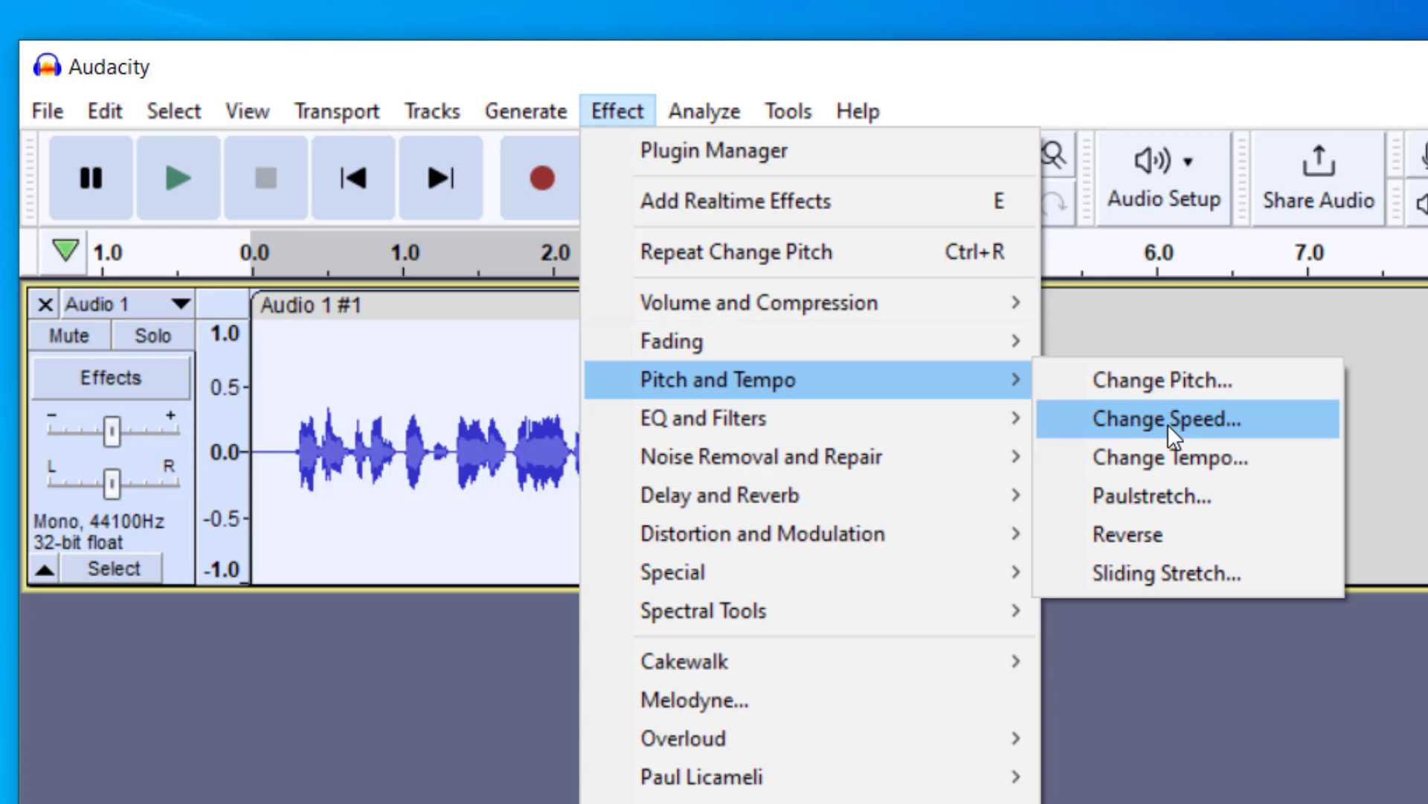
pyautogui.click(1172, 419)
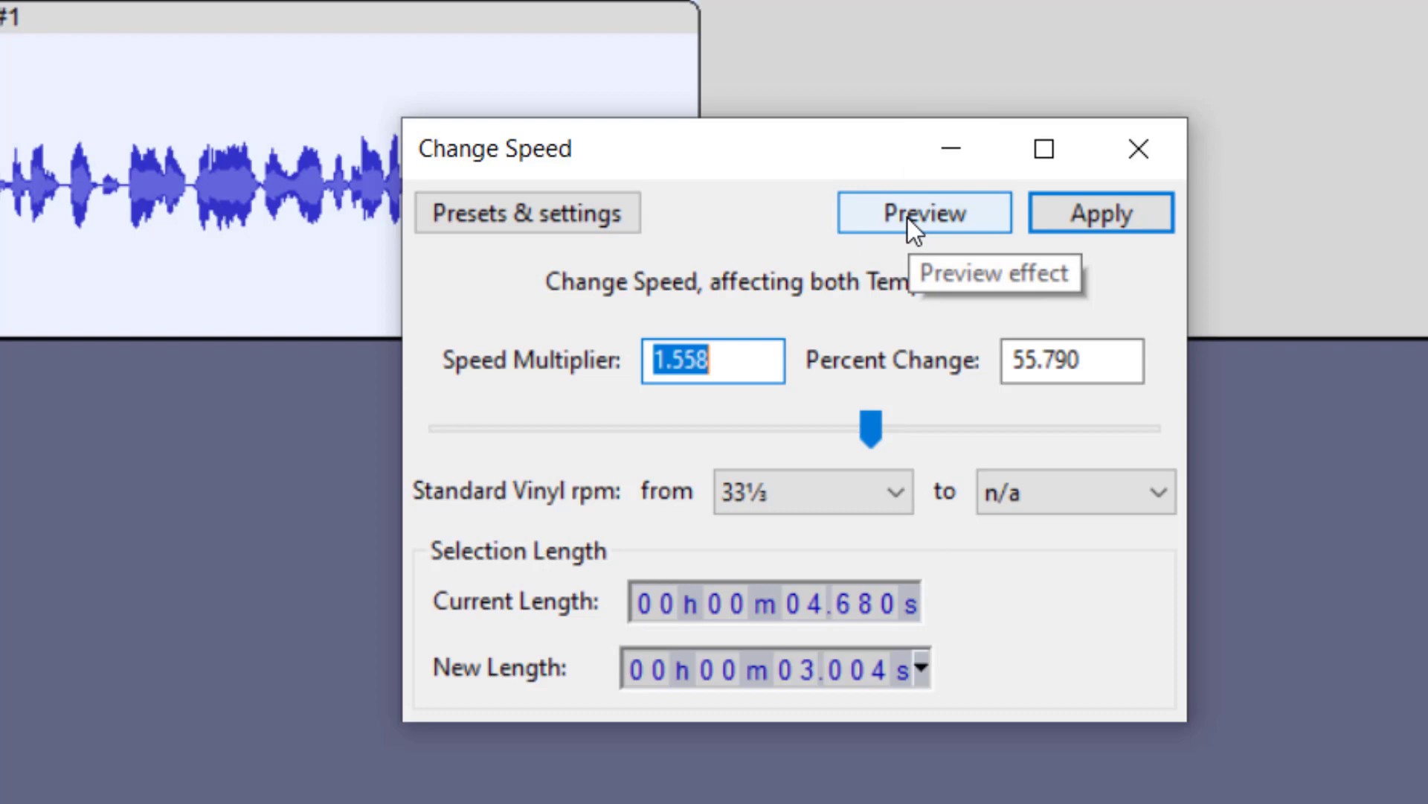
pyautogui.click(924, 212)
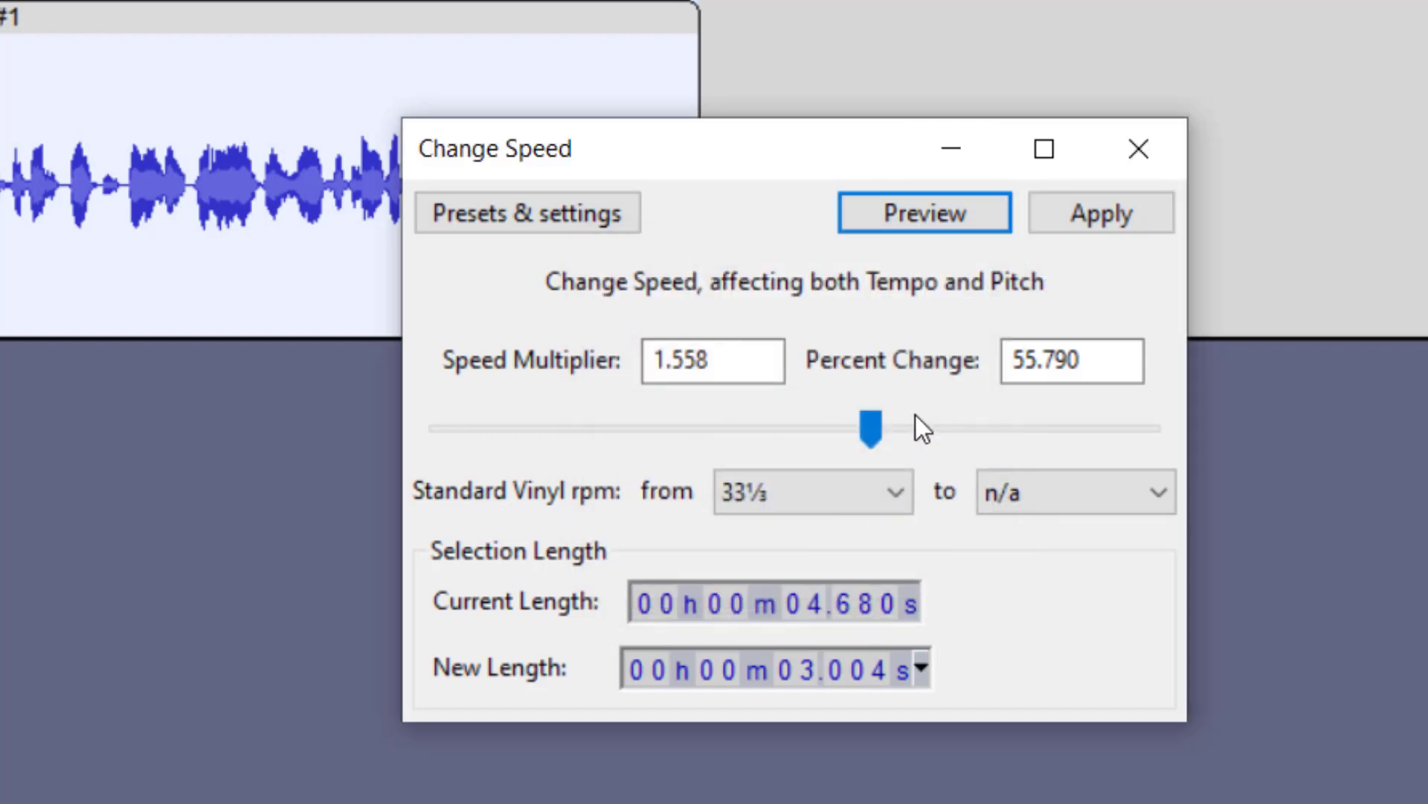
pyautogui.moveTo(865, 428); pyautogui.dragTo(921, 429)
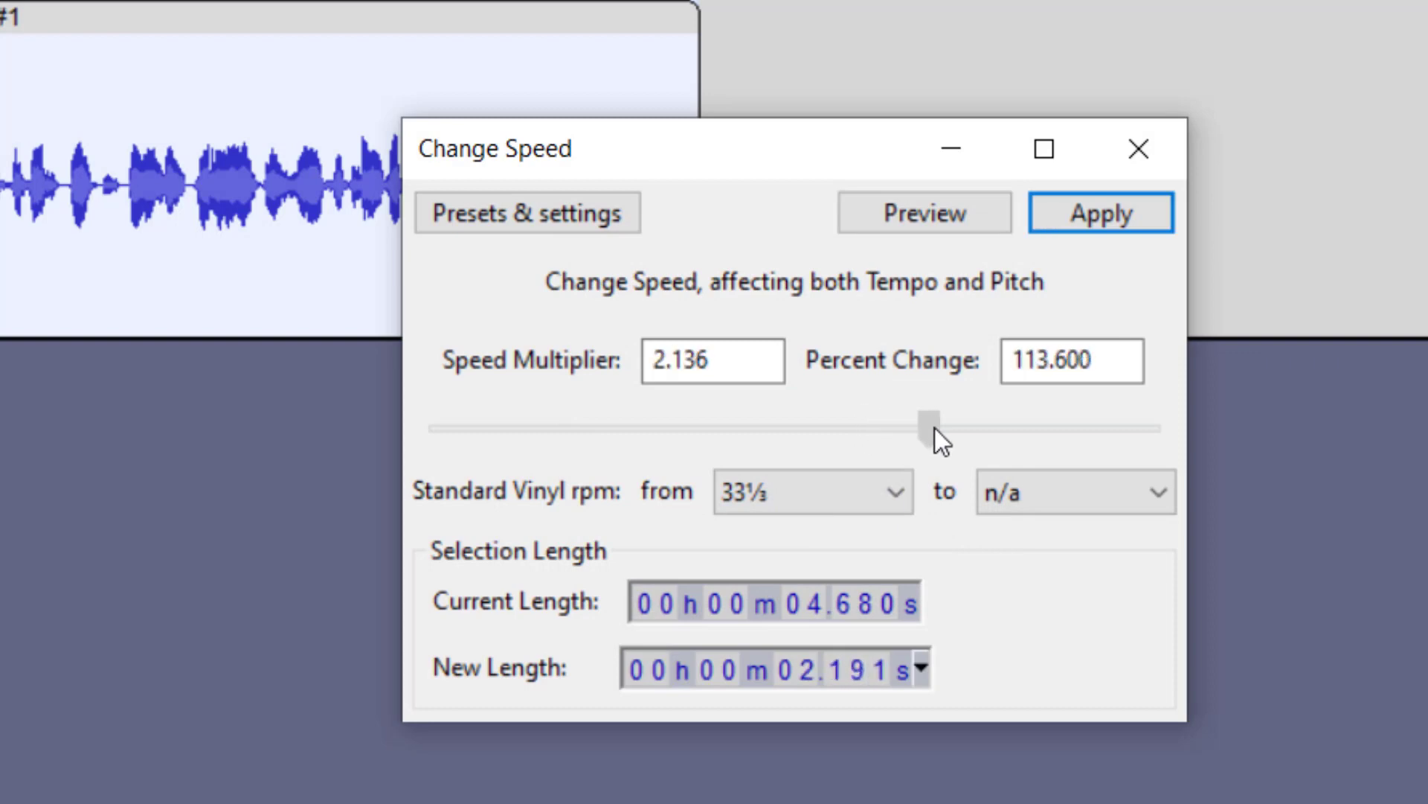
pyautogui.moveTo(926, 422); pyautogui.dragTo(934, 425)
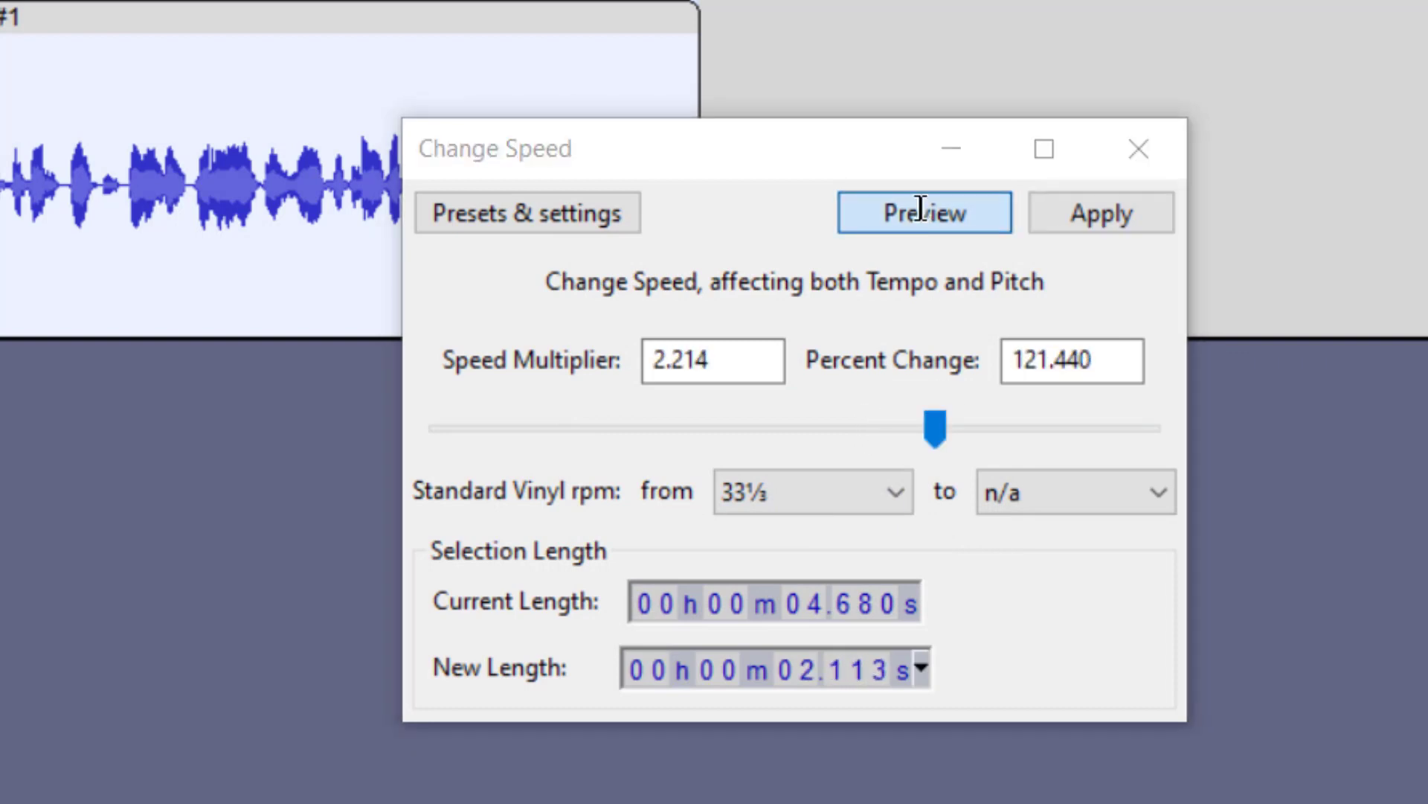
pyautogui.click(924, 212)
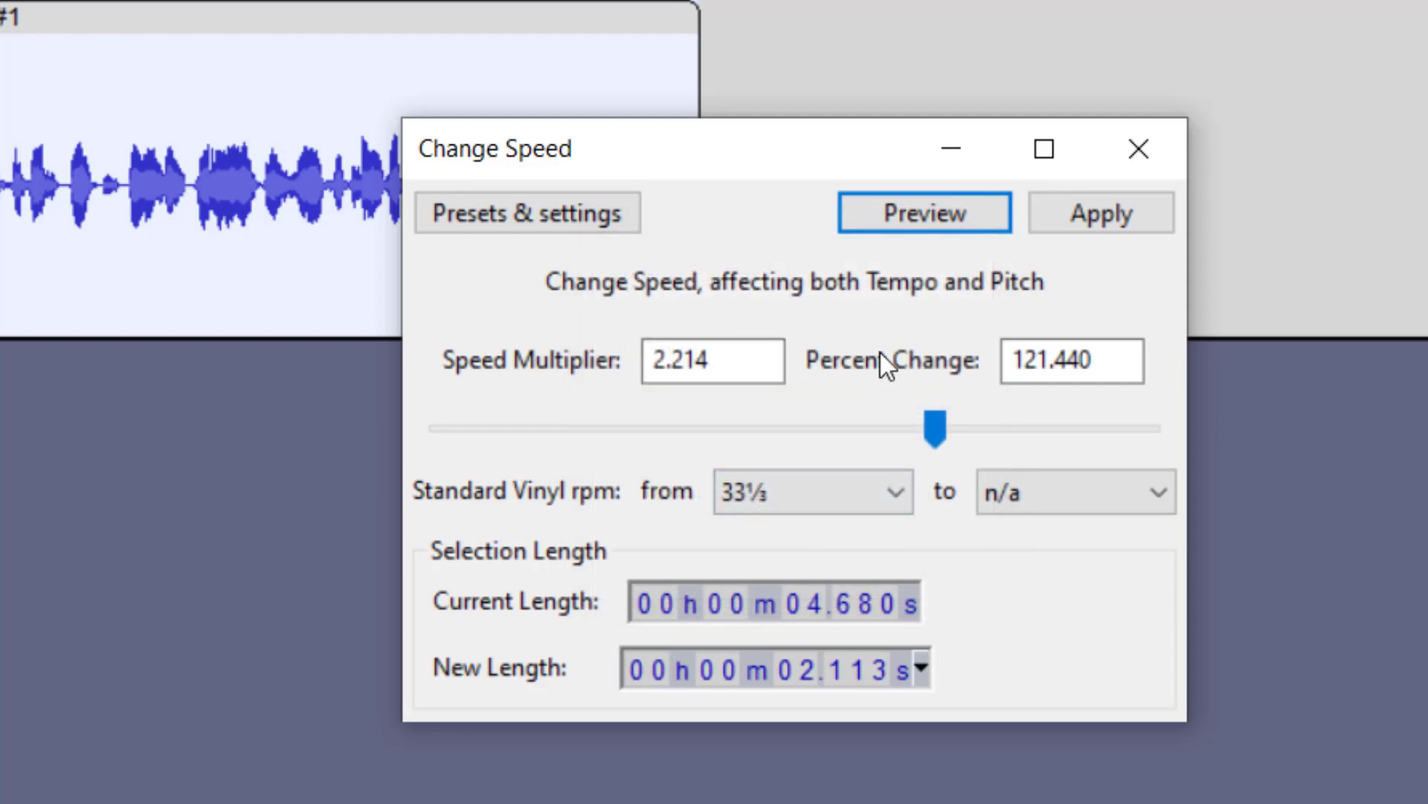
pyautogui.moveTo(1139, 149)
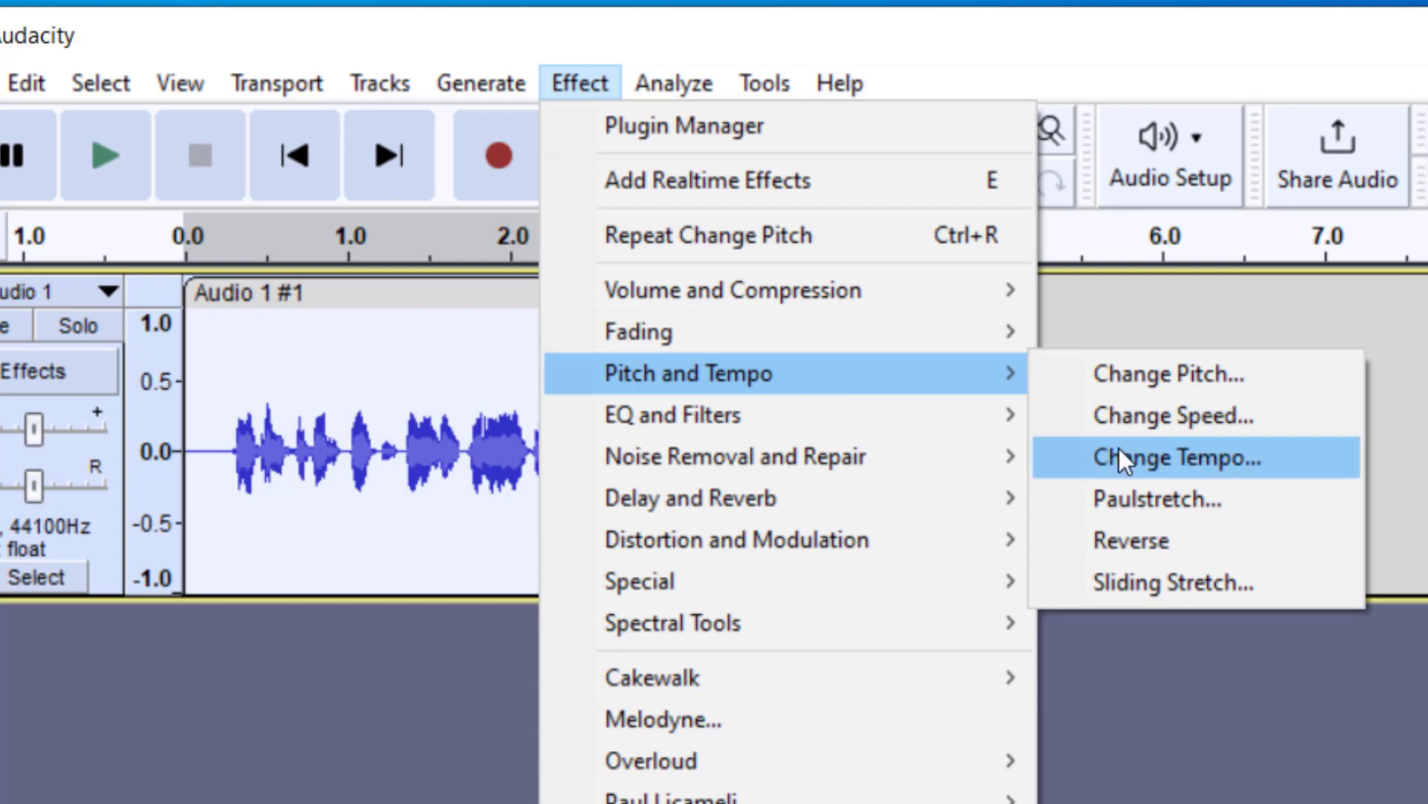
# Step: Preview Change Tempo settings, then apply about an 80% speed-up to the clip
pyautogui.click(1176, 459)
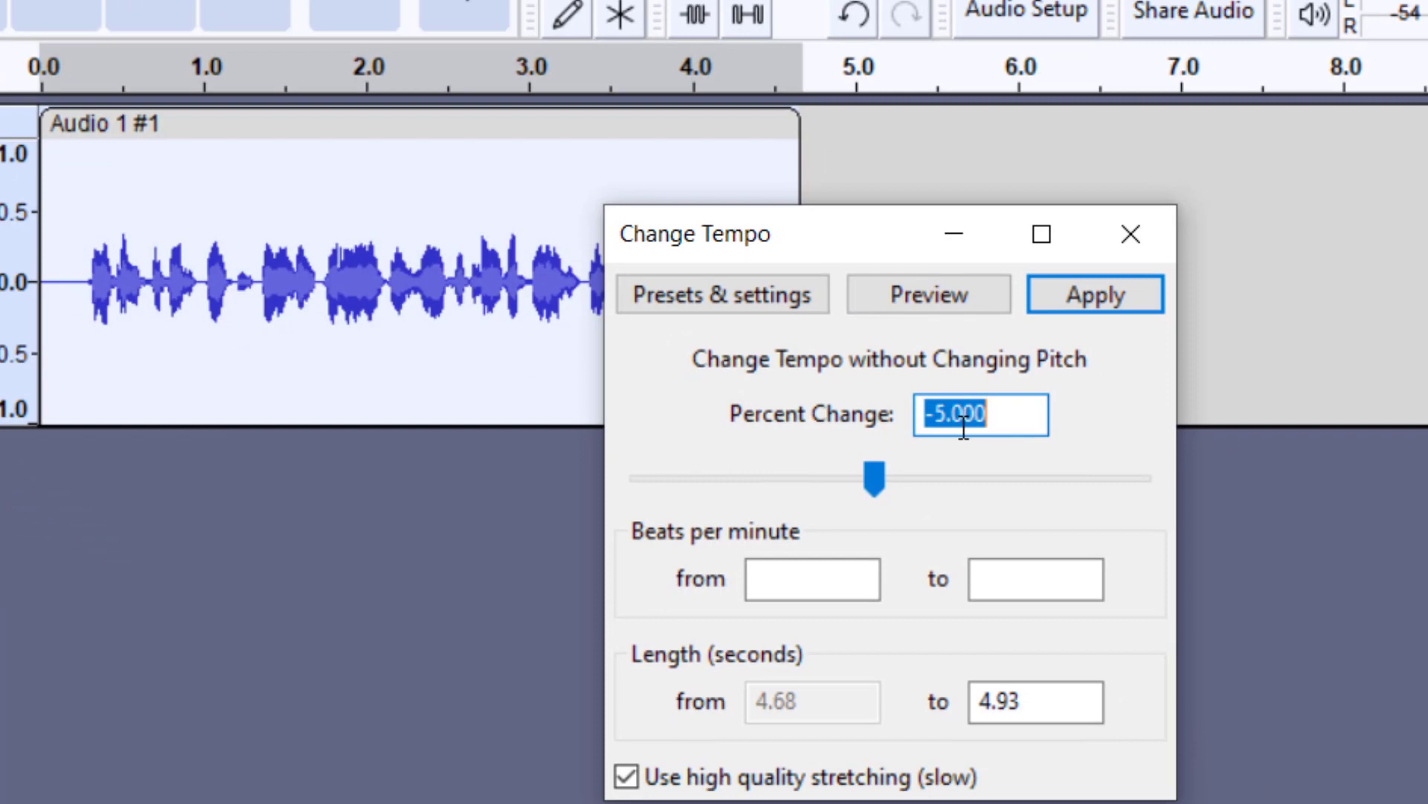
pyautogui.moveTo(871, 478); pyautogui.dragTo(836, 398)
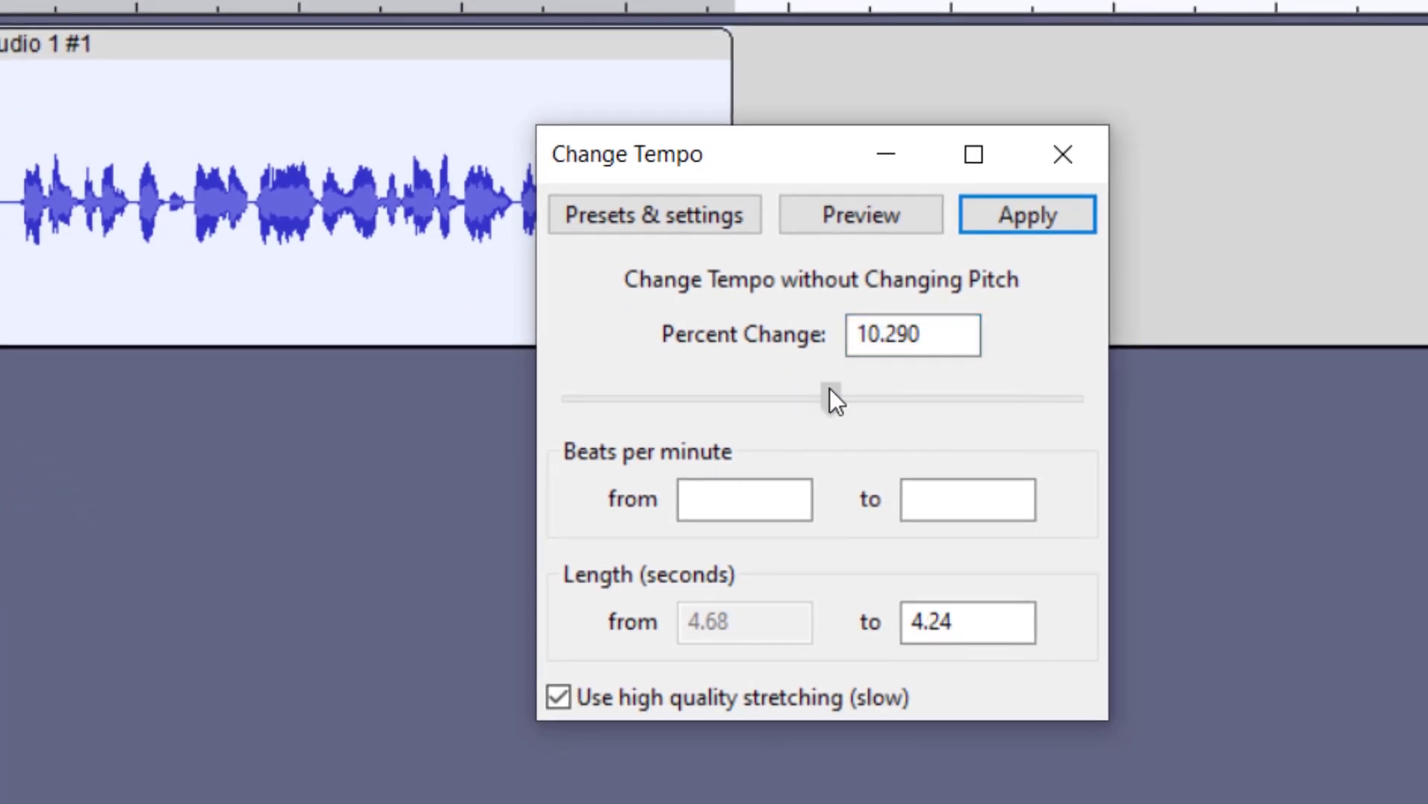
pyautogui.moveTo(825, 397); pyautogui.dragTo(831, 398)
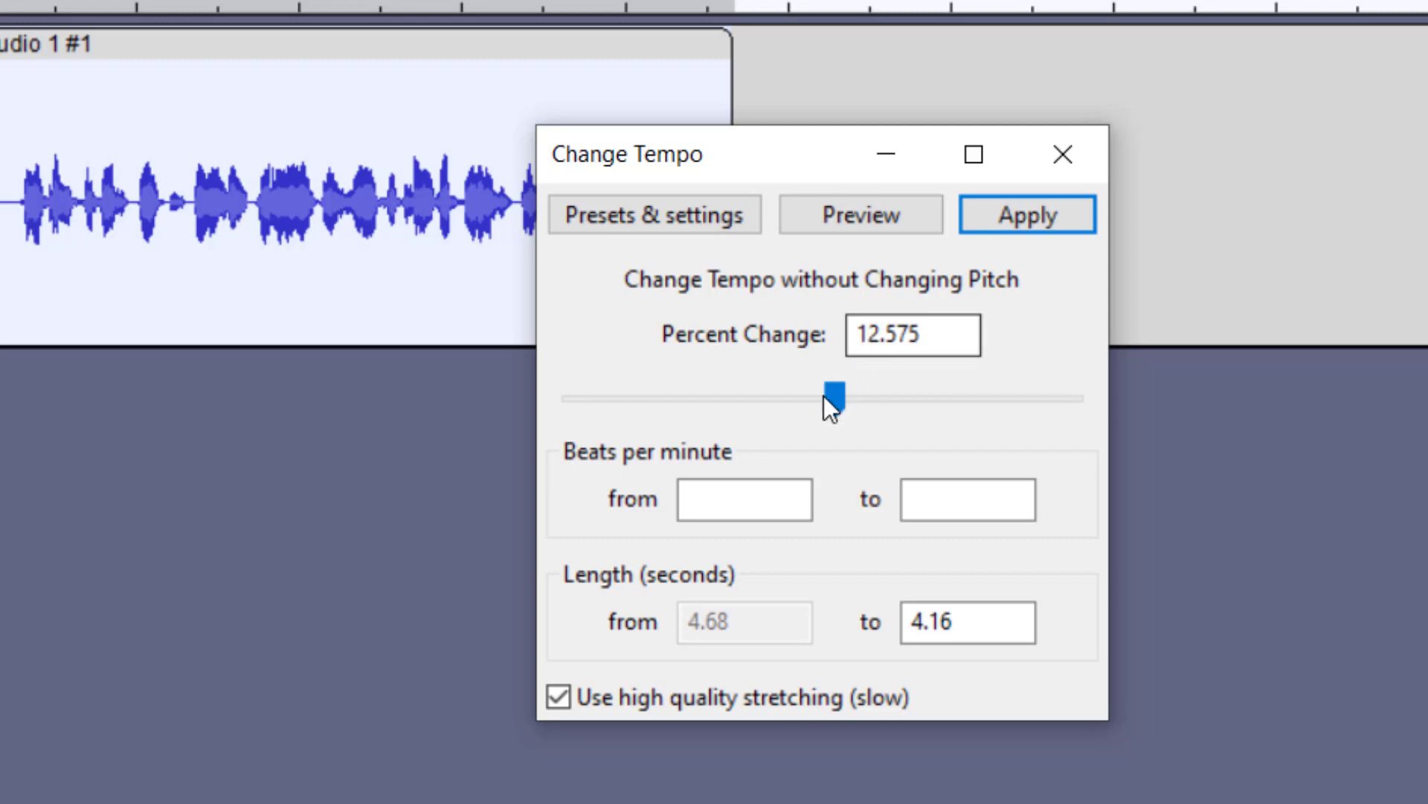
pyautogui.moveTo(831, 395); pyautogui.dragTo(736, 397)
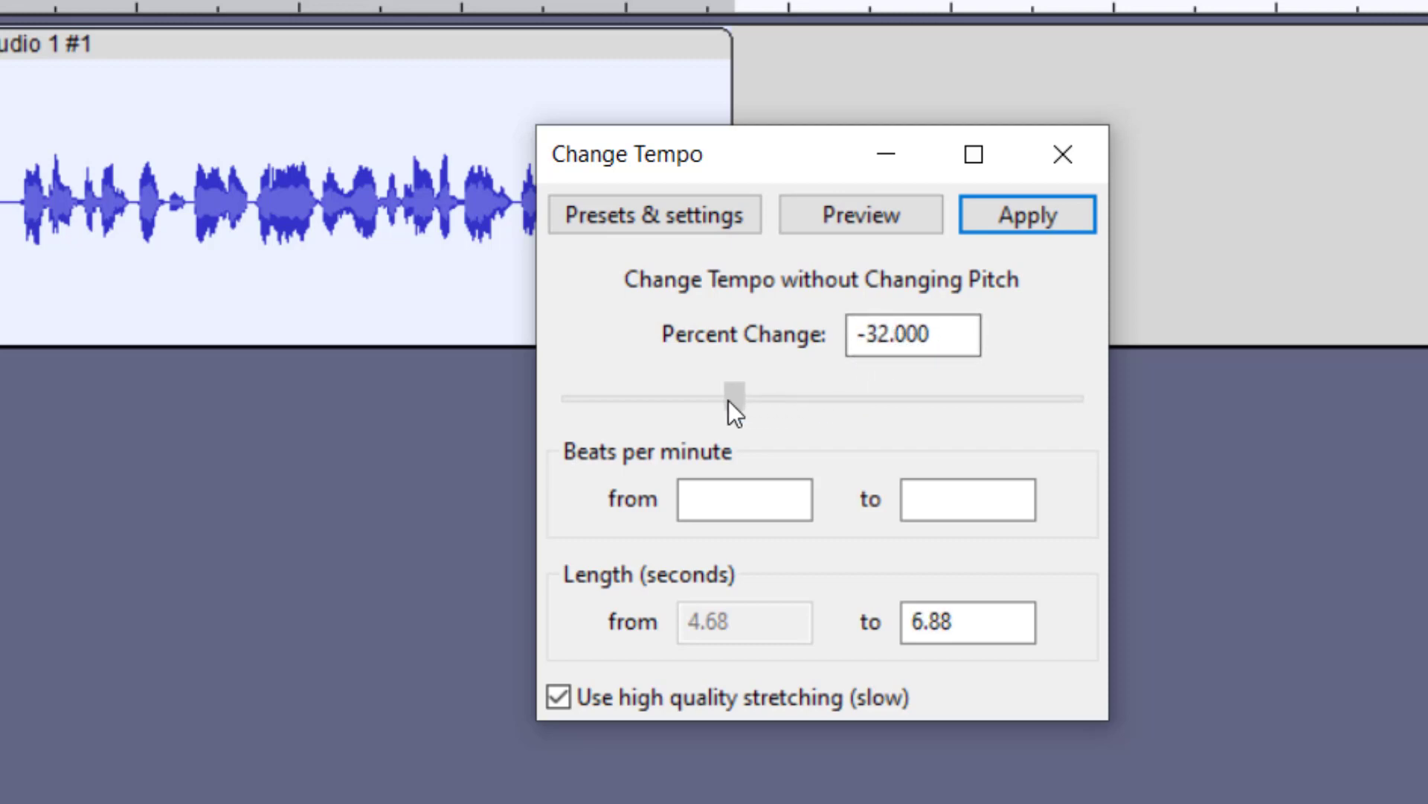
pyautogui.moveTo(734, 395); pyautogui.dragTo(836, 395)
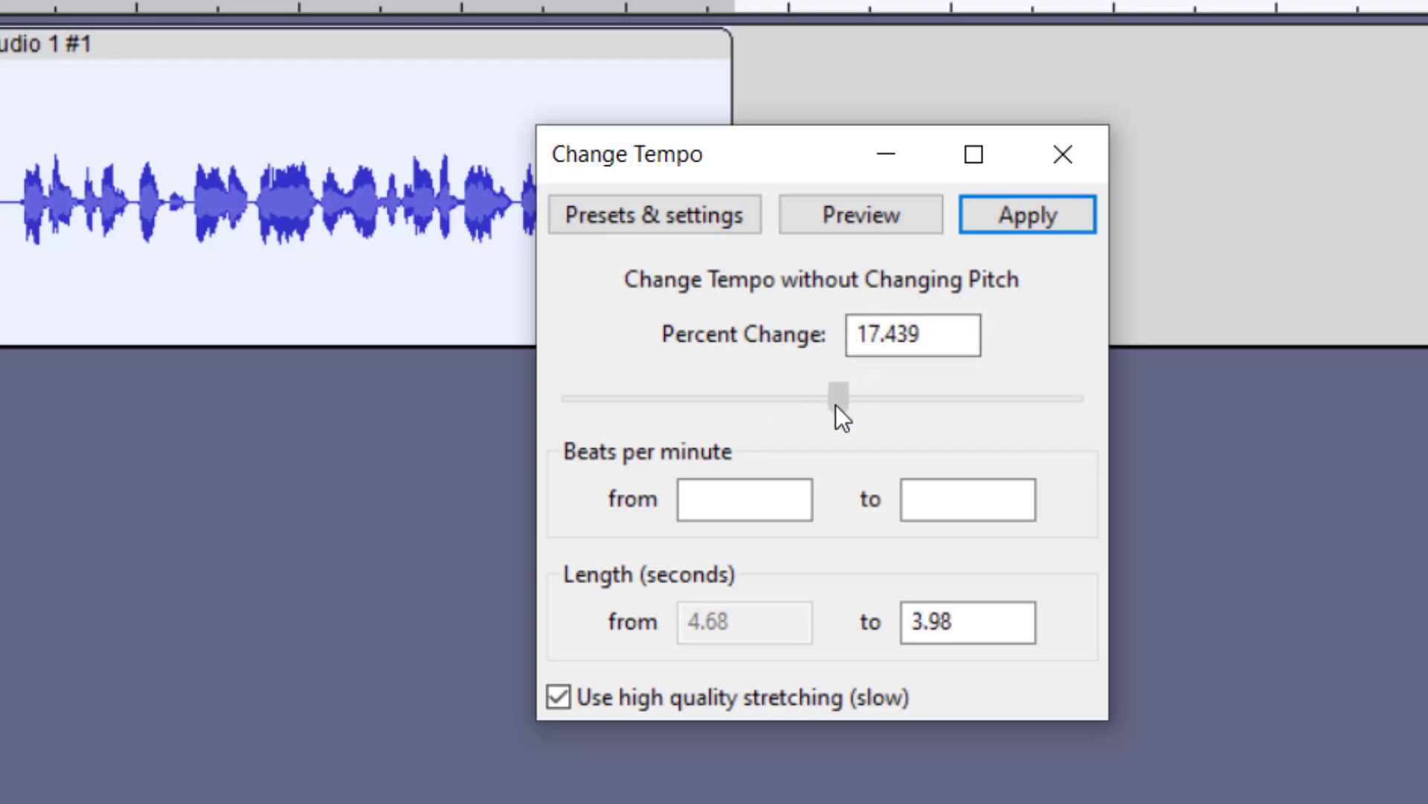
pyautogui.moveTo(833, 394); pyautogui.dragTo(843, 398)
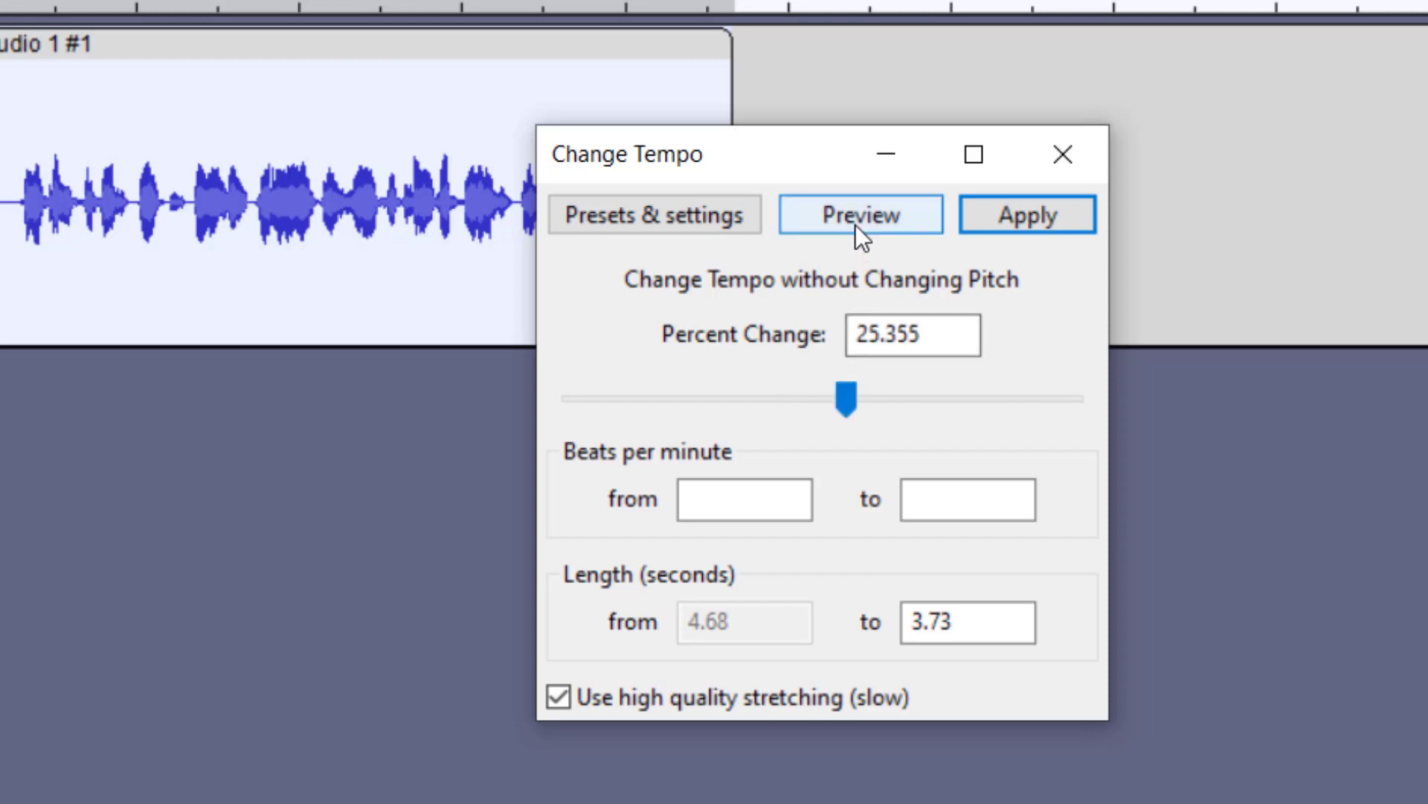
pyautogui.click(861, 215)
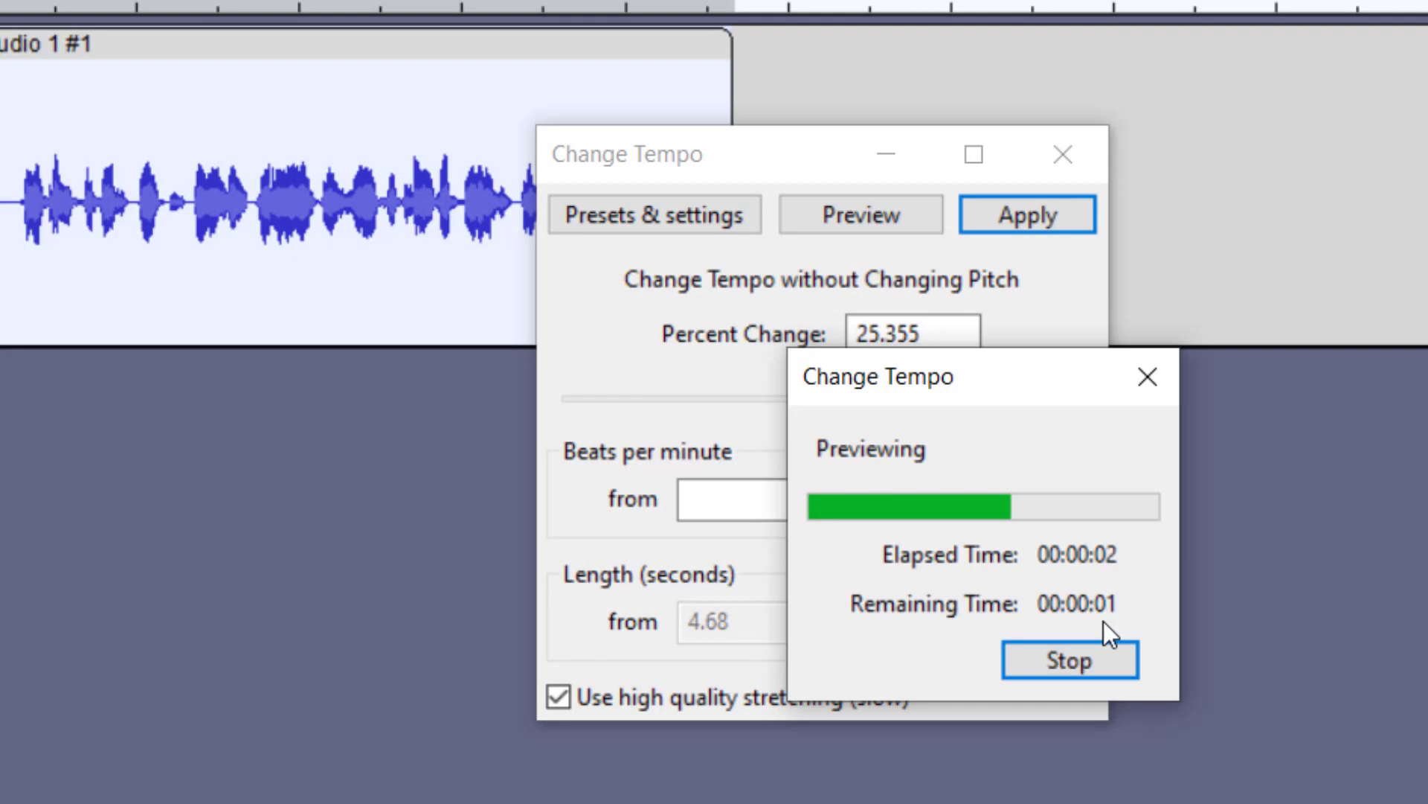
pyautogui.click(1069, 661)
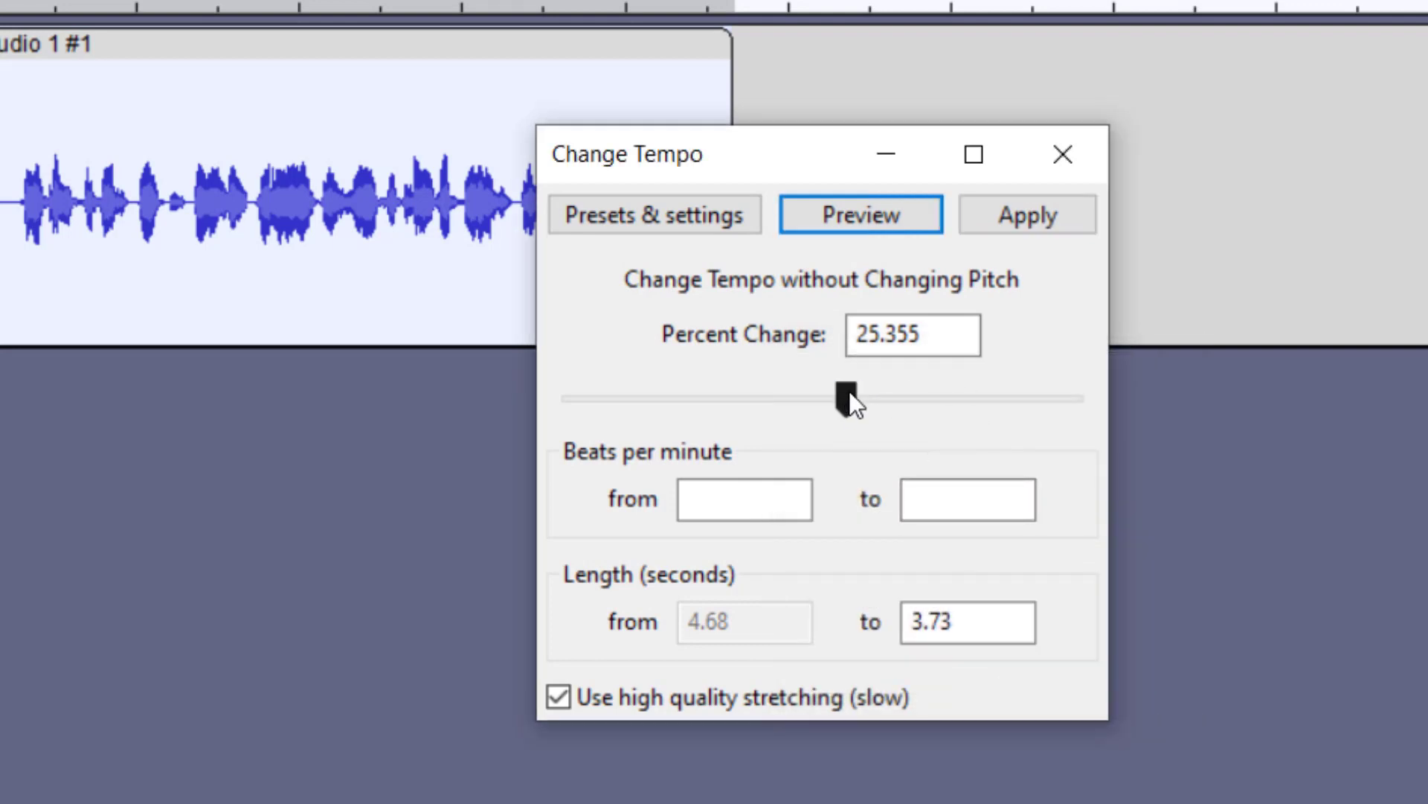
pyautogui.moveTo(834, 396); pyautogui.dragTo(892, 397)
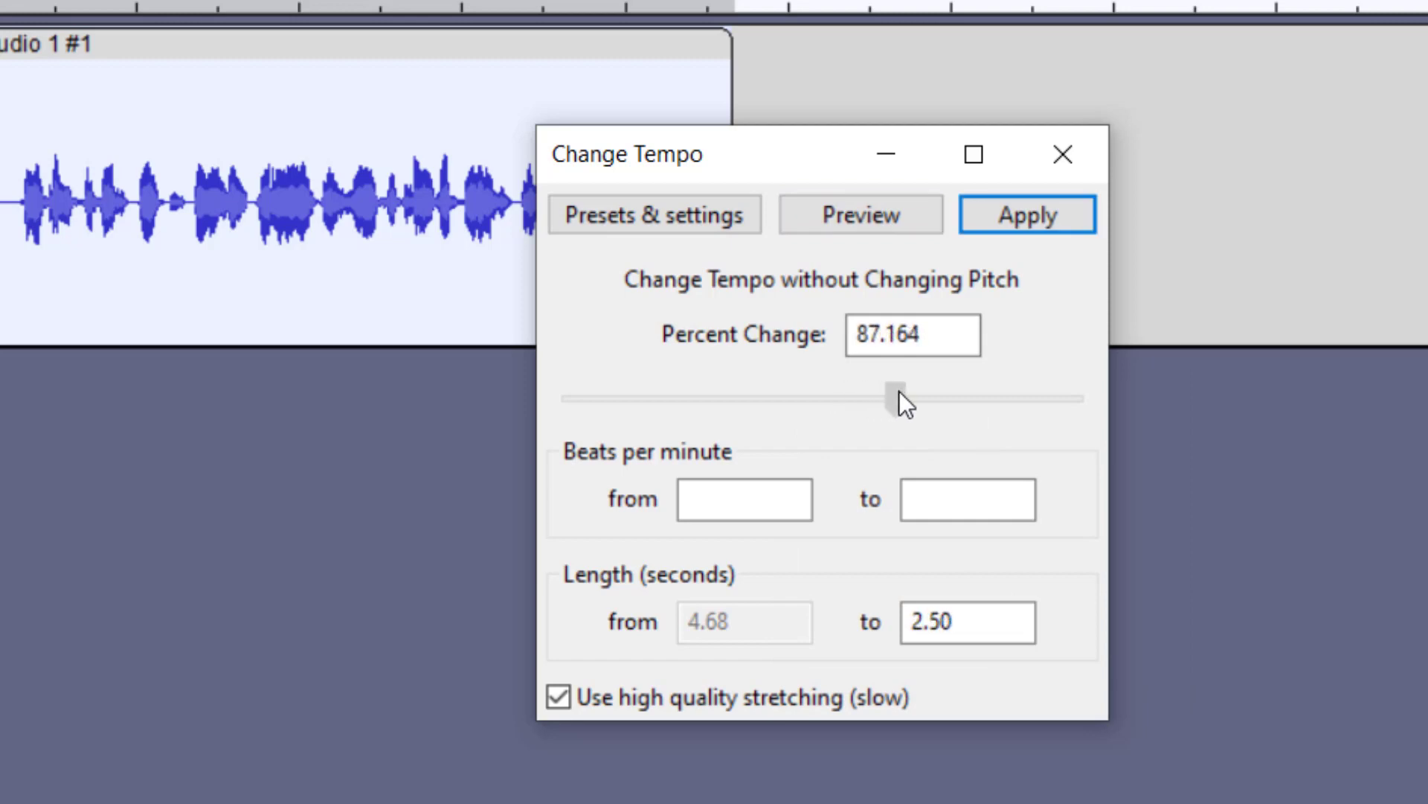
pyautogui.moveTo(890, 396); pyautogui.dragTo(908, 399)
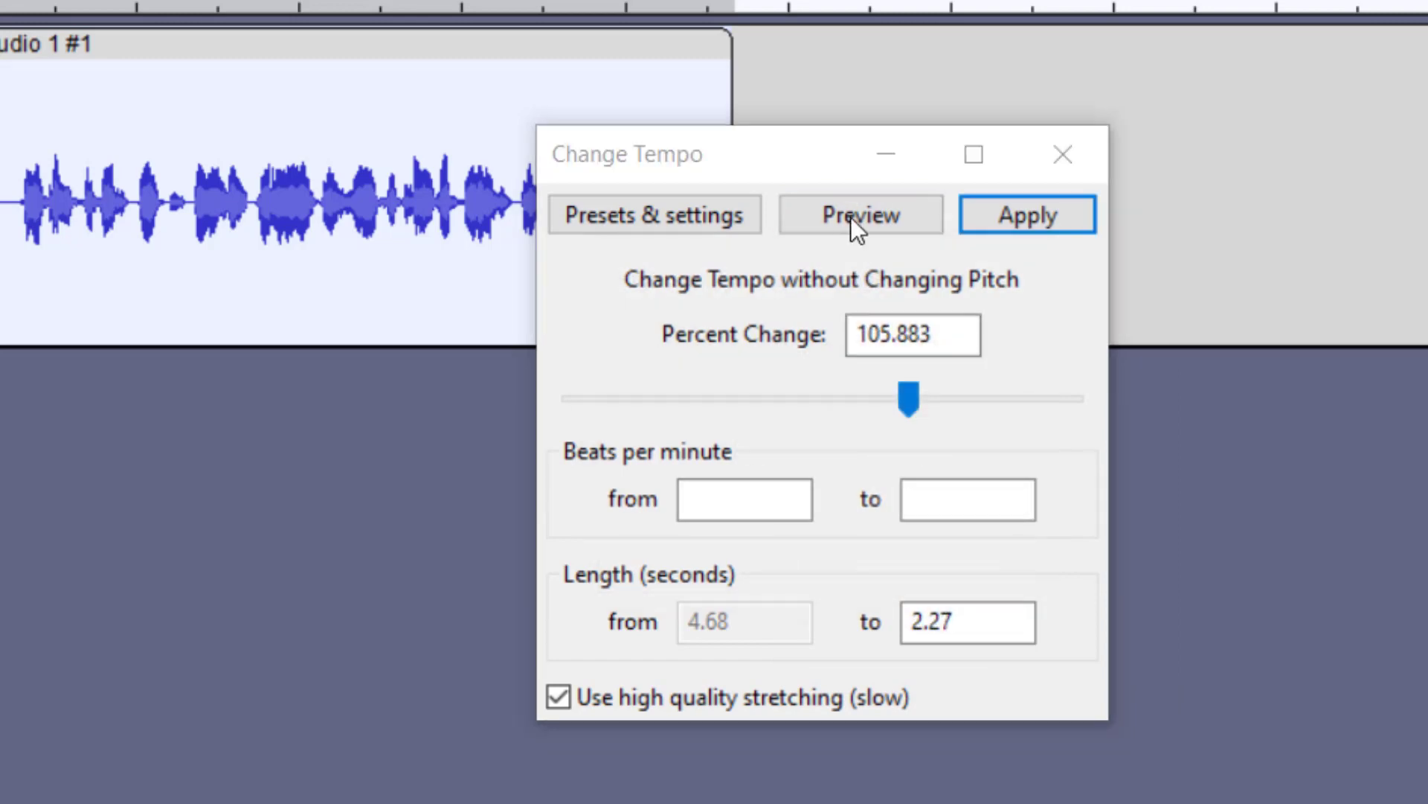
pyautogui.moveTo(905, 398); pyautogui.dragTo(892, 398)
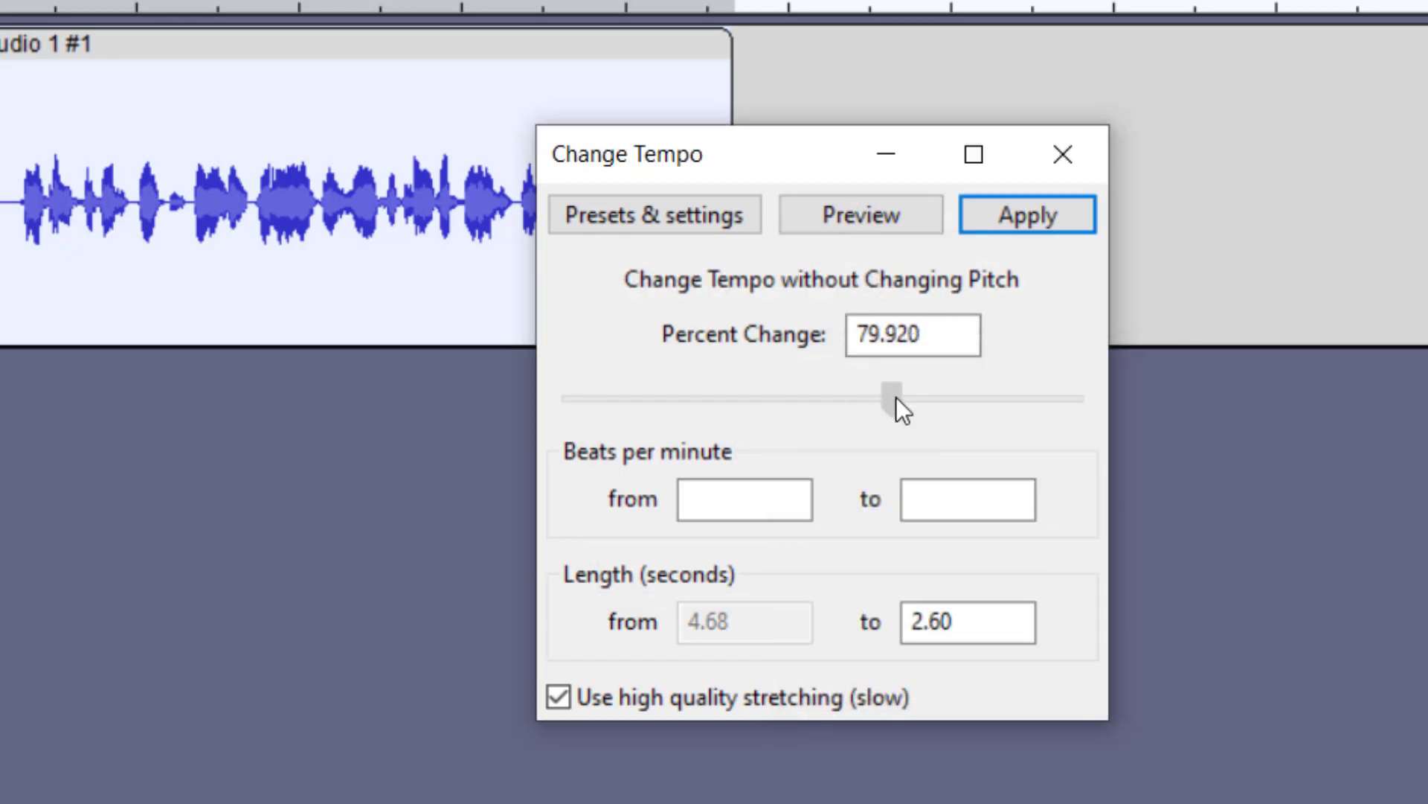
pyautogui.click(1027, 214)
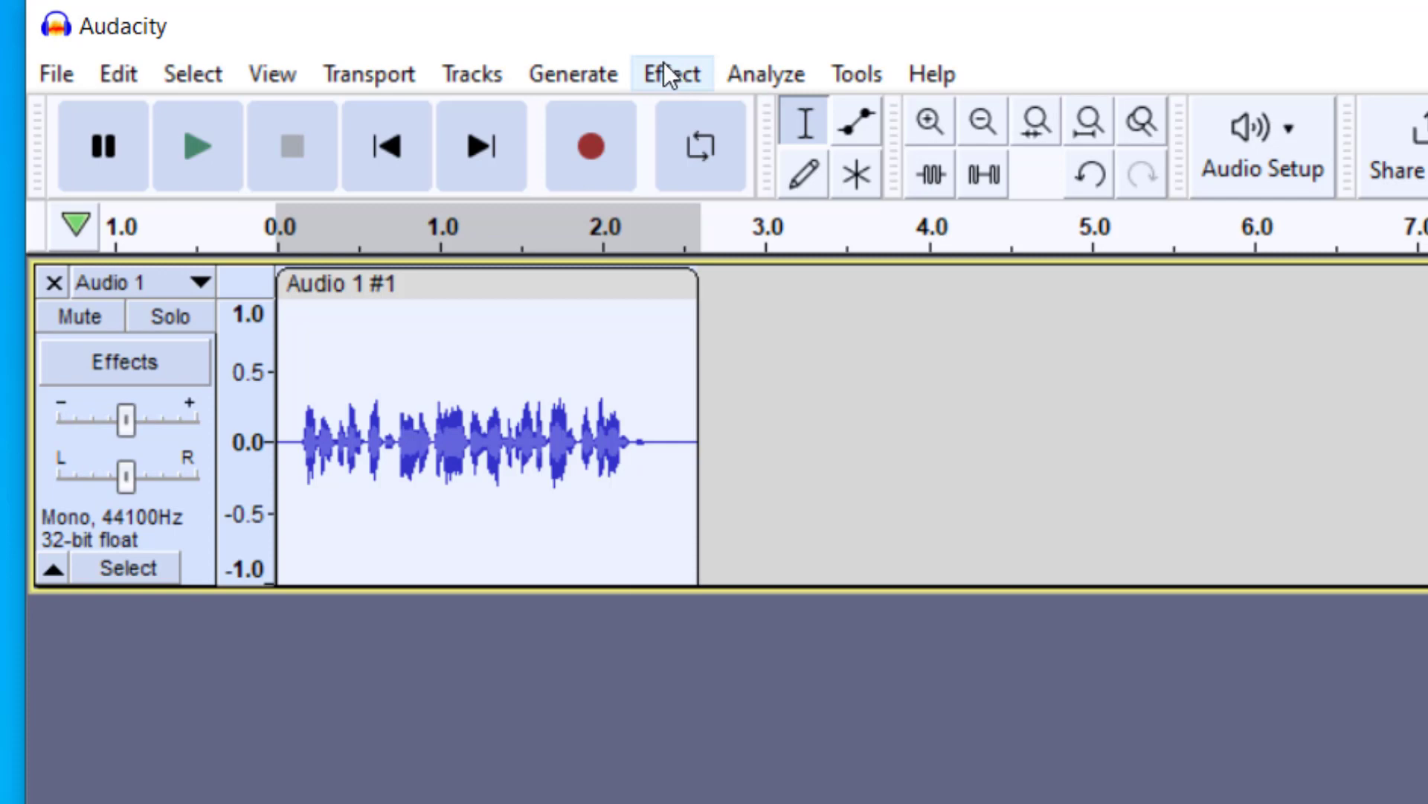
pyautogui.click(671, 73)
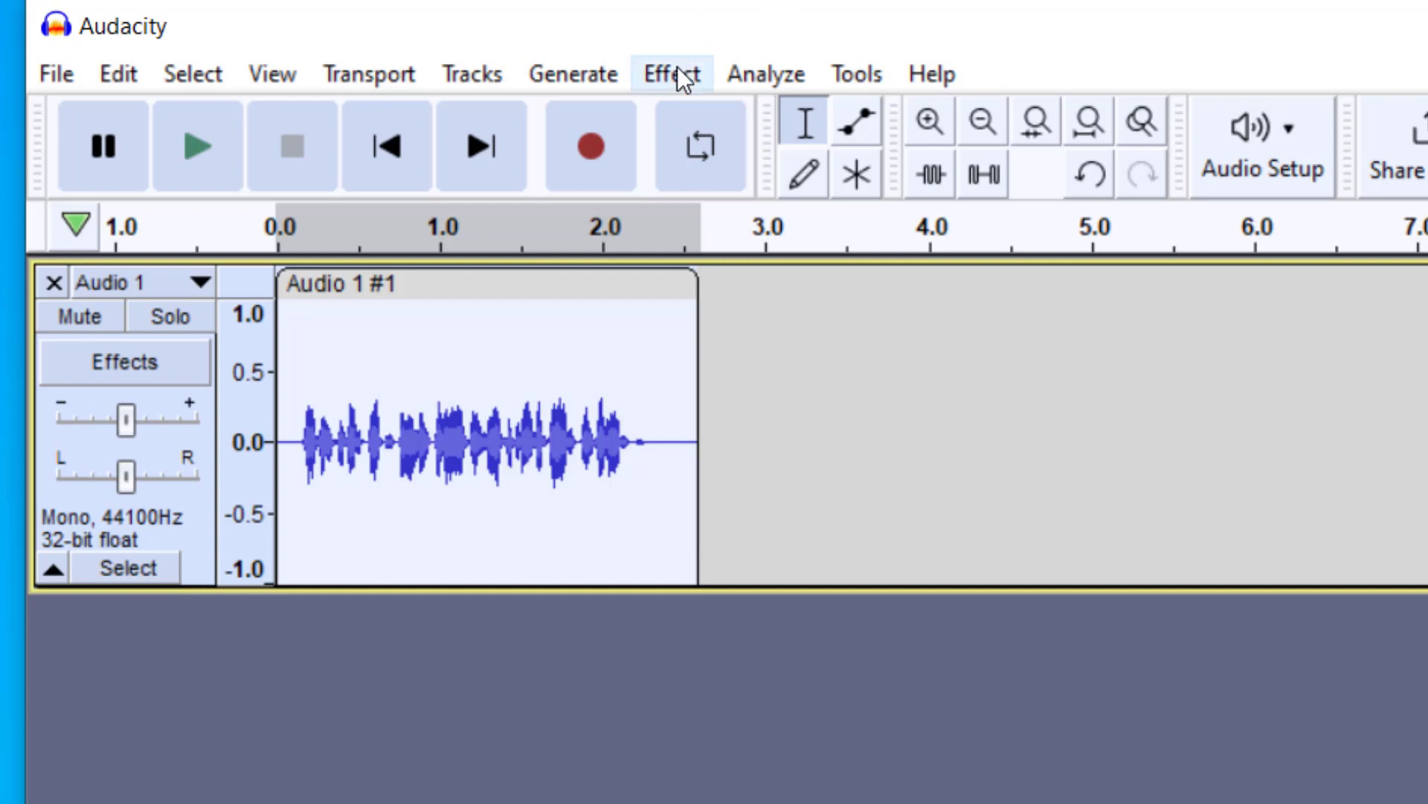
# Step: Apply Reverb with the Large Room factory preset to the whole clip
pyautogui.click(672, 73)
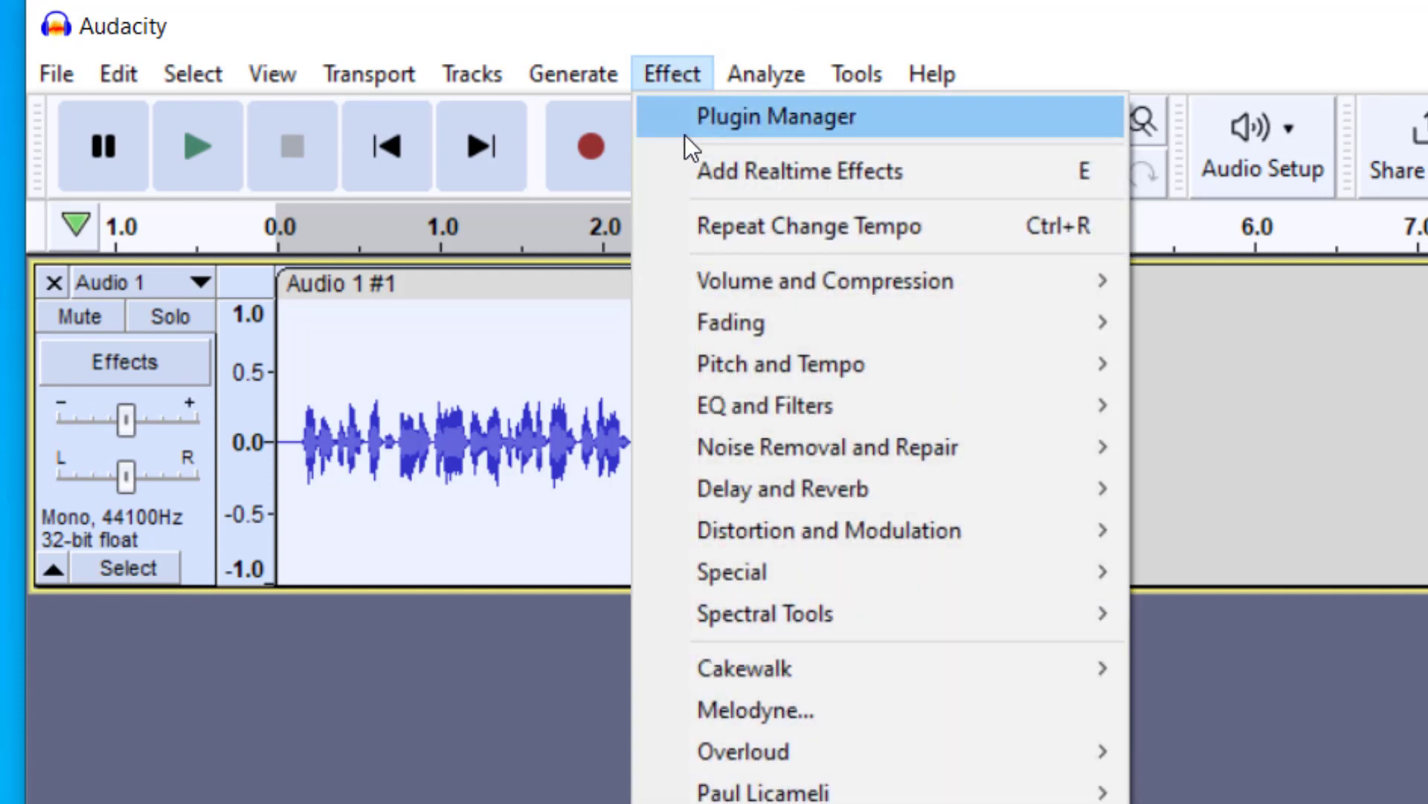
pyautogui.moveTo(828, 500)
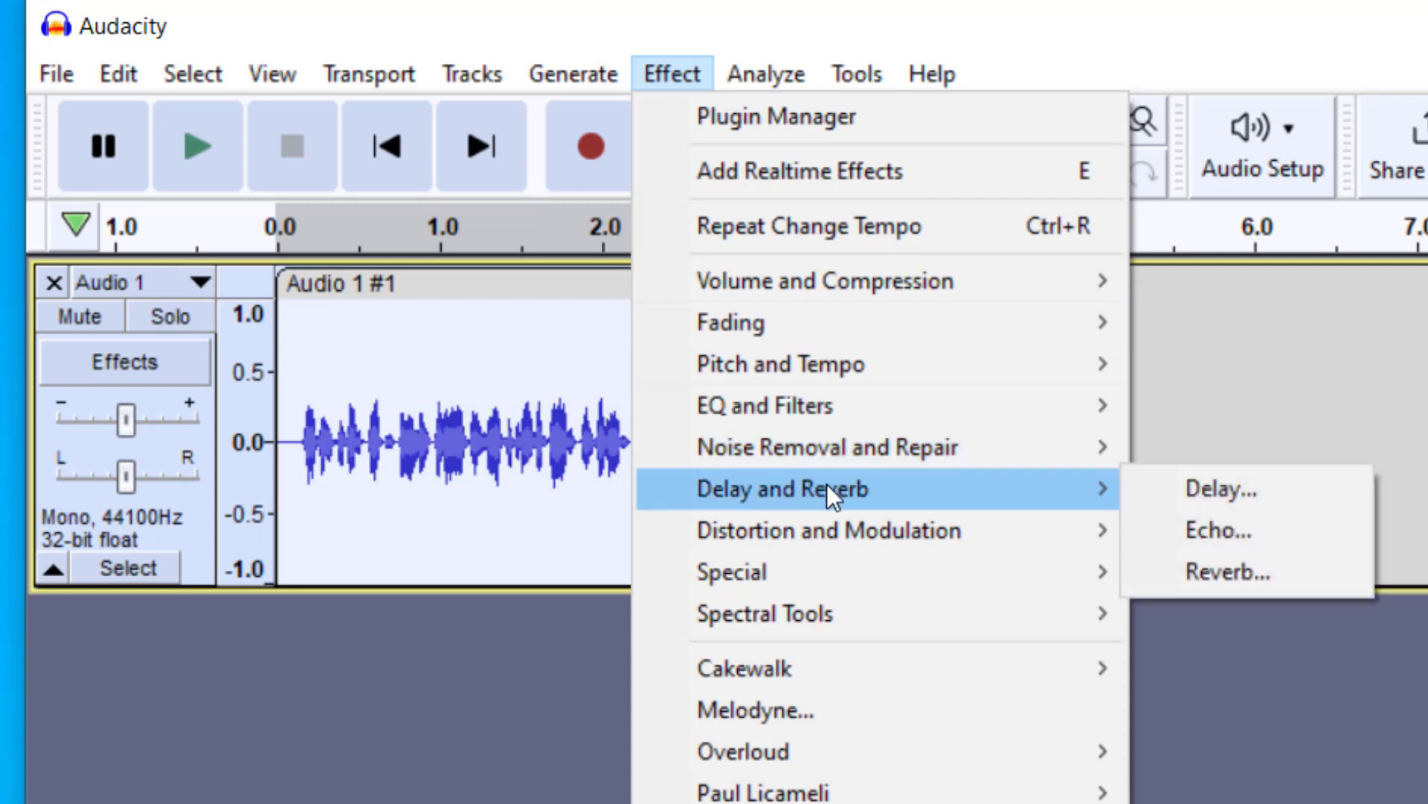
pyautogui.moveTo(1259, 579)
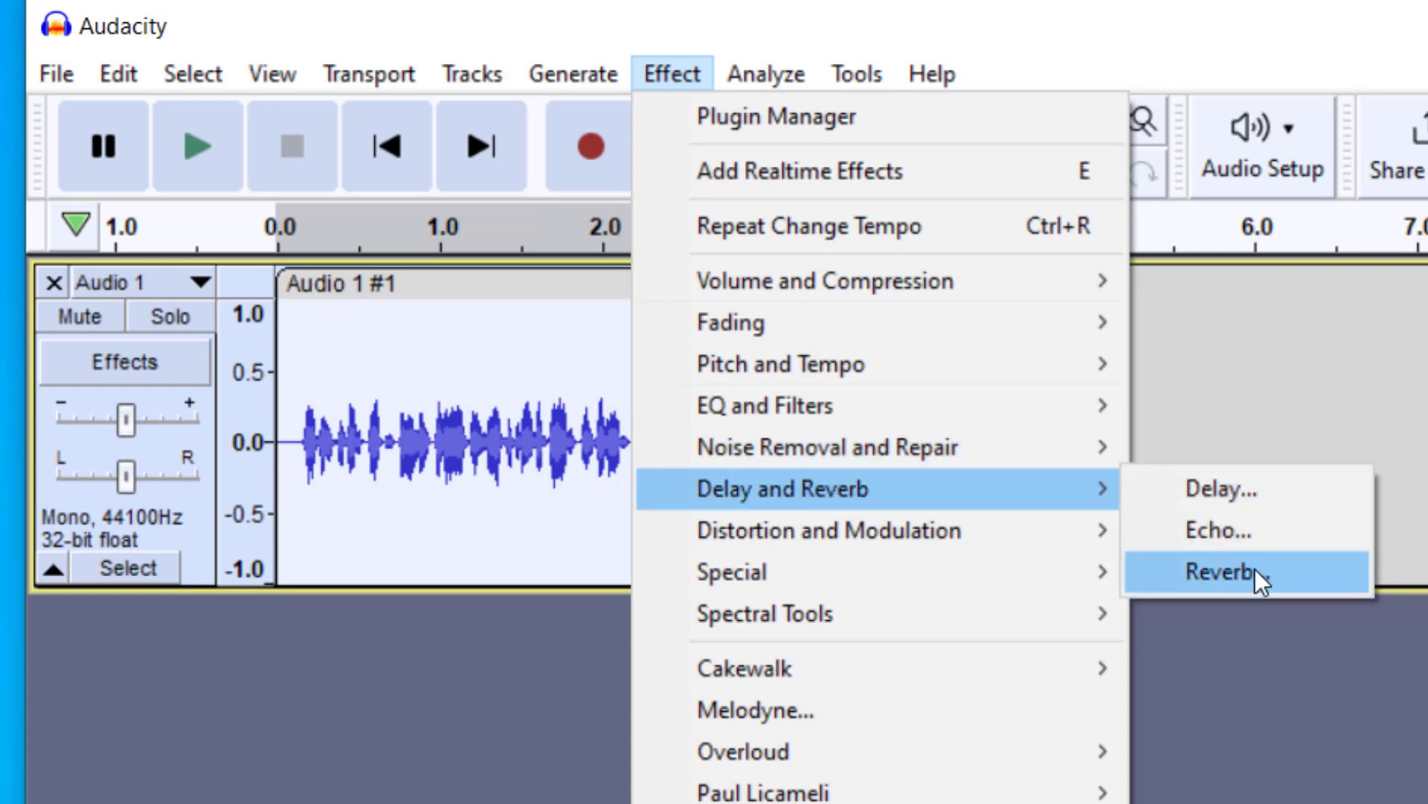
pyautogui.click(1217, 573)
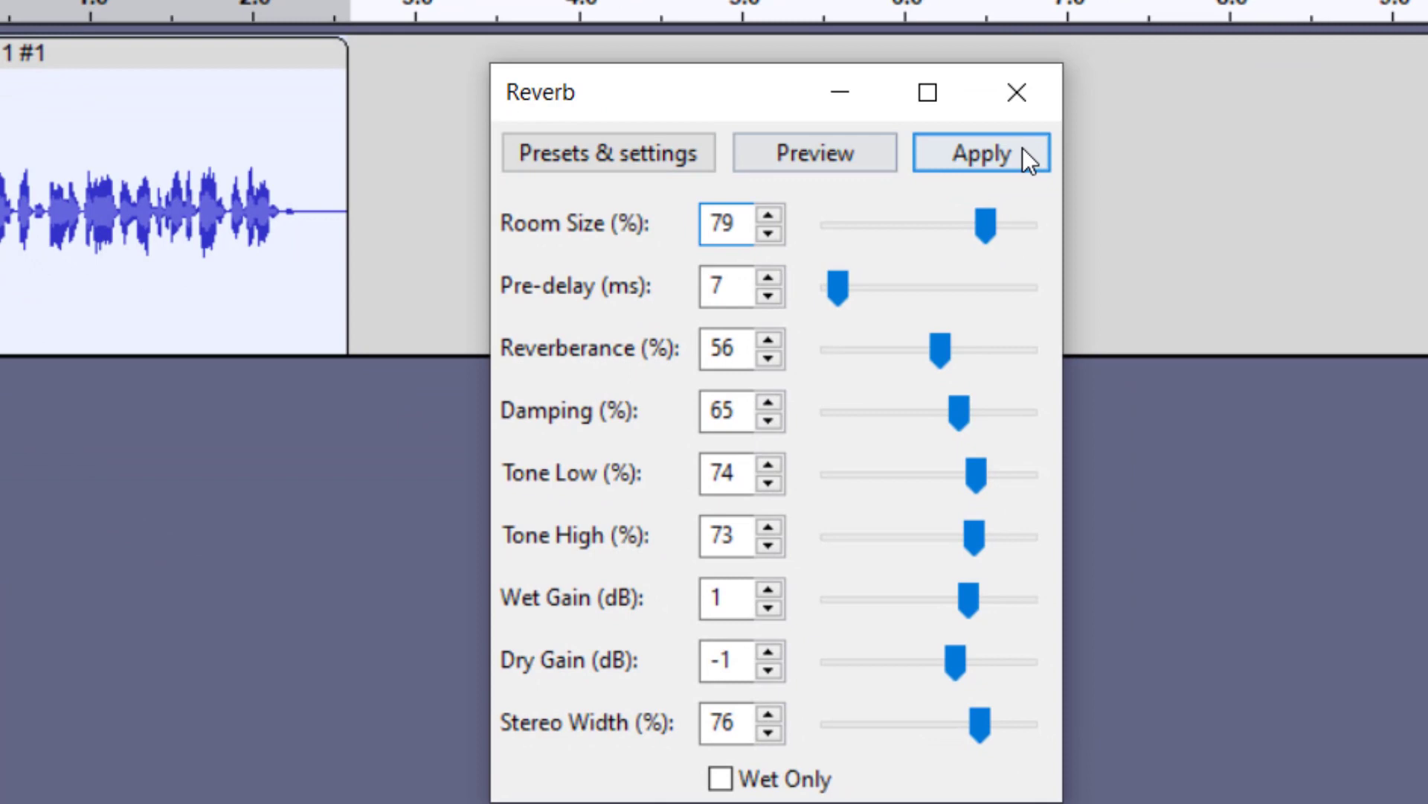
pyautogui.click(608, 153)
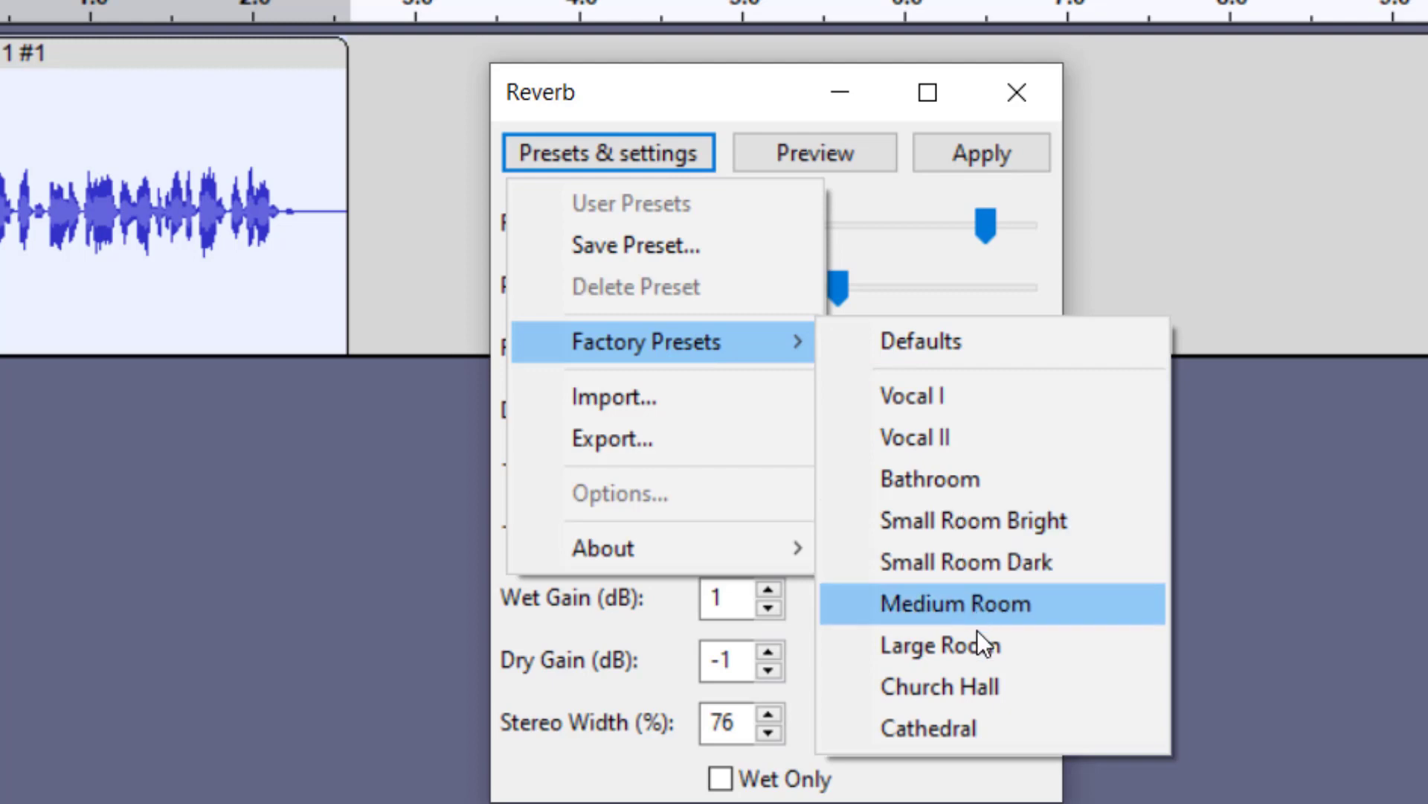
pyautogui.click(939, 645)
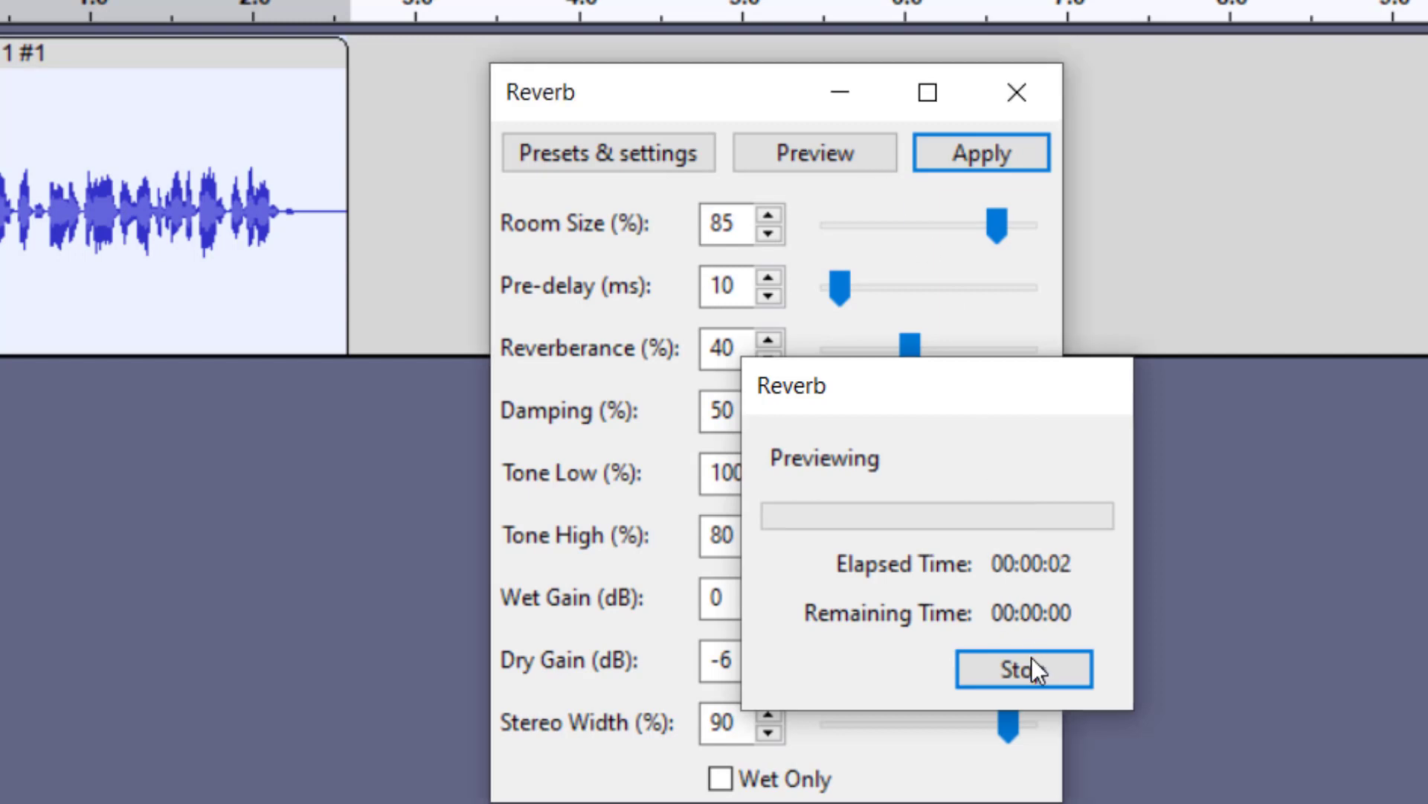
pyautogui.click(1023, 668)
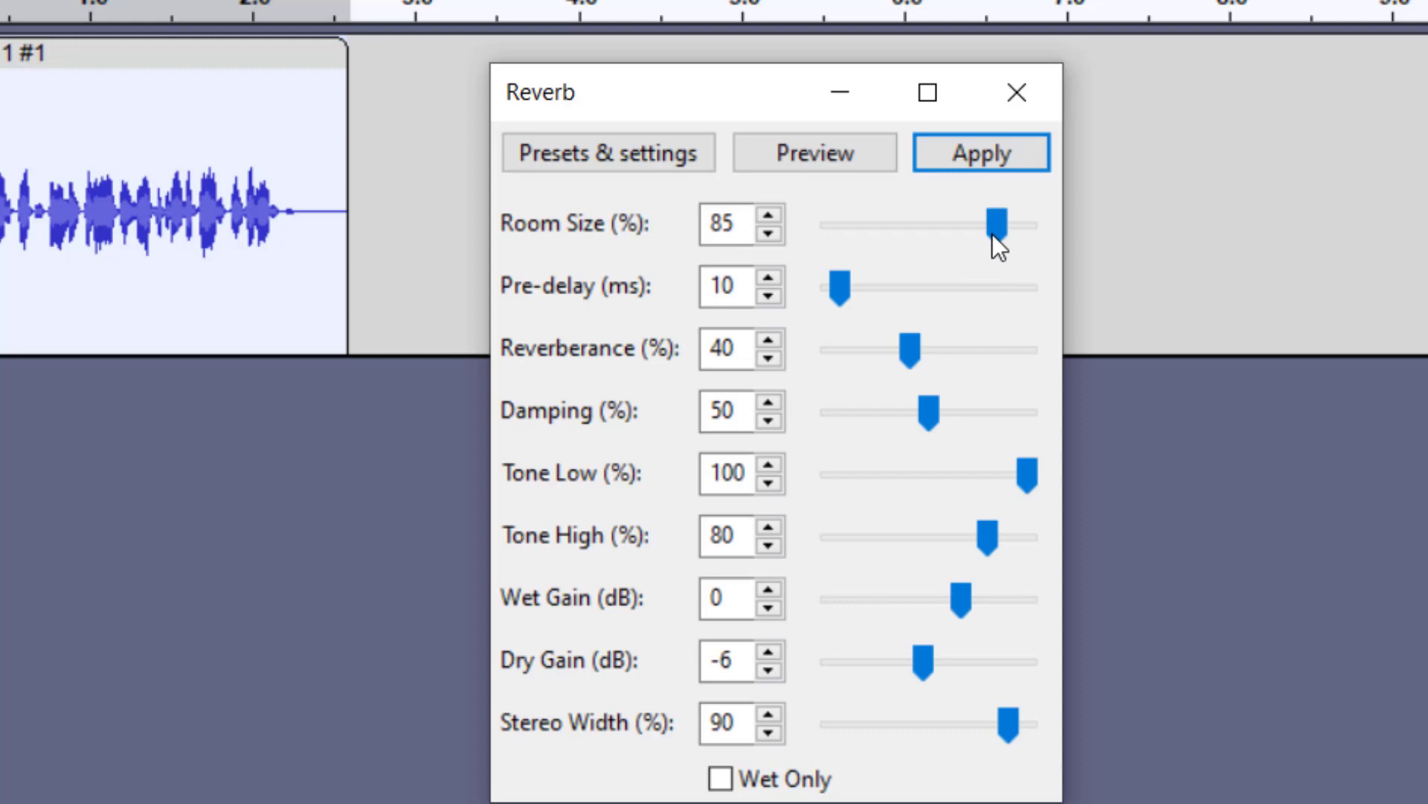
pyautogui.click(981, 153)
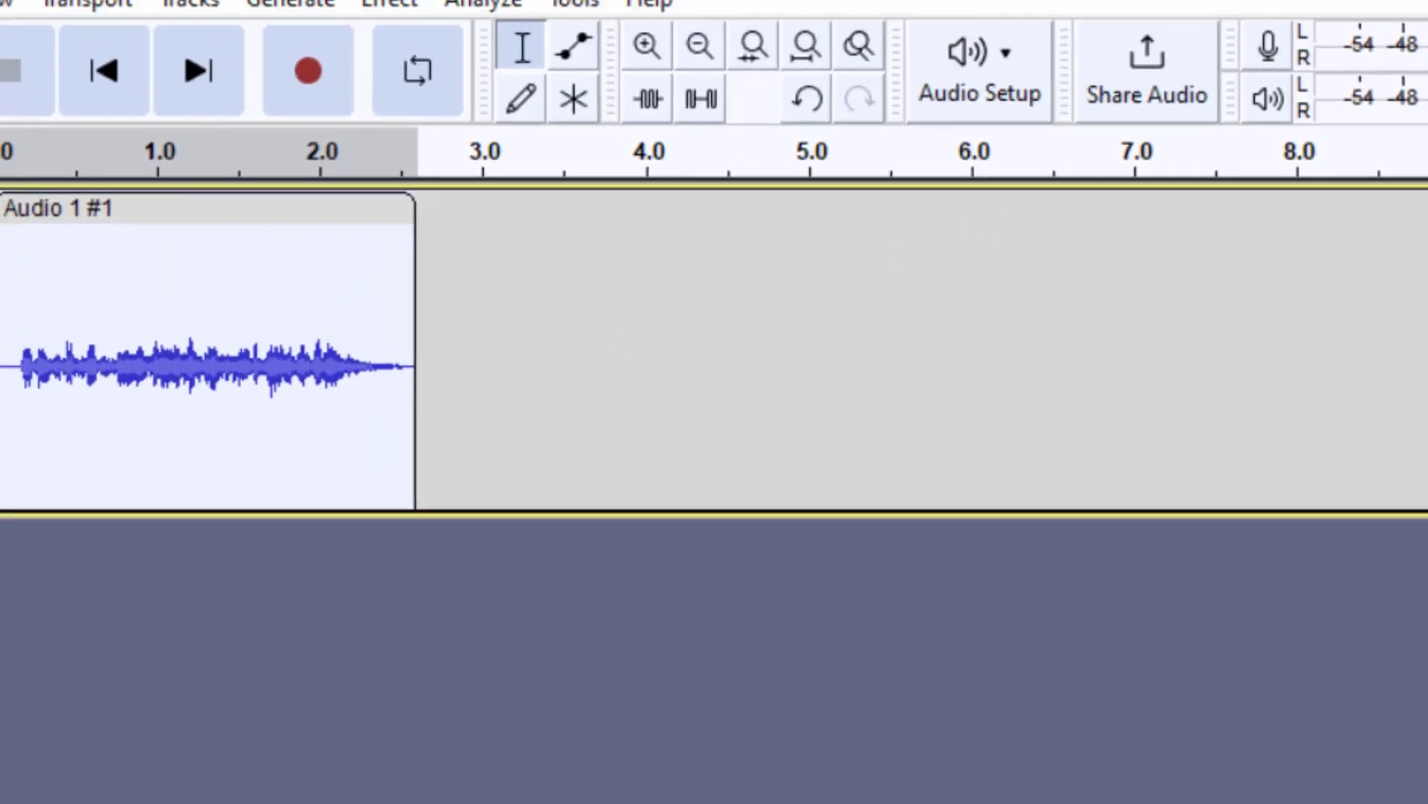
# Step: In Amplify, try about 20 dB, then preview a -10 dB amplification
pyautogui.click(418, 55)
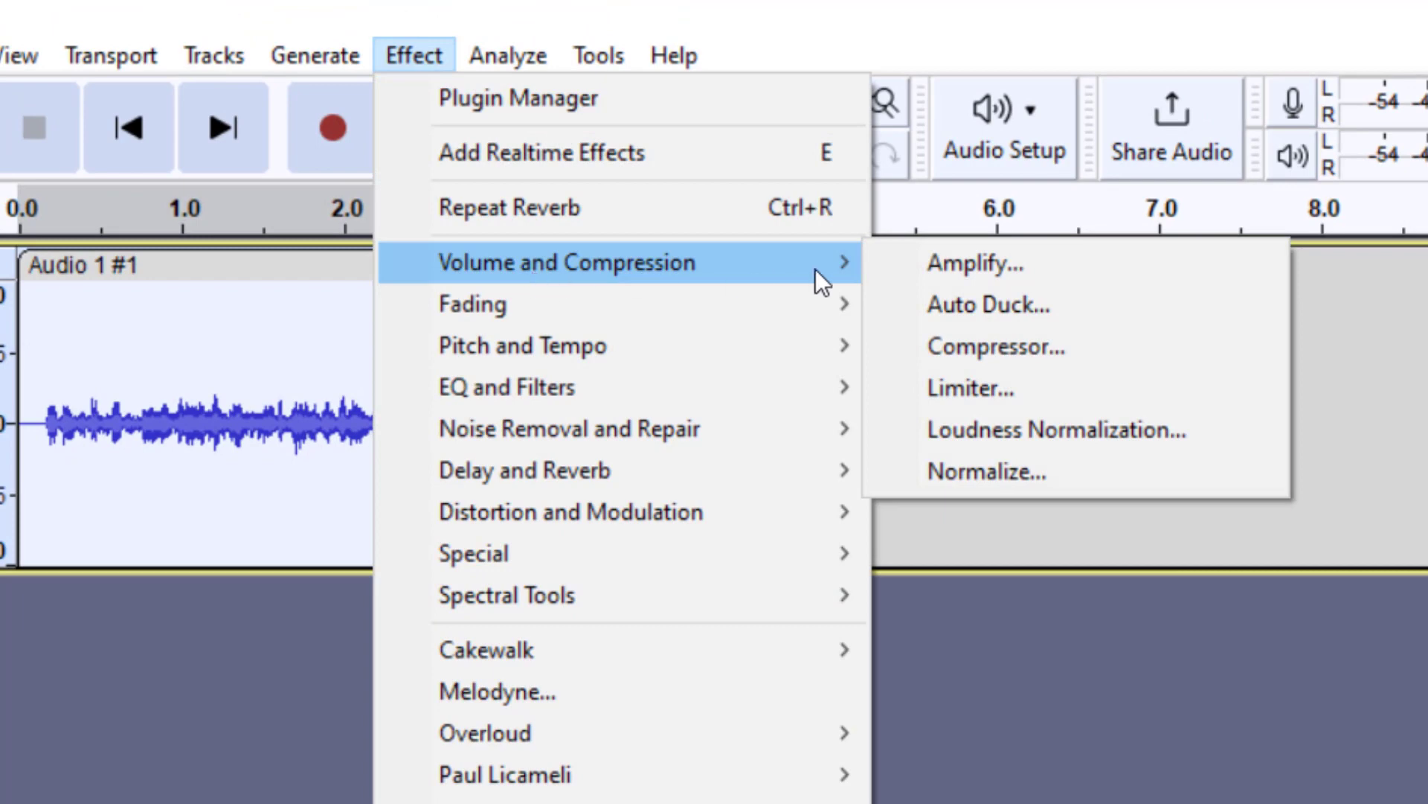
pyautogui.click(970, 262)
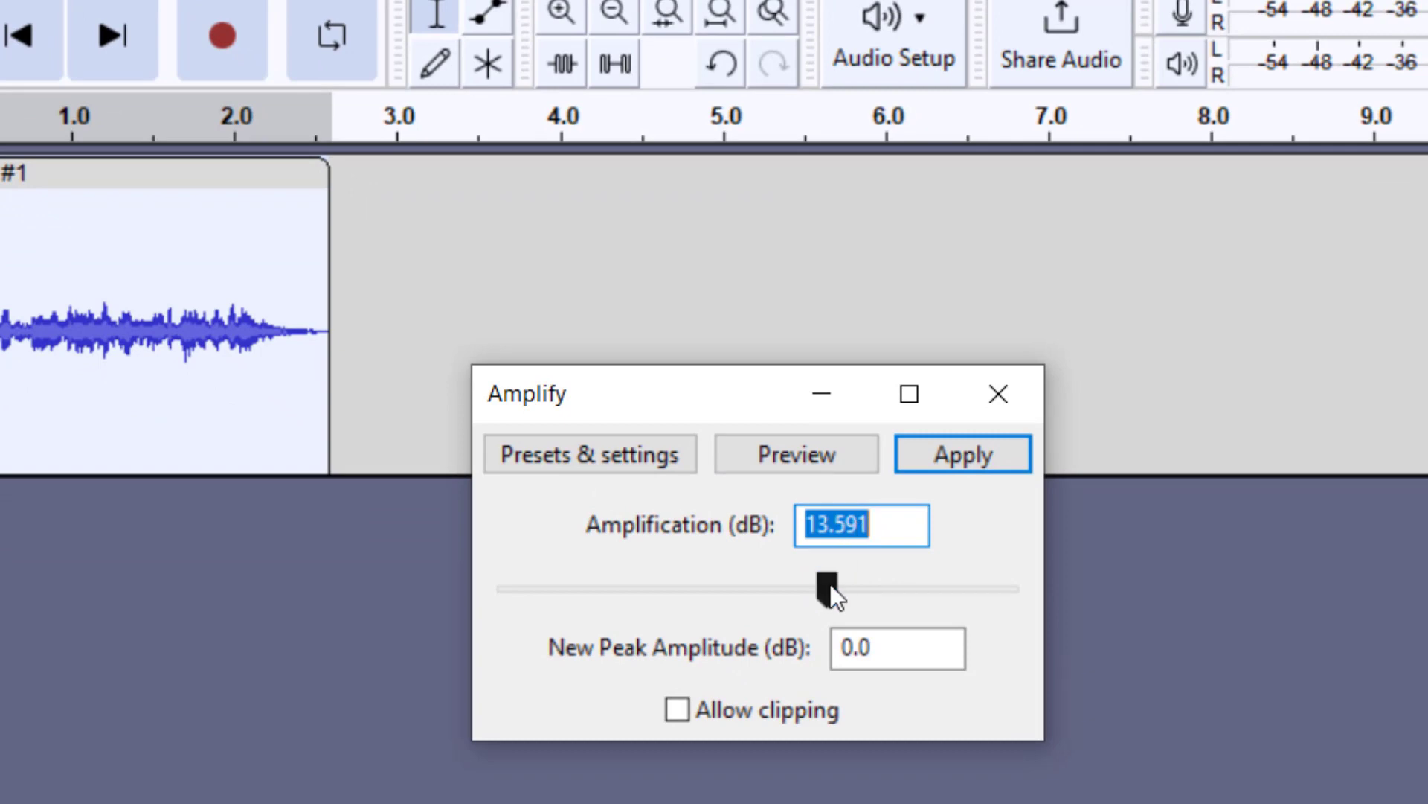
pyautogui.moveTo(824, 587); pyautogui.dragTo(856, 588)
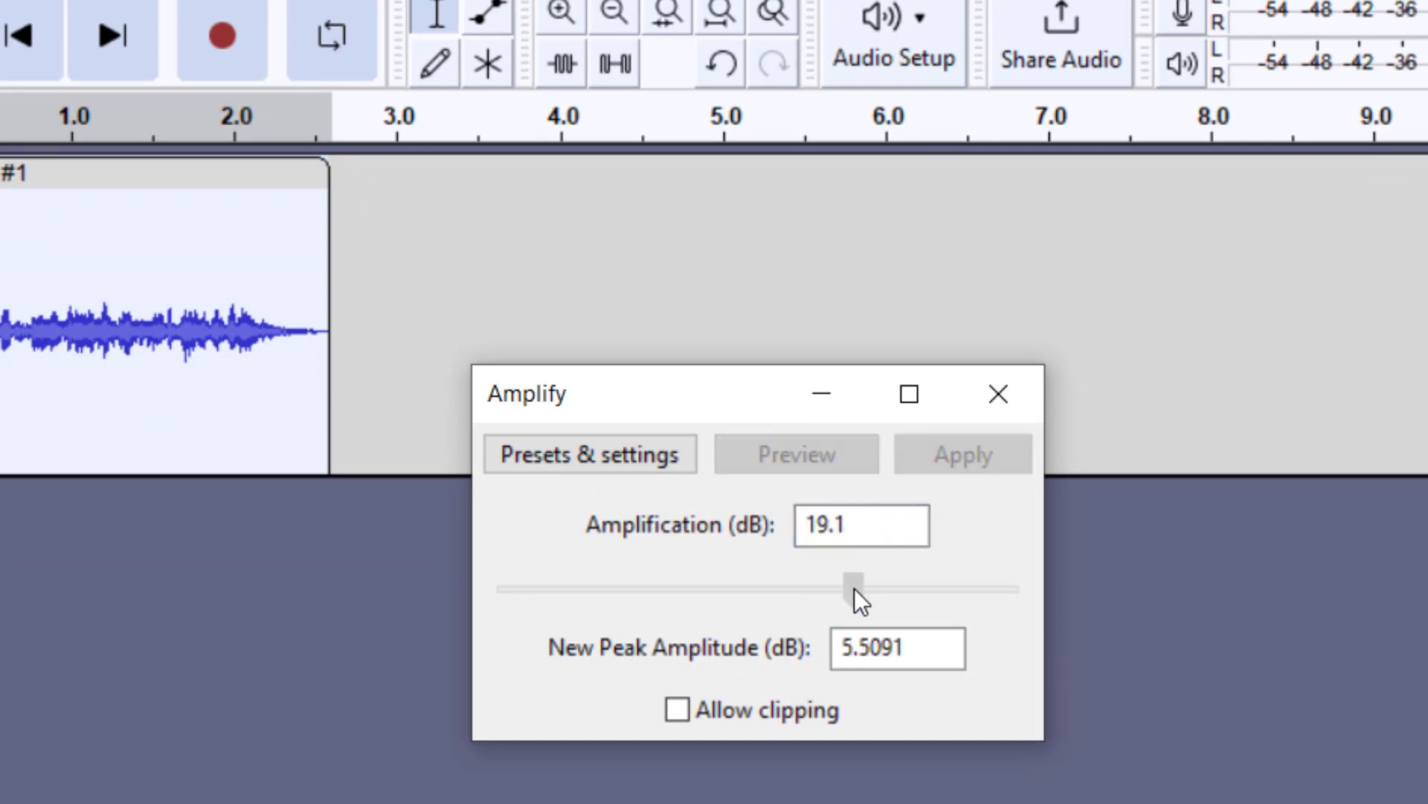
pyautogui.moveTo(853, 587); pyautogui.dragTo(817, 587)
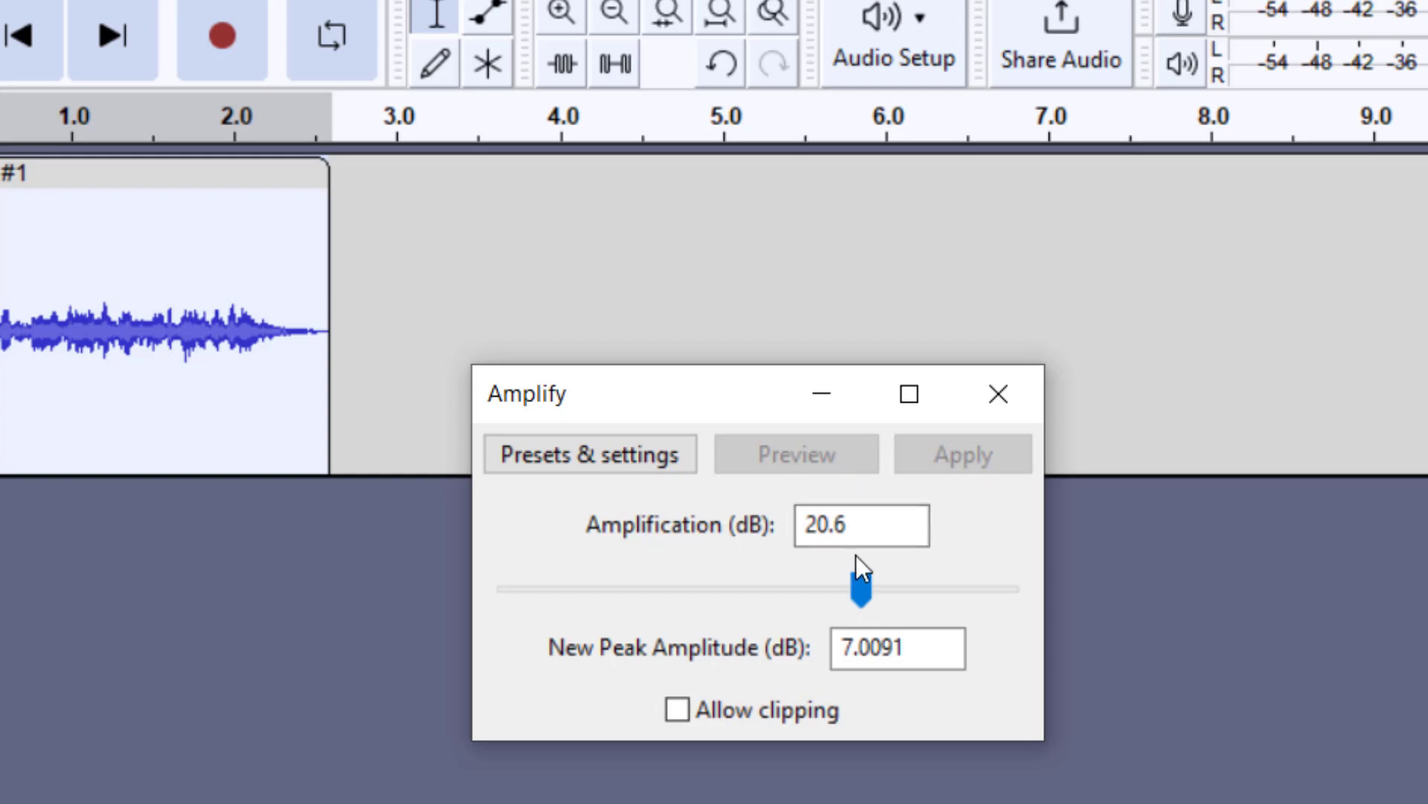
pyautogui.moveTo(708, 726)
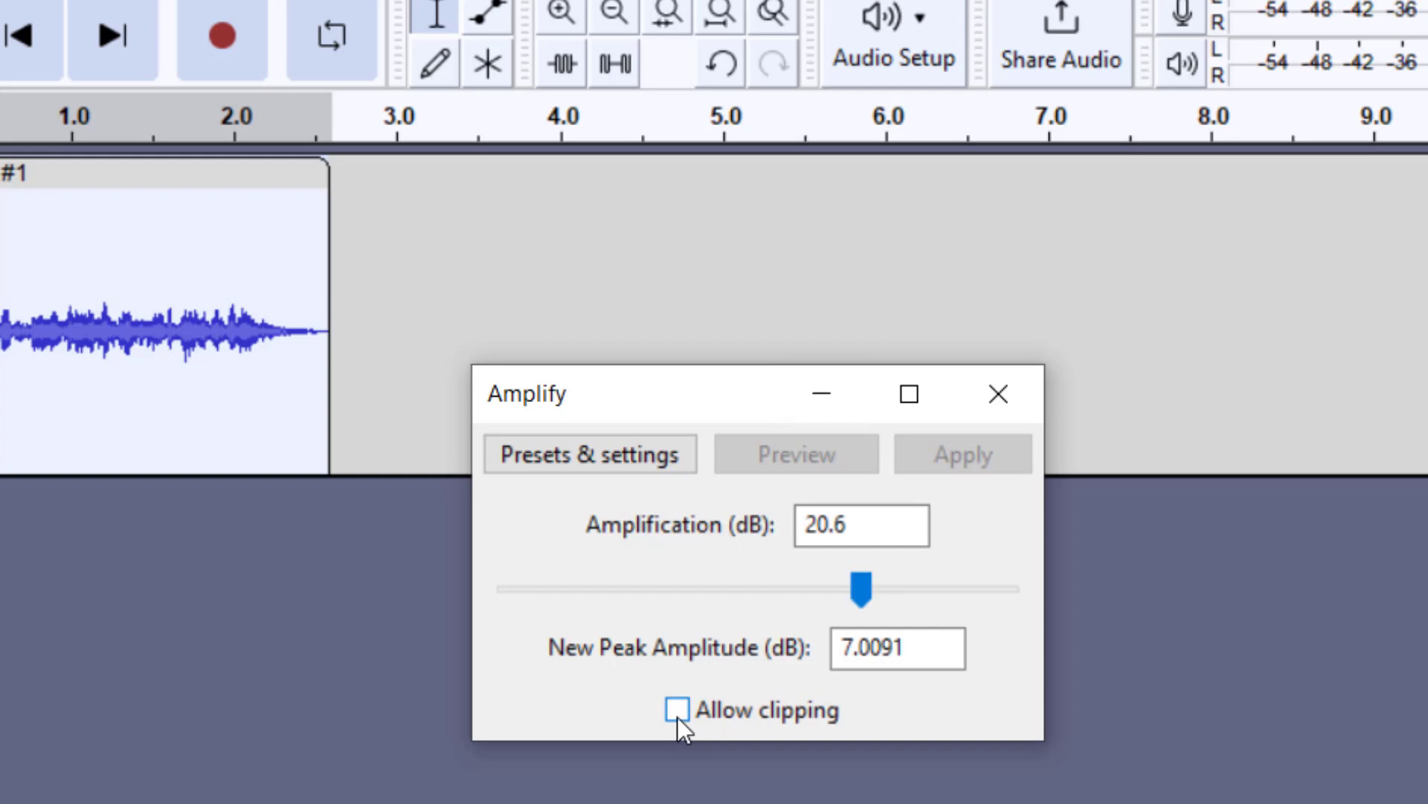
pyautogui.click(678, 711)
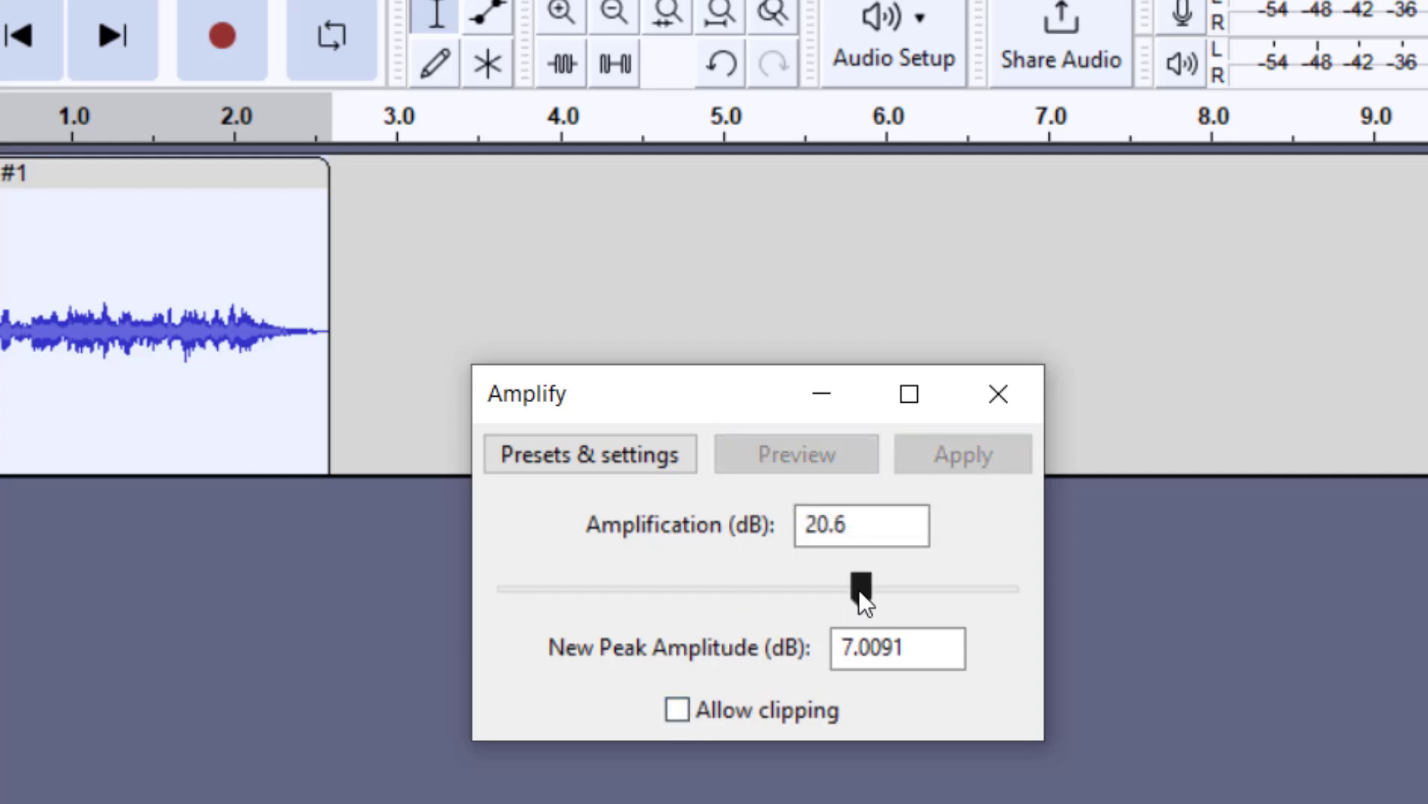
pyautogui.moveTo(863, 587); pyautogui.dragTo(710, 587)
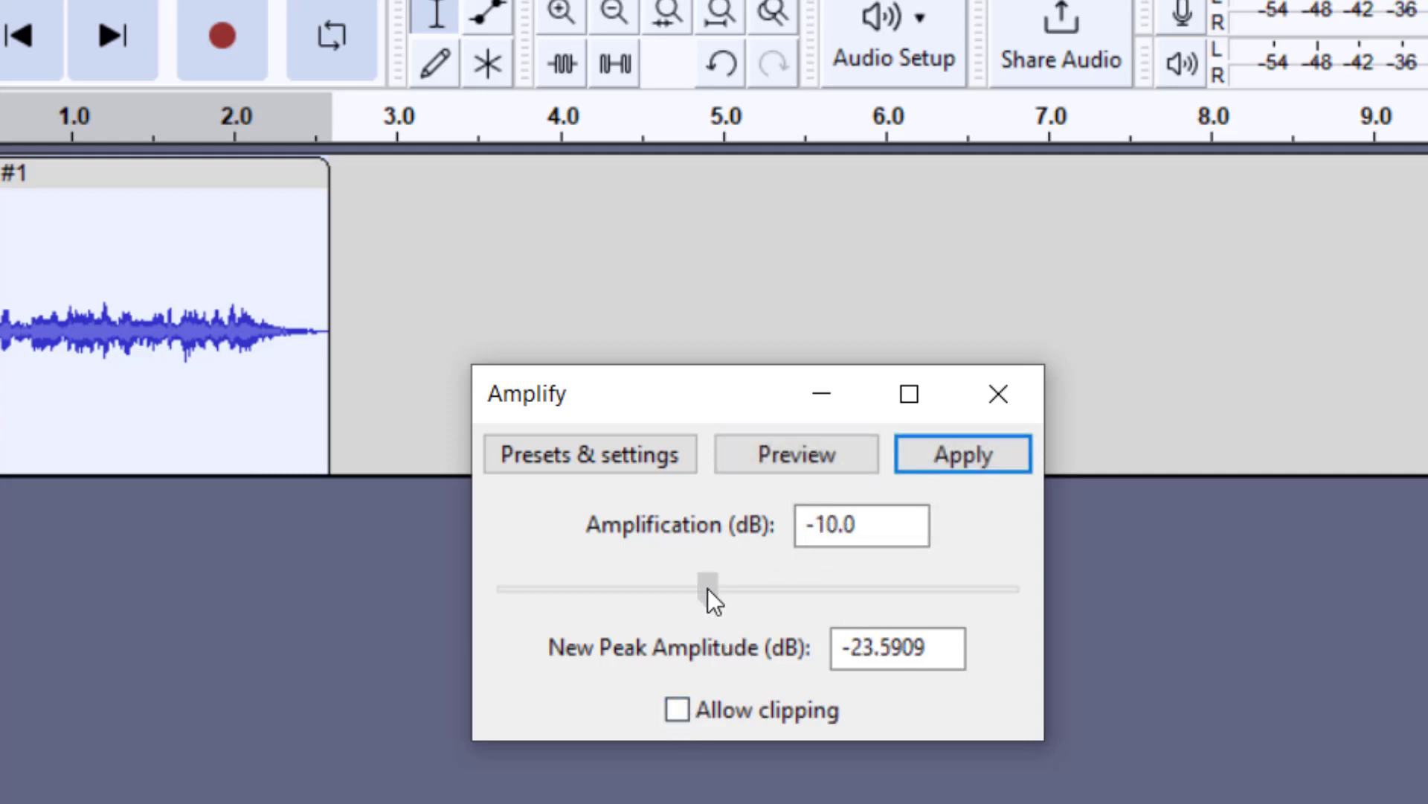
pyautogui.click(796, 454)
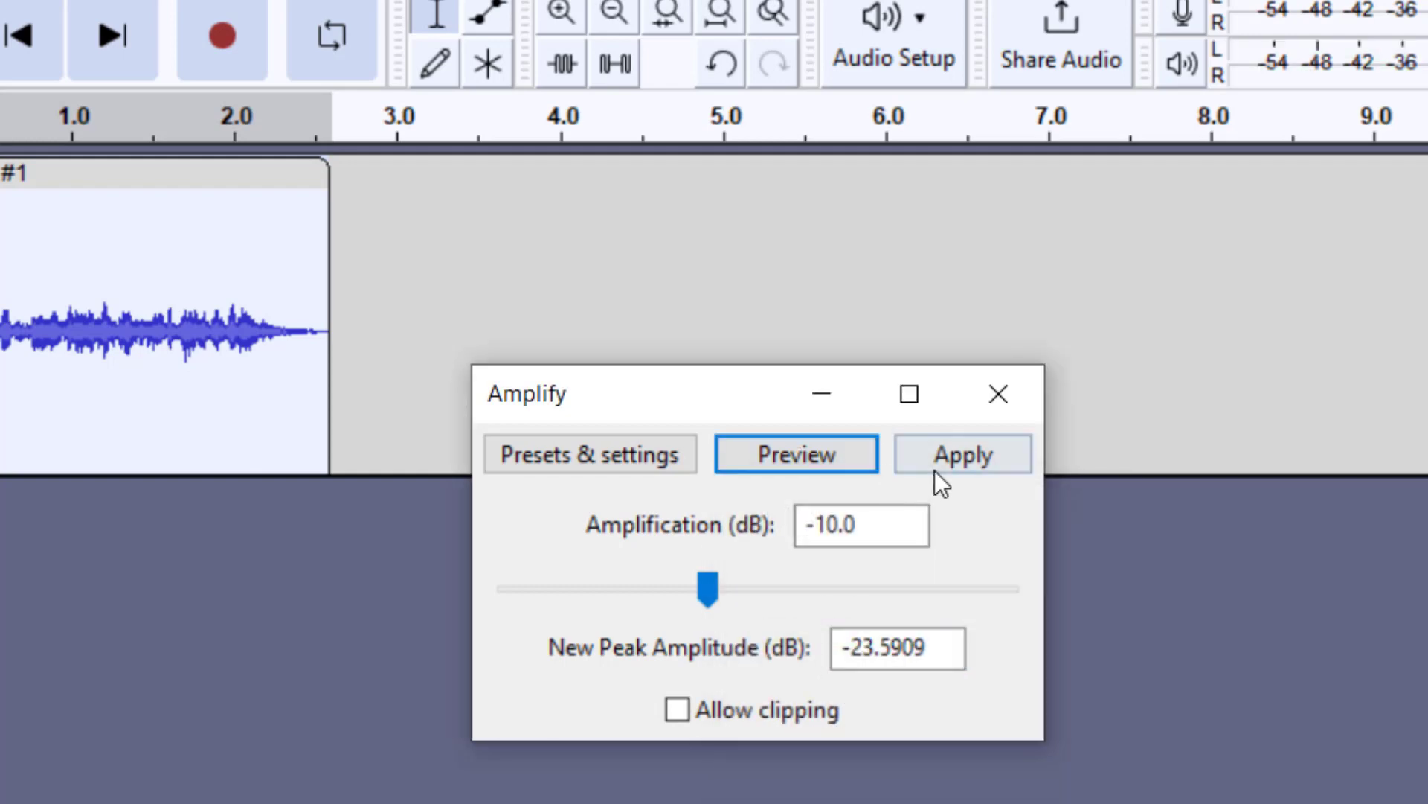
pyautogui.moveTo(999, 406)
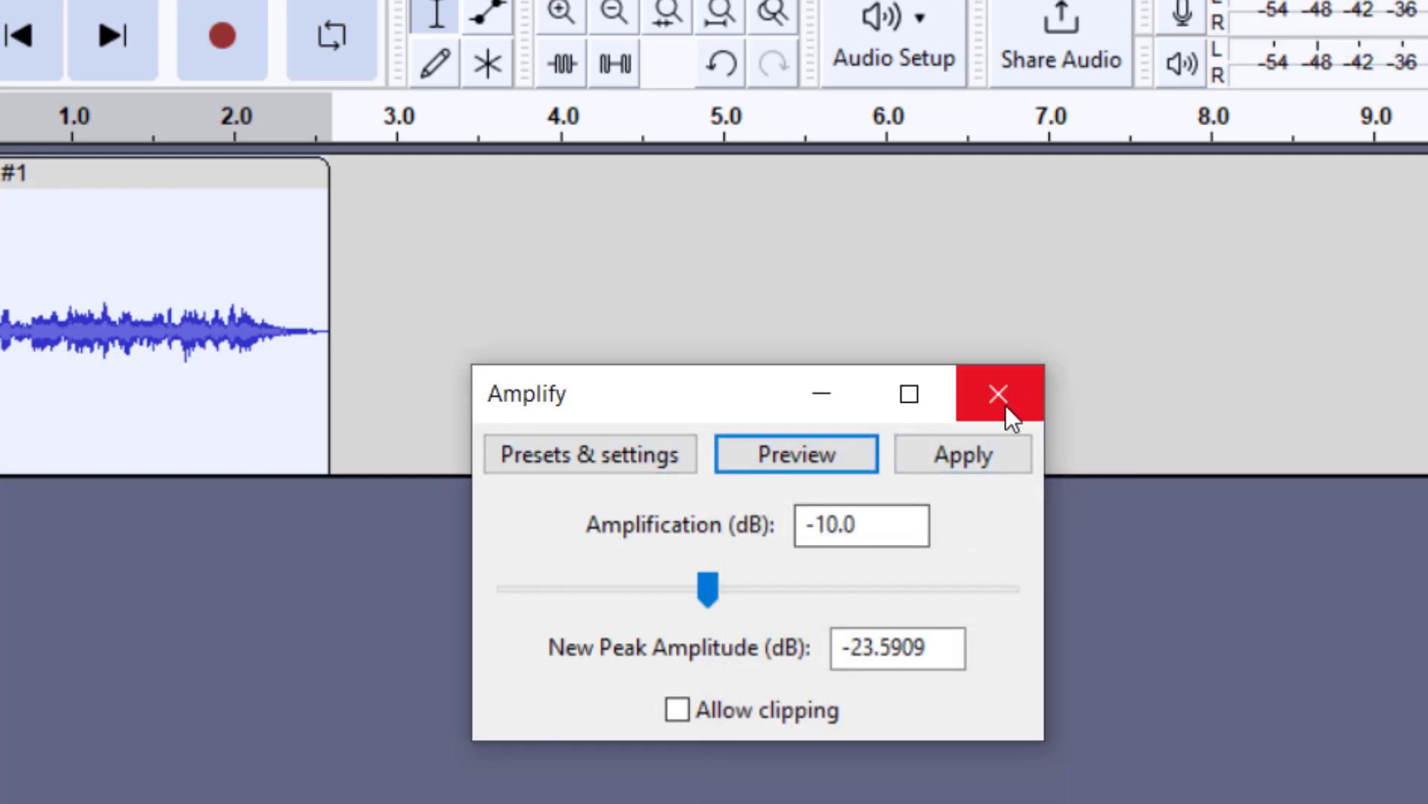
# Step: Close Amplify without applying and choose Undo Reverb from the Edit menu
pyautogui.click(997, 394)
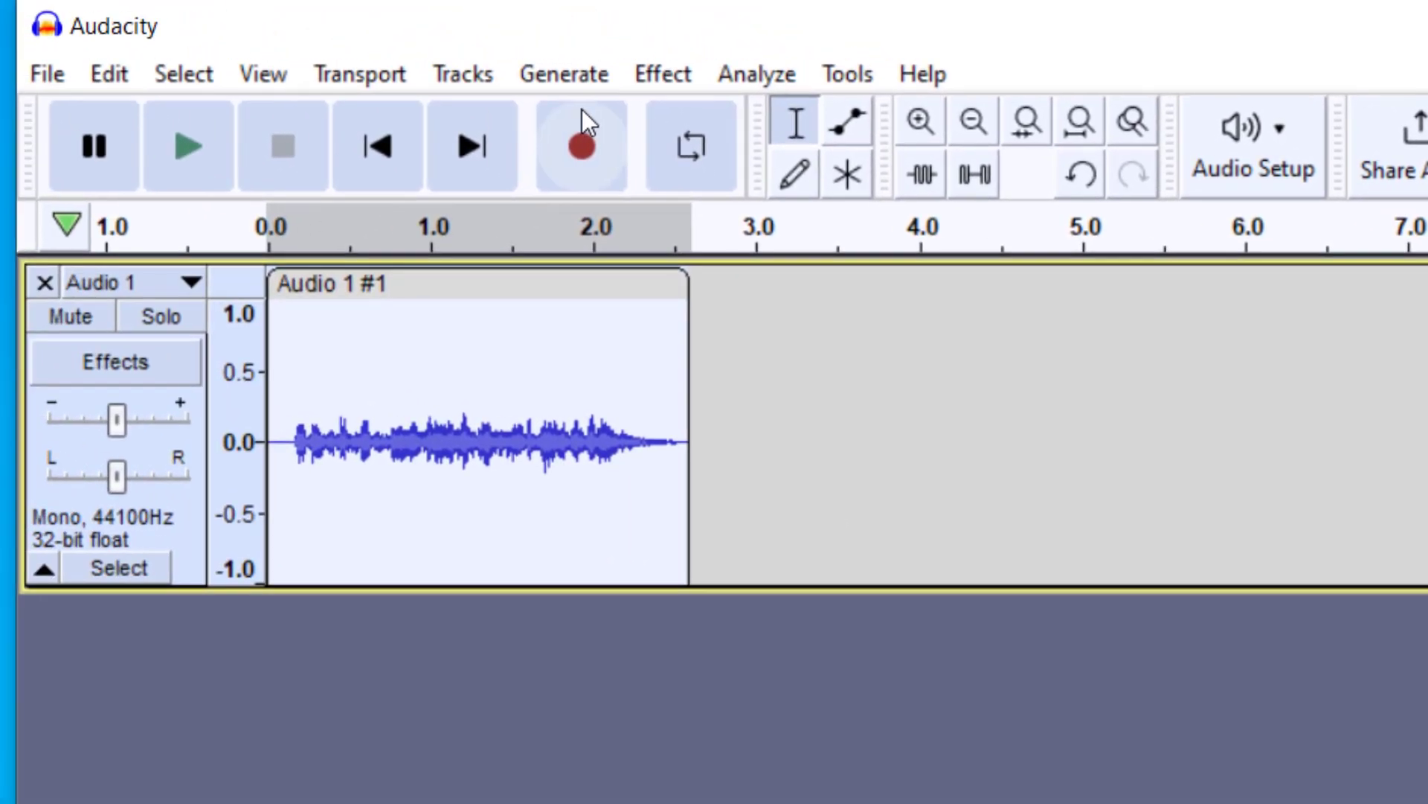
pyautogui.click(108, 53)
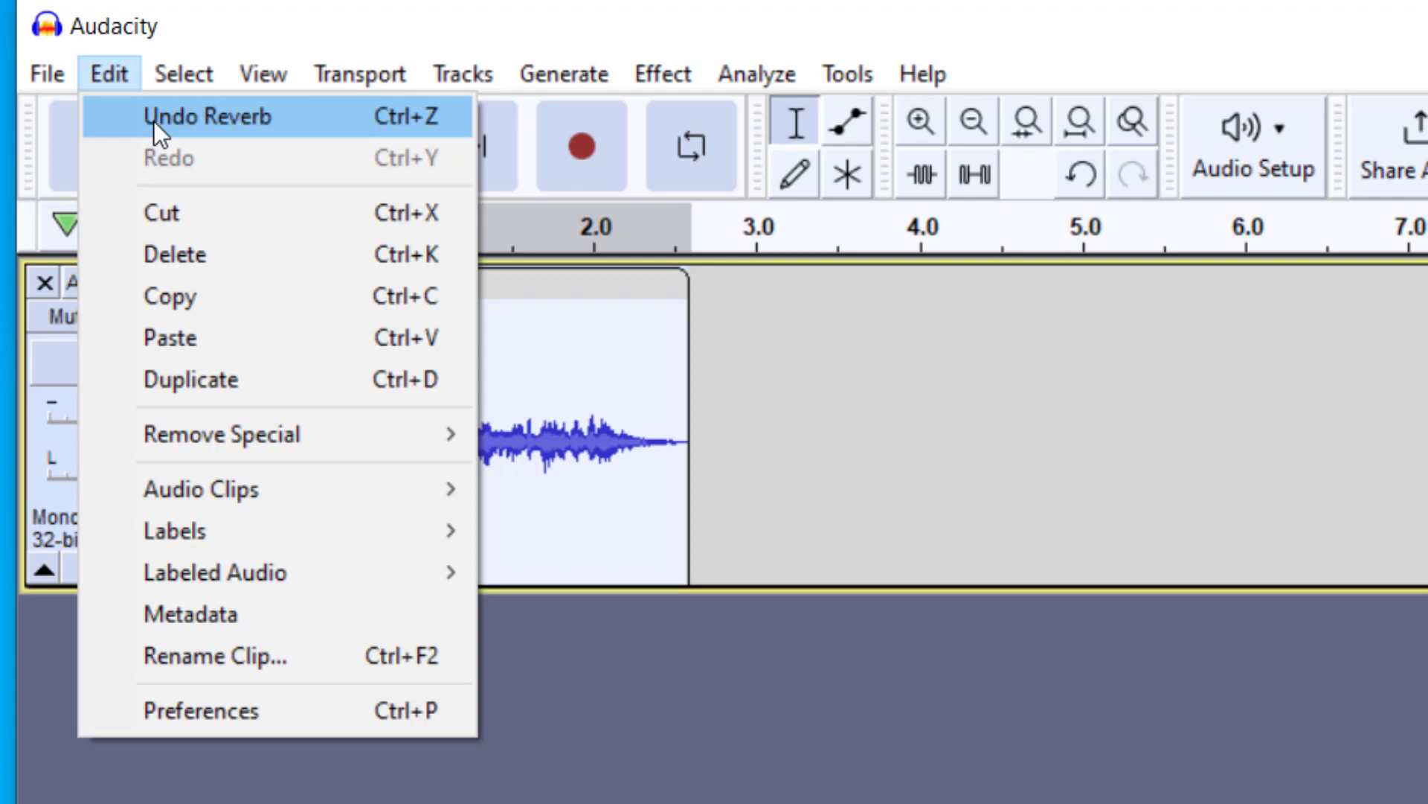
pyautogui.click(209, 116)
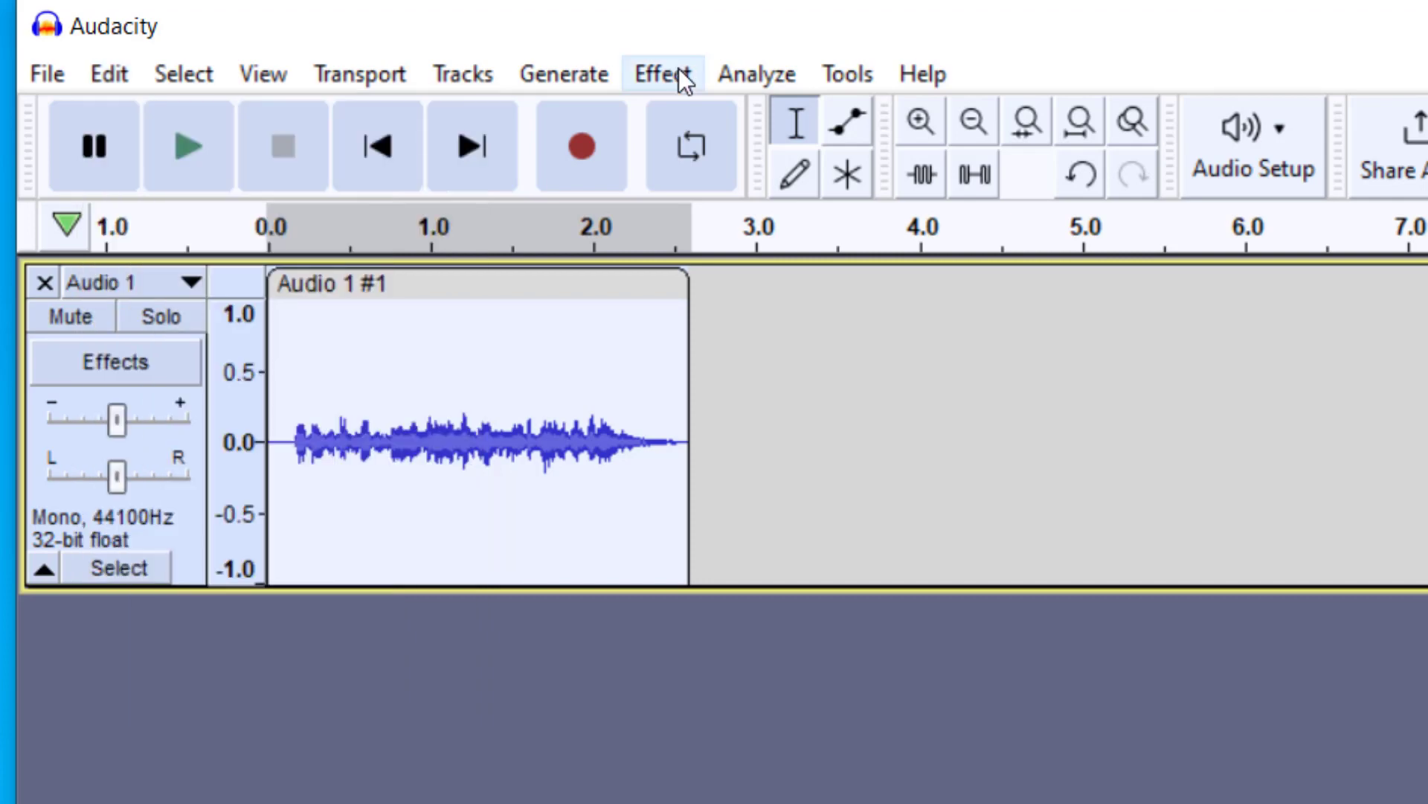
# Step: Load the Walkie-talkie factory preset in Filter Curve EQ and preview the clip
pyautogui.click(662, 73)
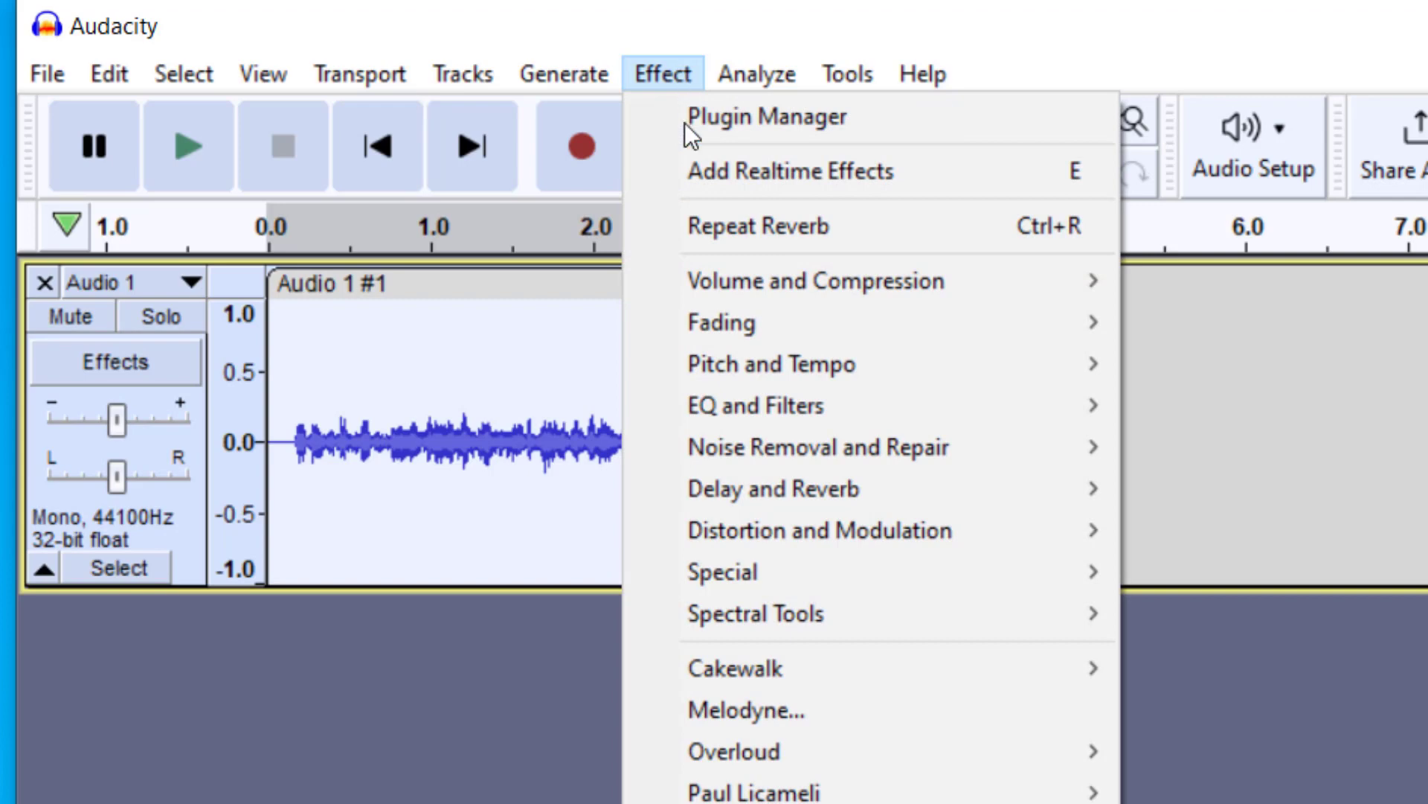
pyautogui.moveTo(814, 405)
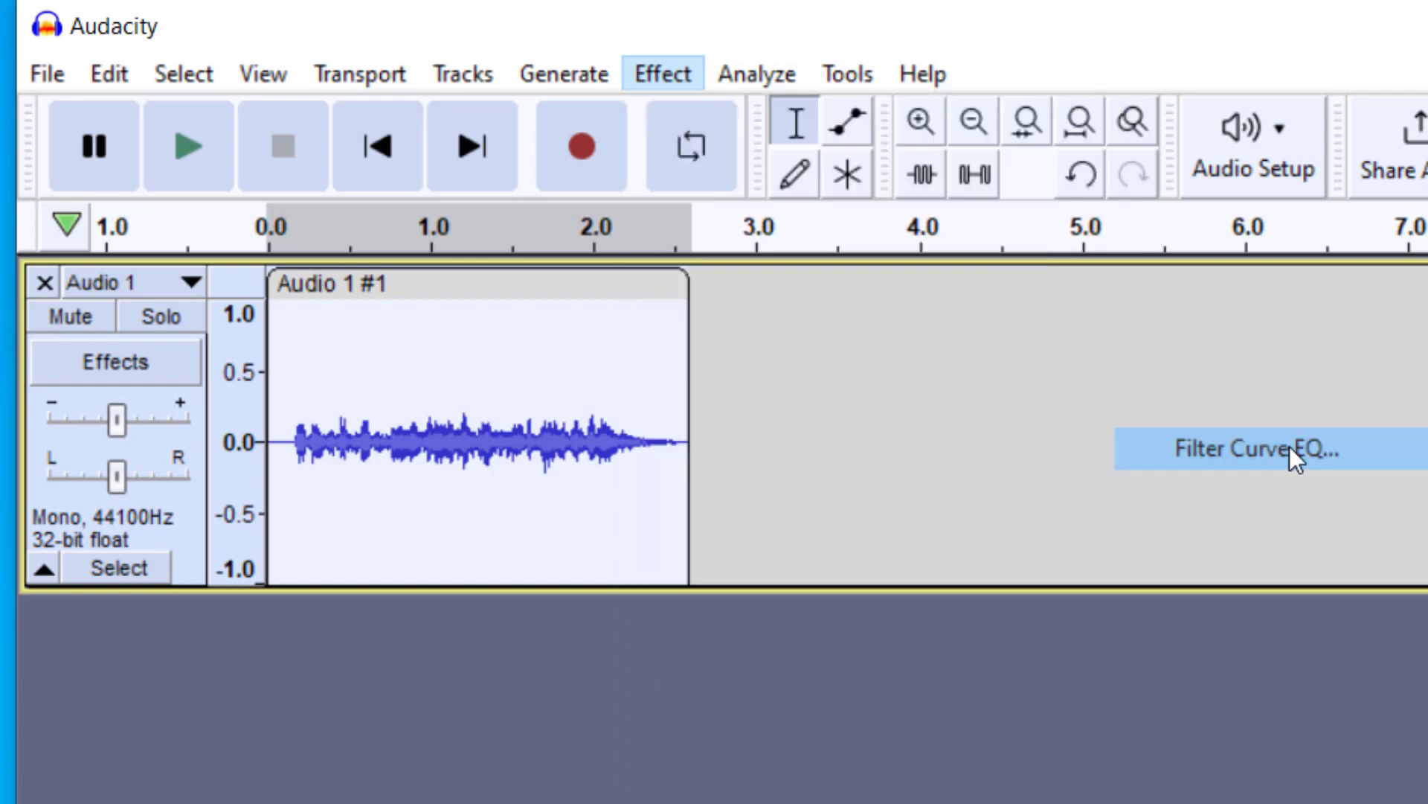
pyautogui.click(1256, 450)
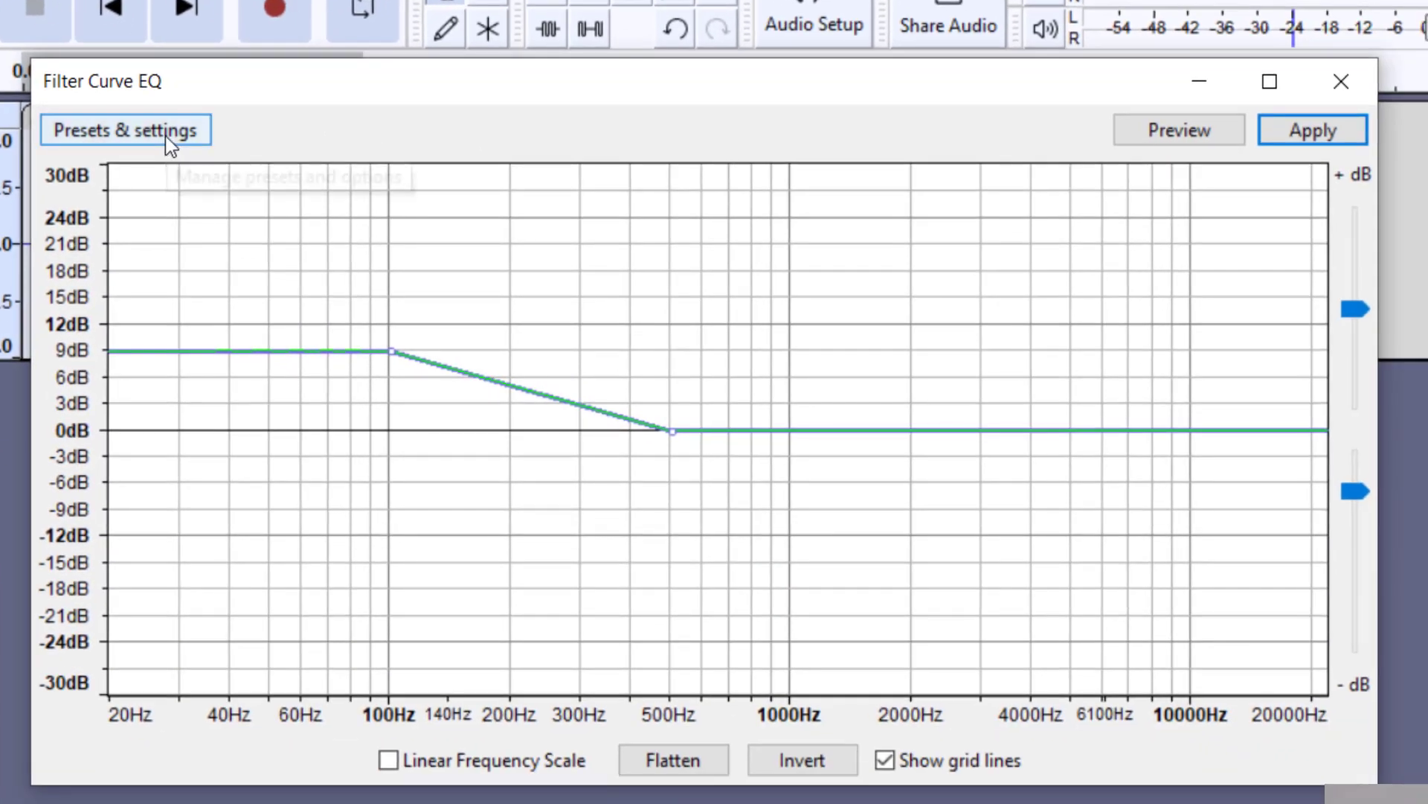
pyautogui.click(125, 130)
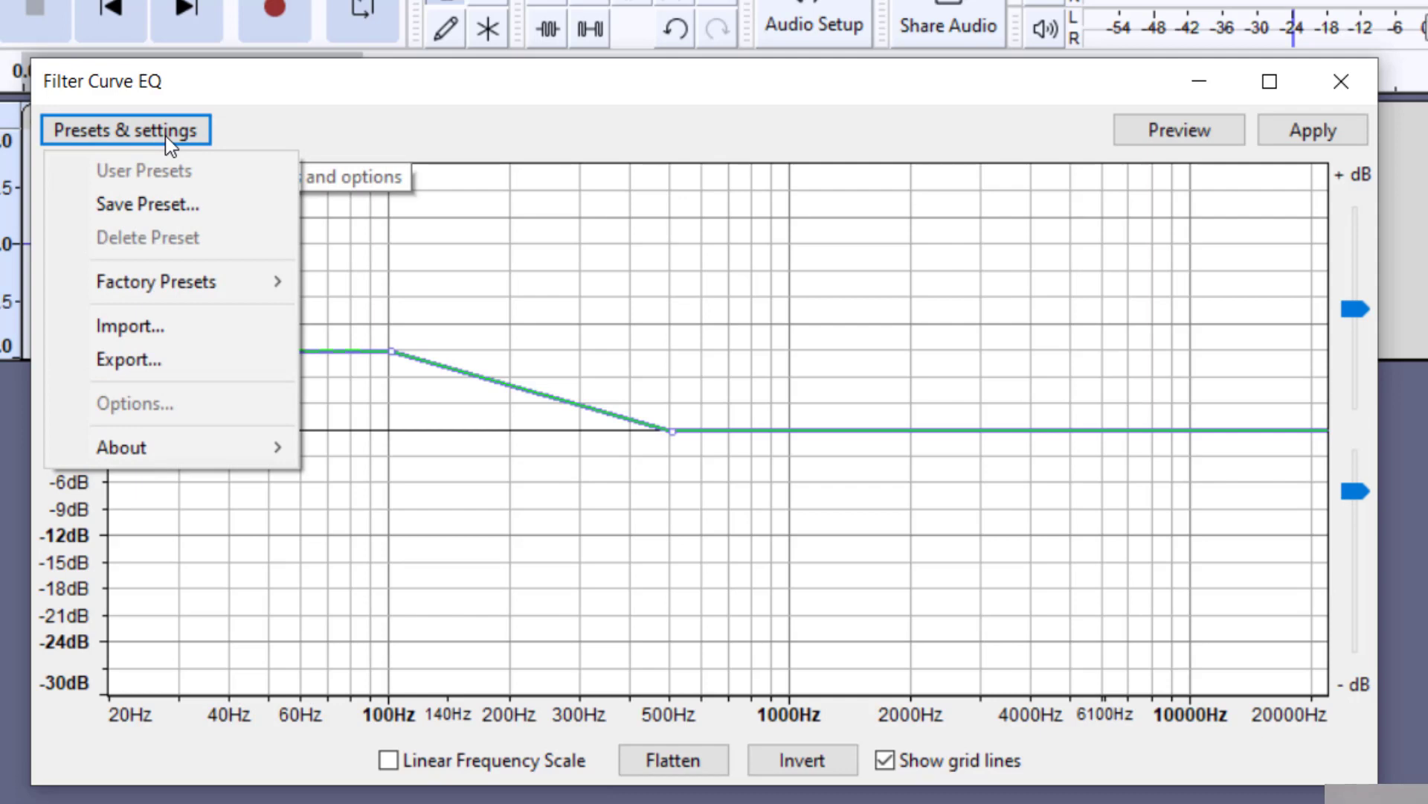
pyautogui.click(156, 282)
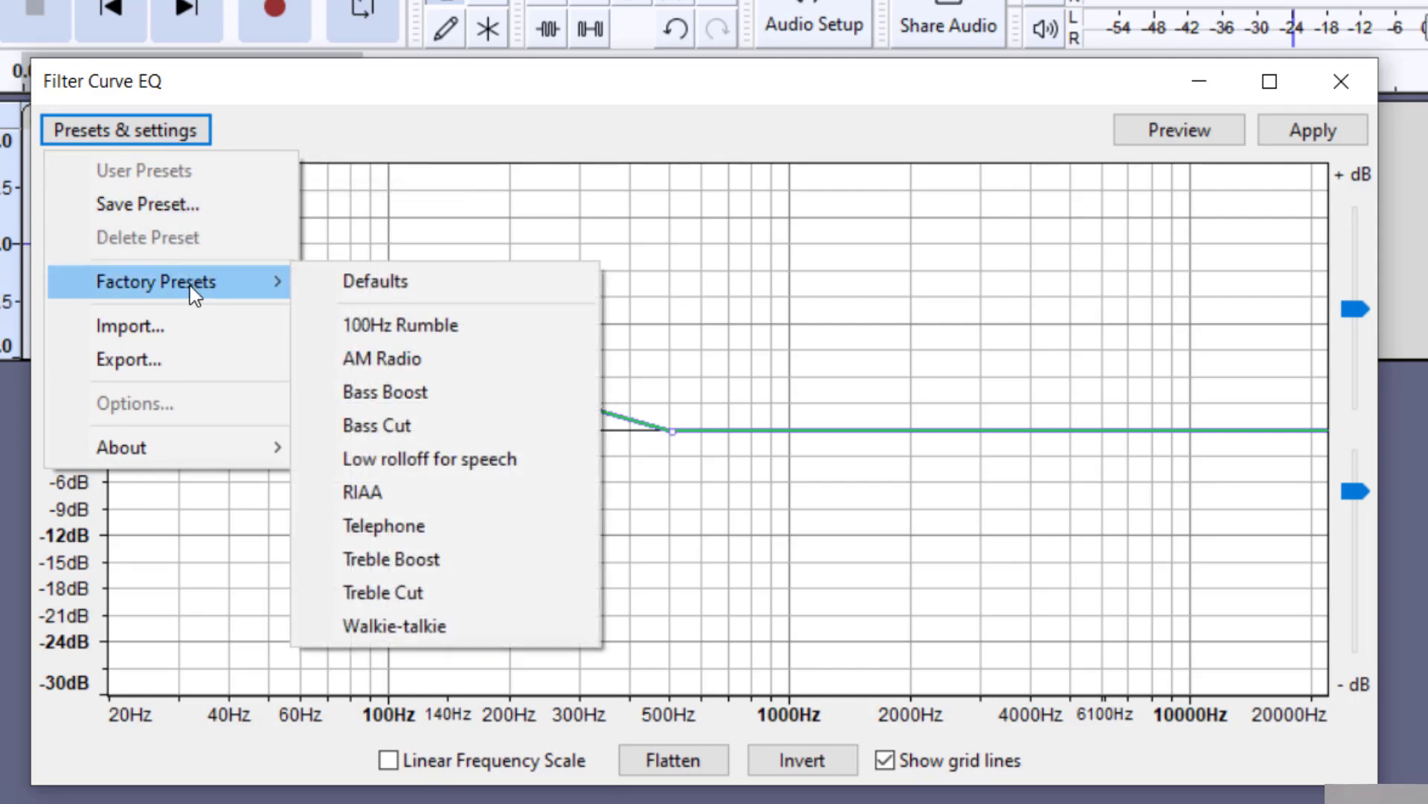
pyautogui.moveTo(492, 459)
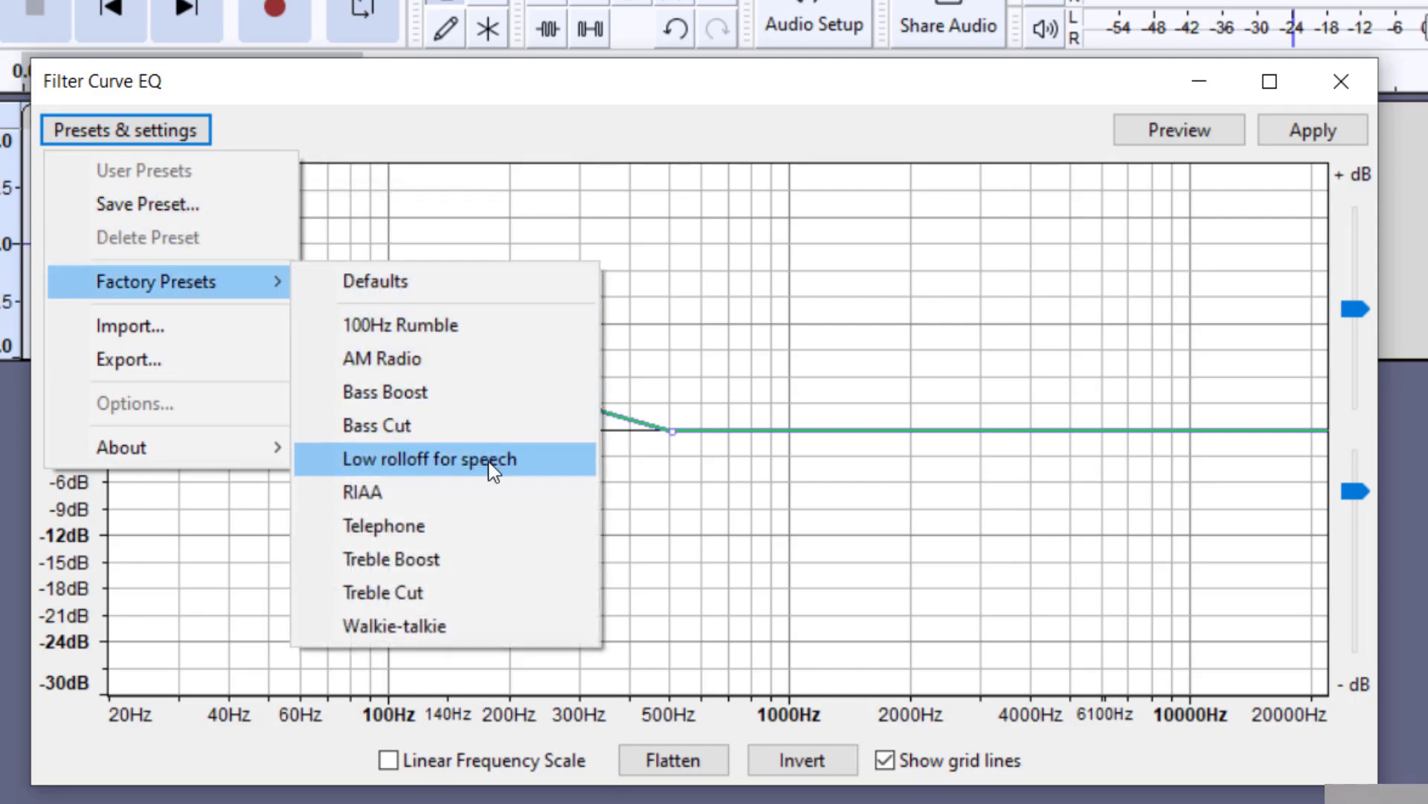
pyautogui.moveTo(478, 648)
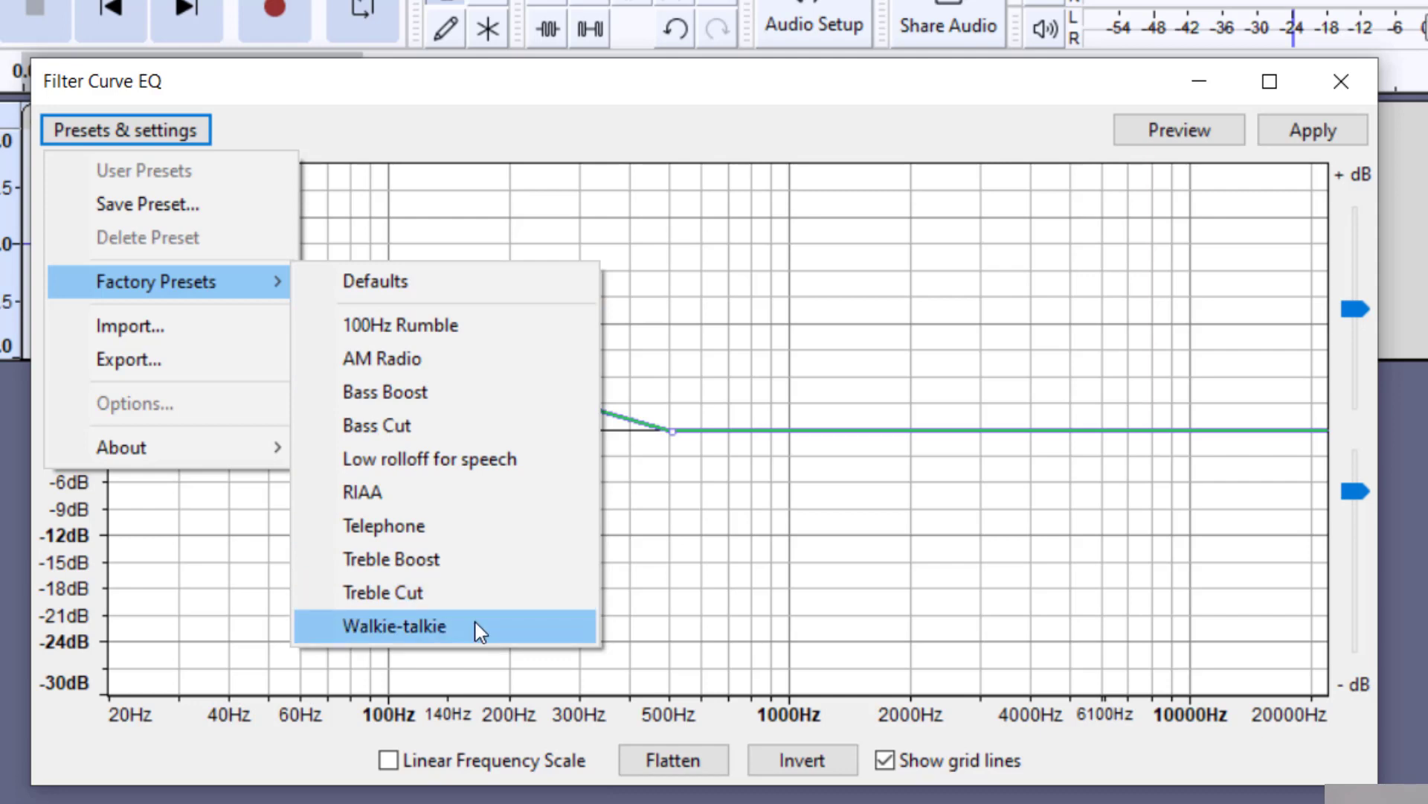
pyautogui.click(396, 625)
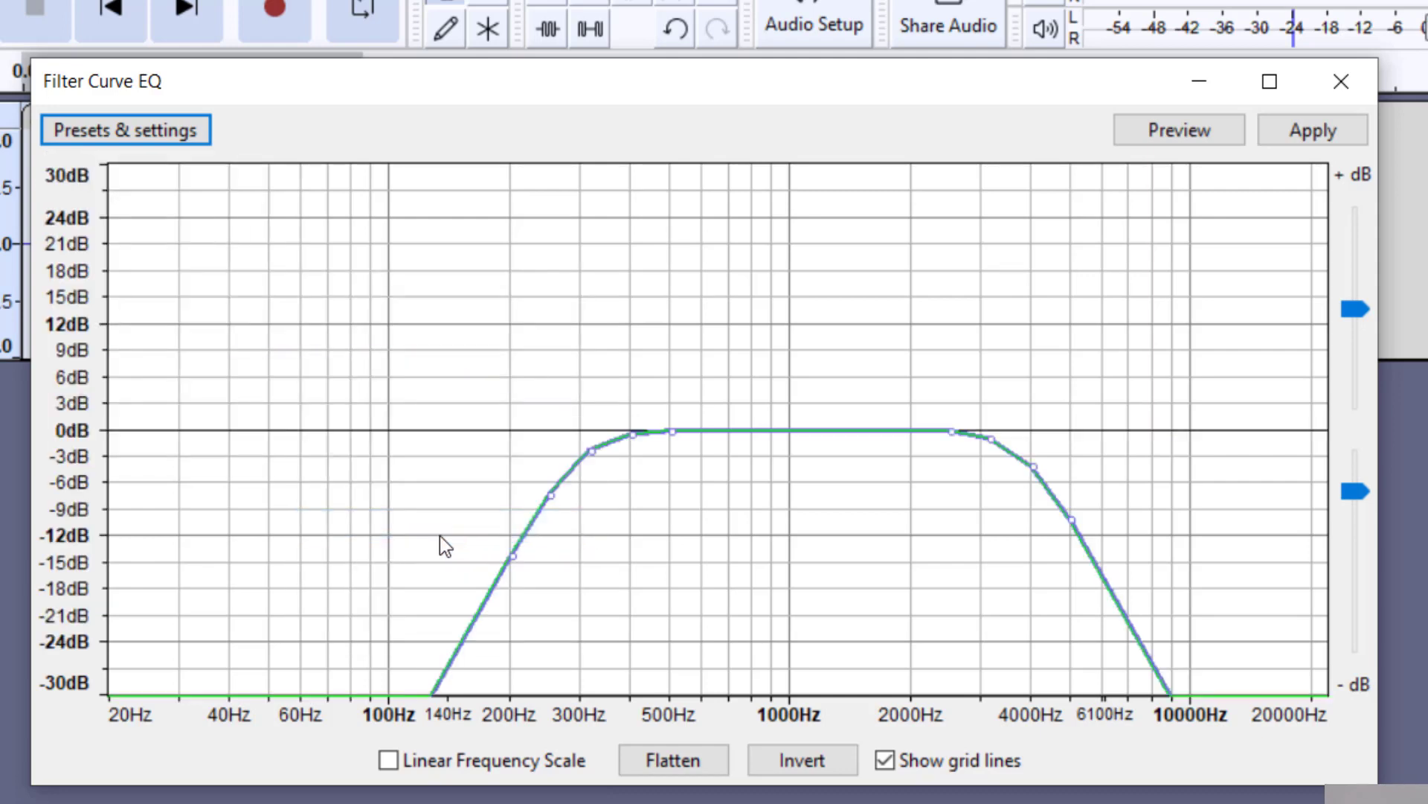
pyautogui.click(1179, 129)
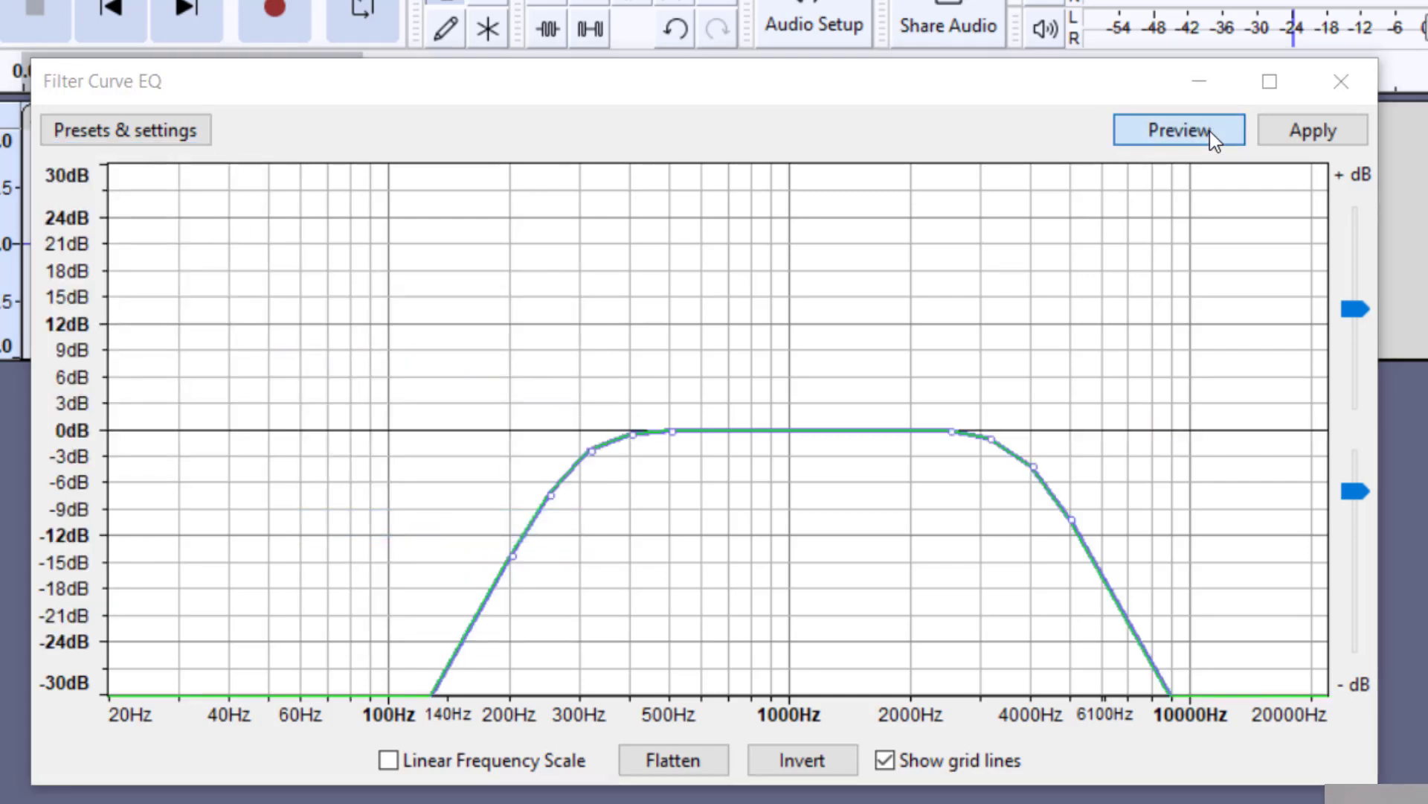
pyautogui.click(1180, 129)
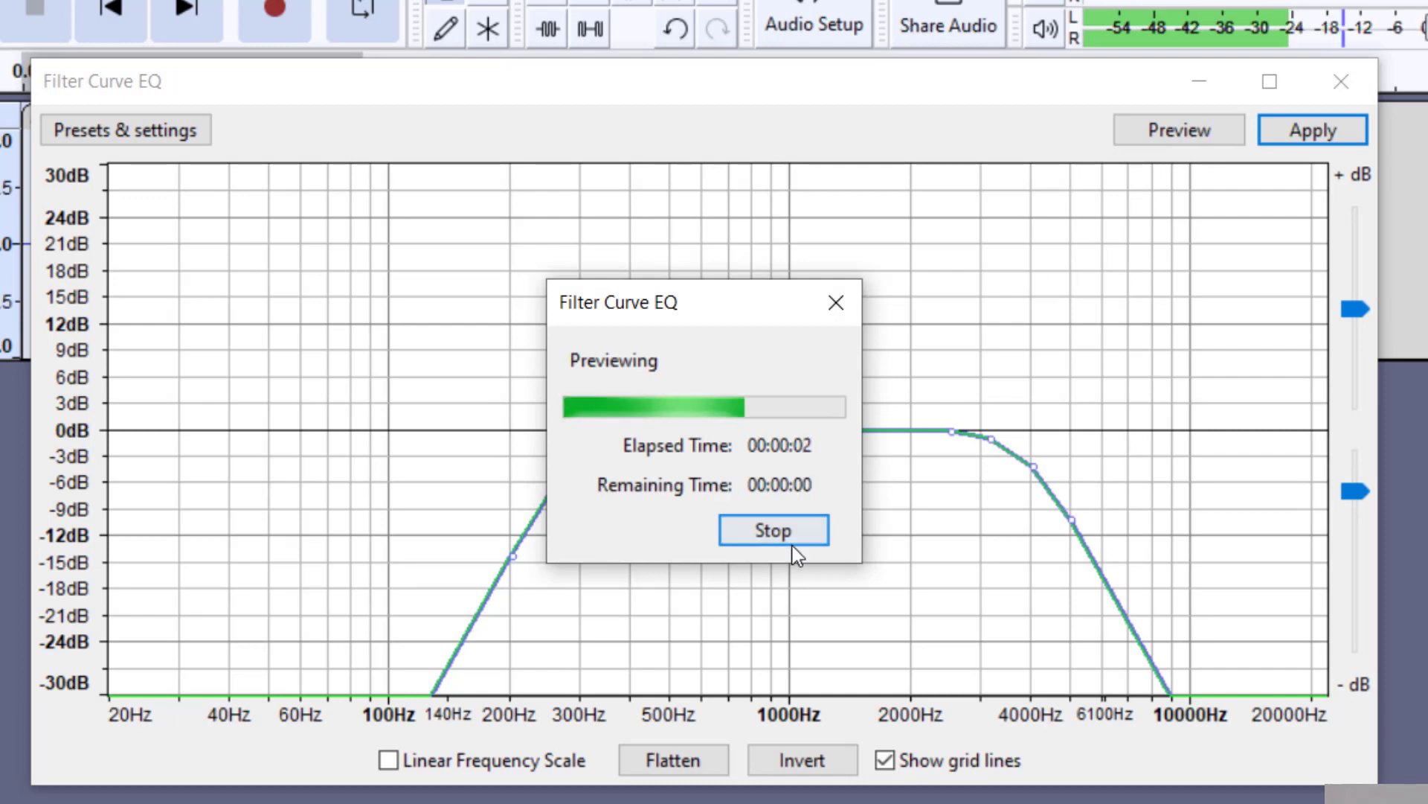
pyautogui.click(774, 530)
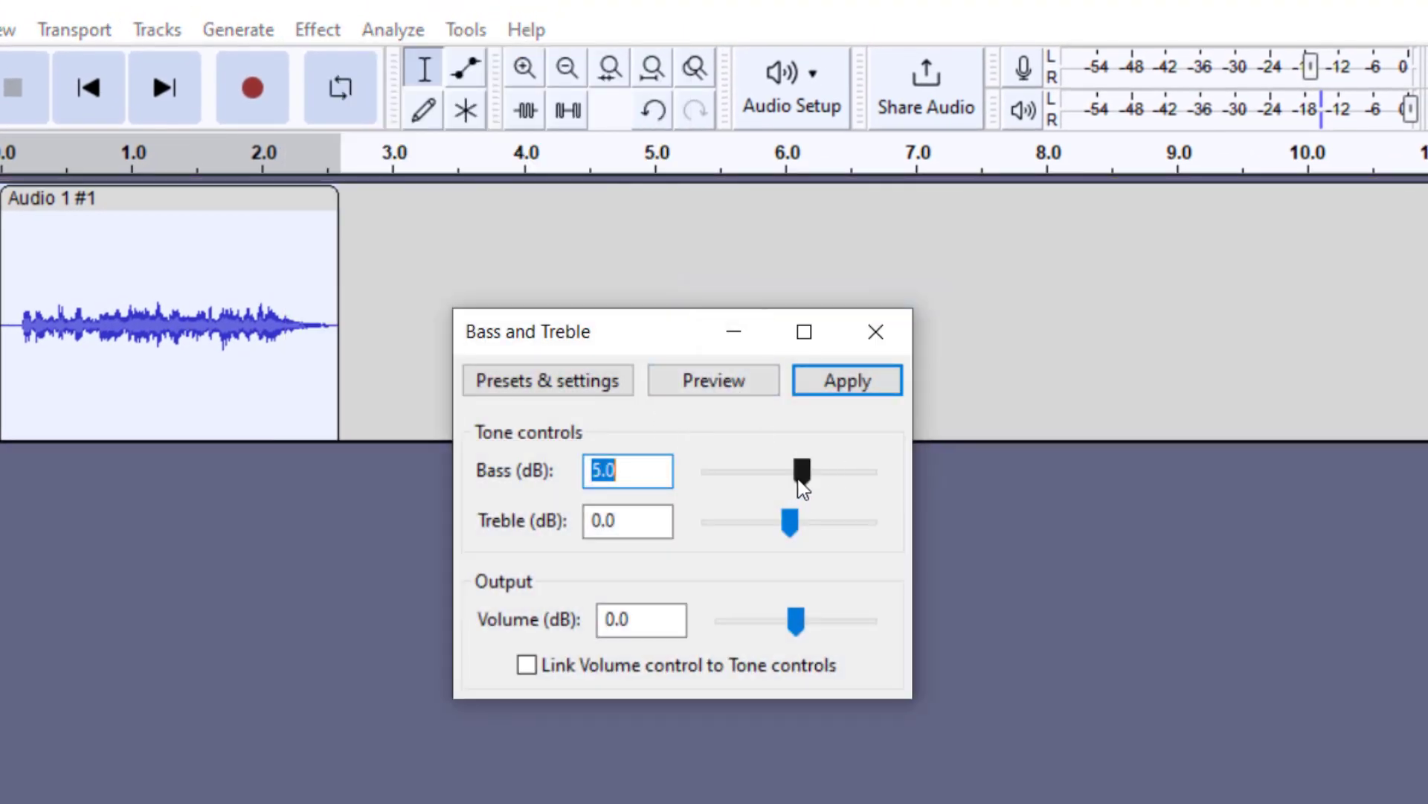
# Step: Set Bass to +25 dB and Treble to -24 dB, preview briefly, and apply
pyautogui.moveTo(800, 472); pyautogui.dragTo(843, 469)
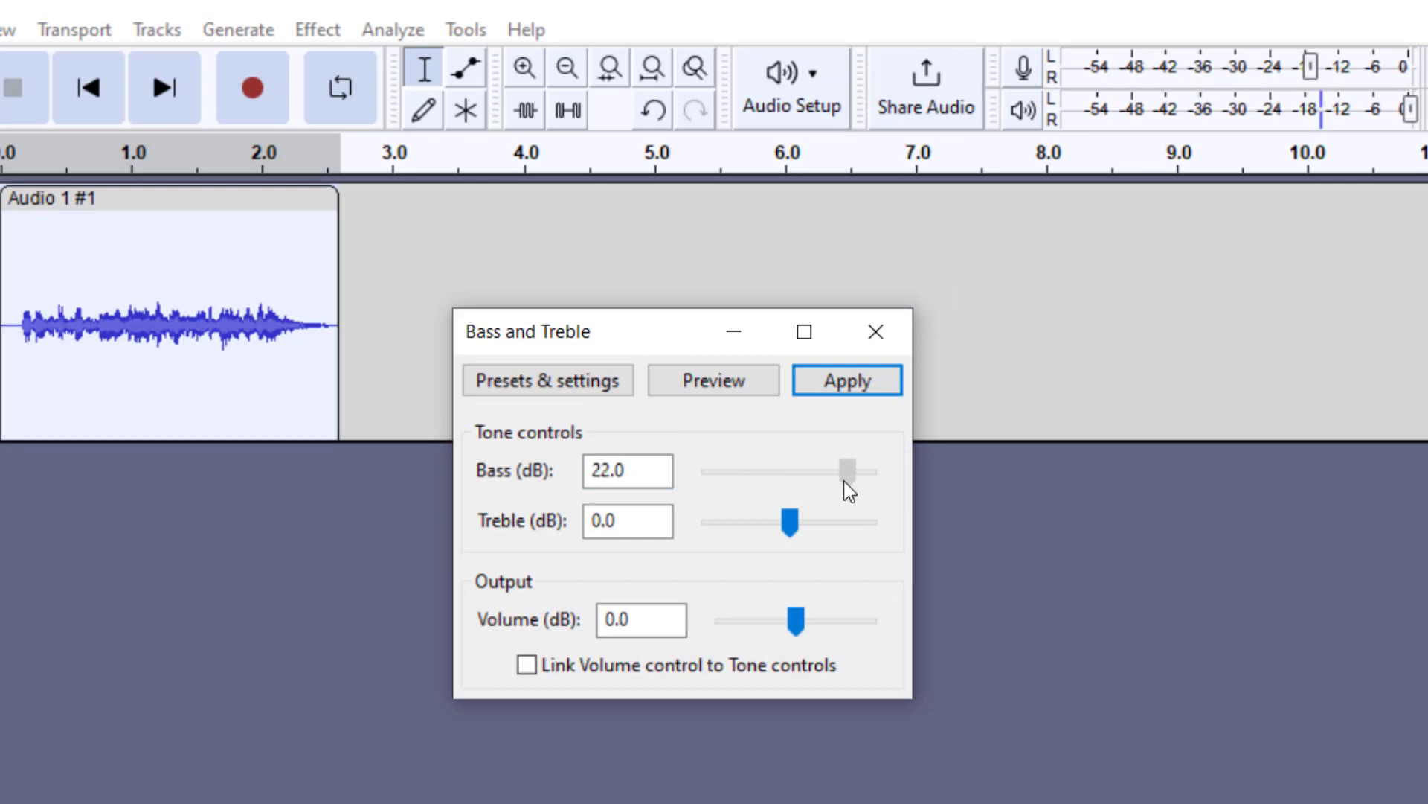
pyautogui.moveTo(843, 472); pyautogui.dragTo(855, 471)
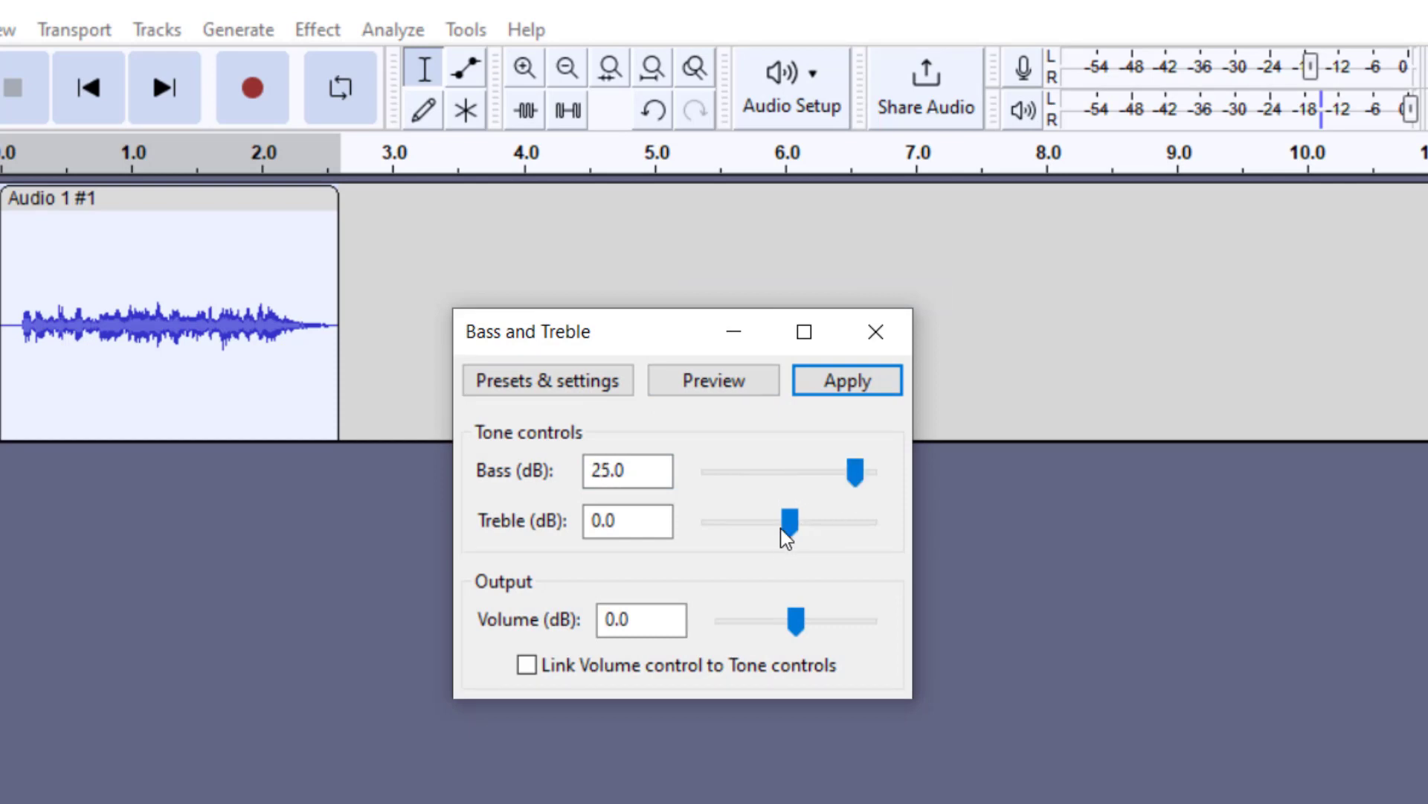
pyautogui.moveTo(792, 520); pyautogui.dragTo(722, 520)
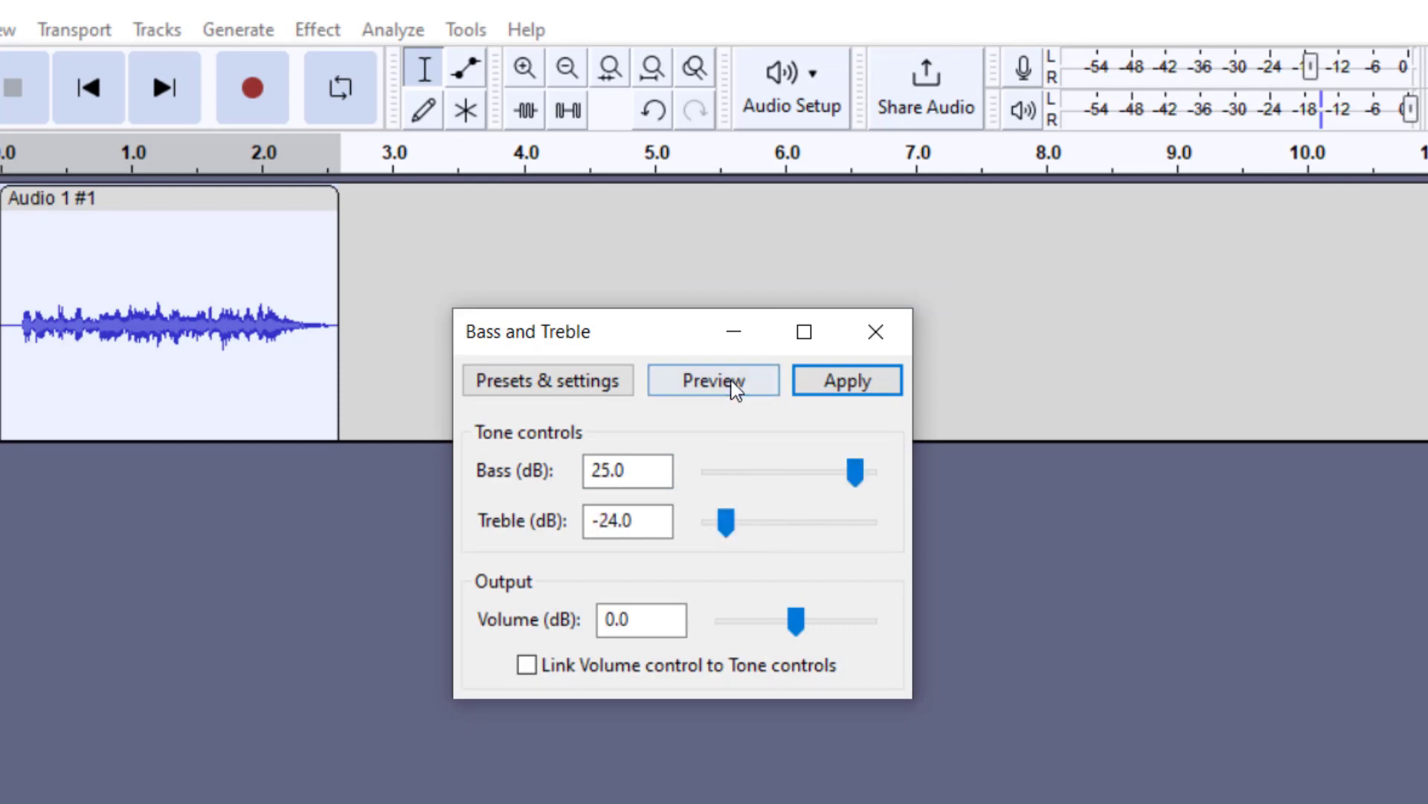
pyautogui.click(713, 380)
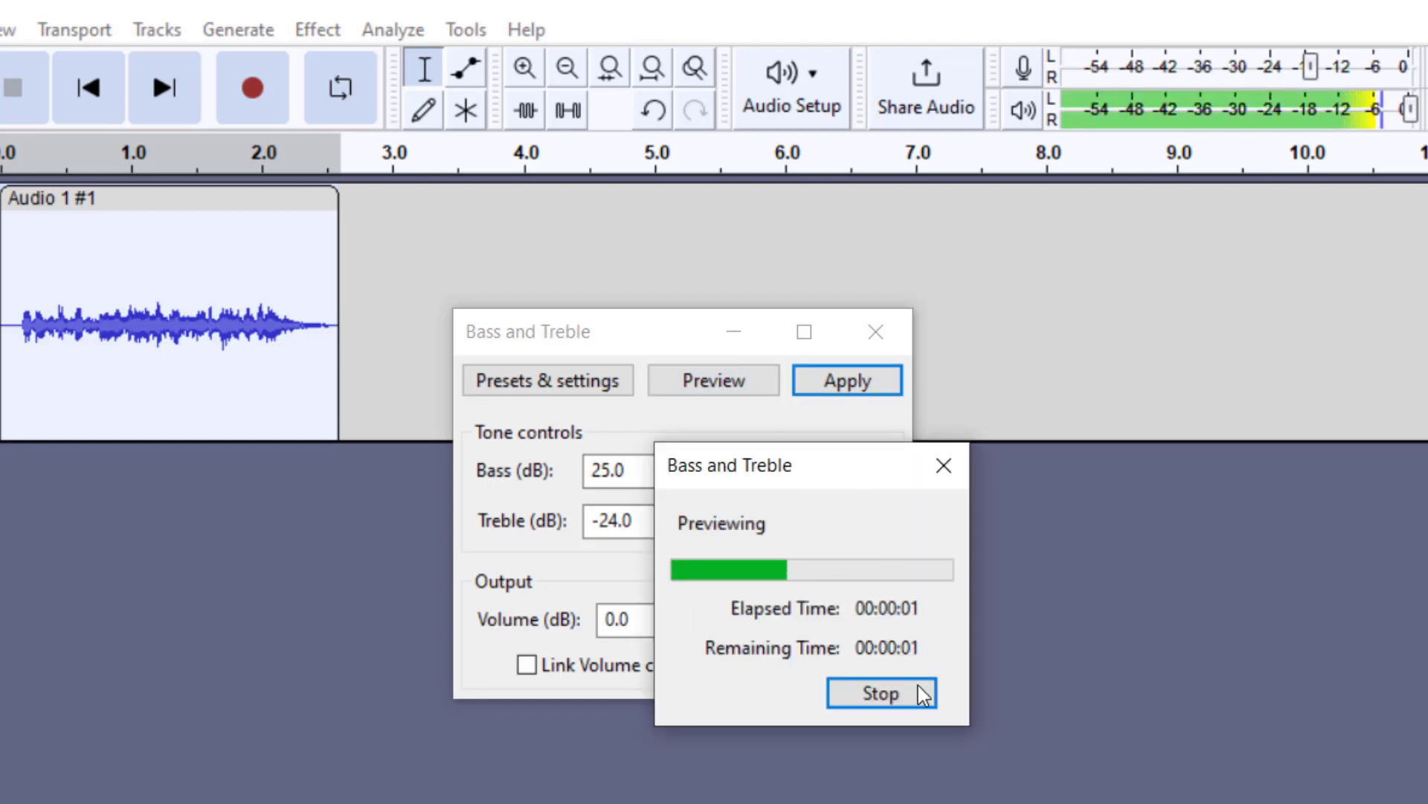
pyautogui.click(880, 692)
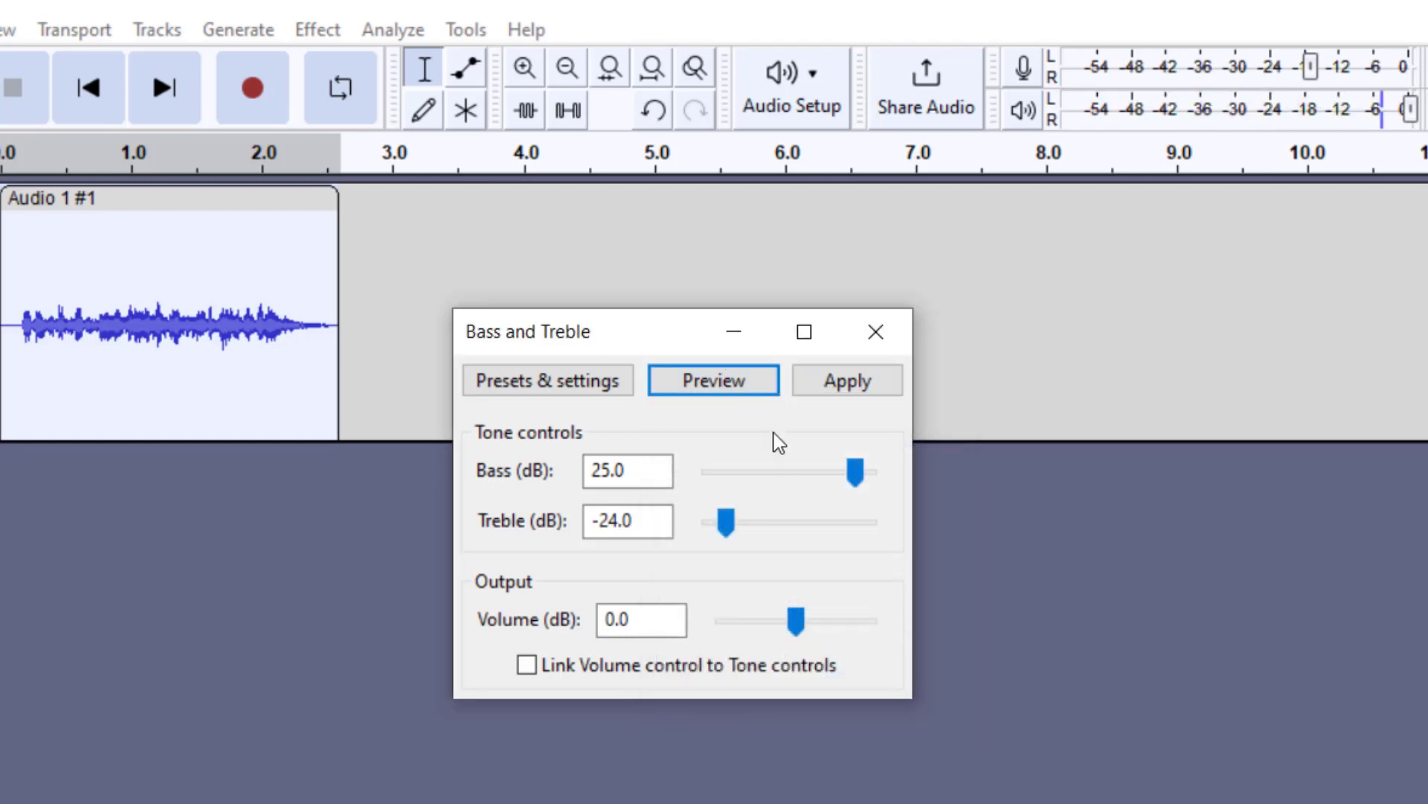
pyautogui.click(847, 379)
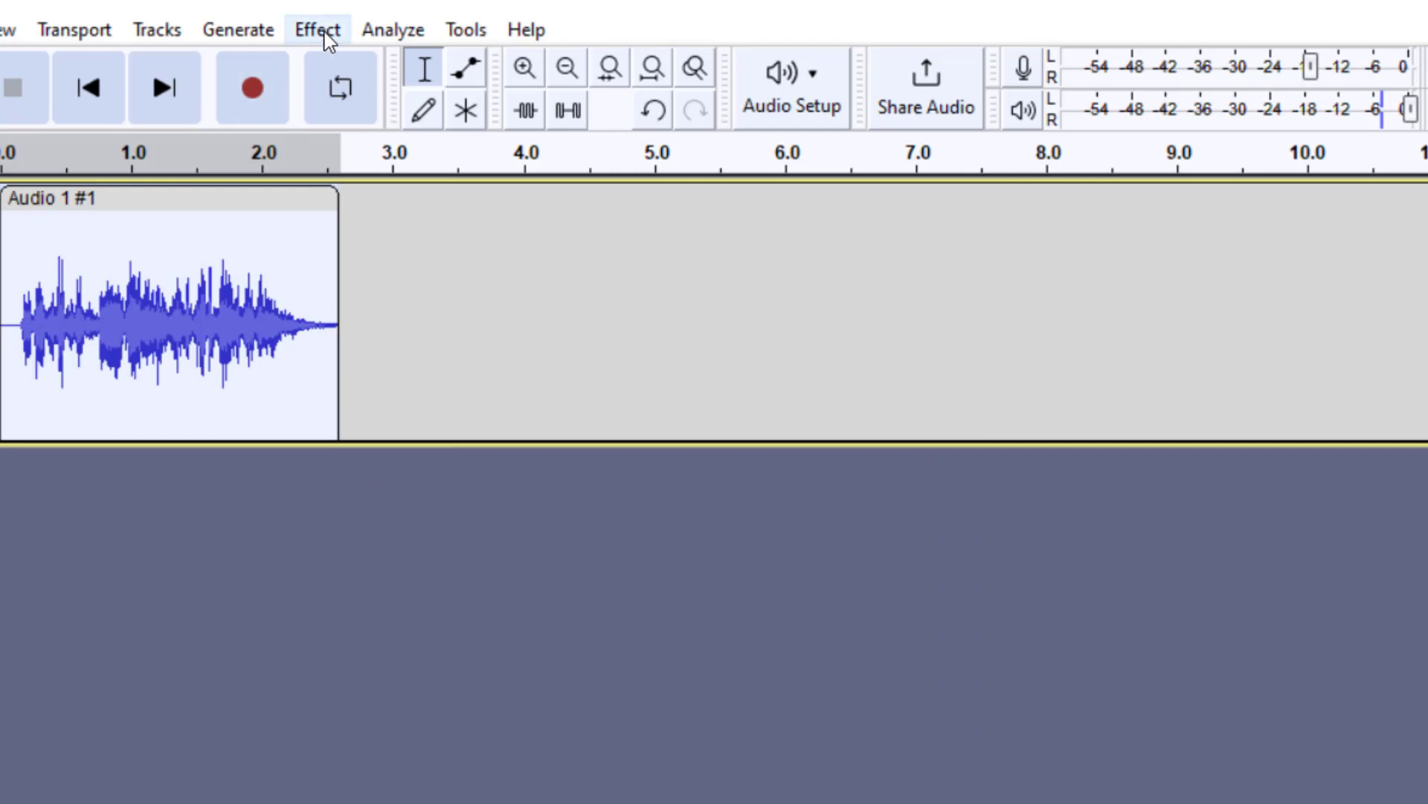
# Step: Apply Normalize with the default -1.0 dB peak and DC offset removal
pyautogui.click(316, 29)
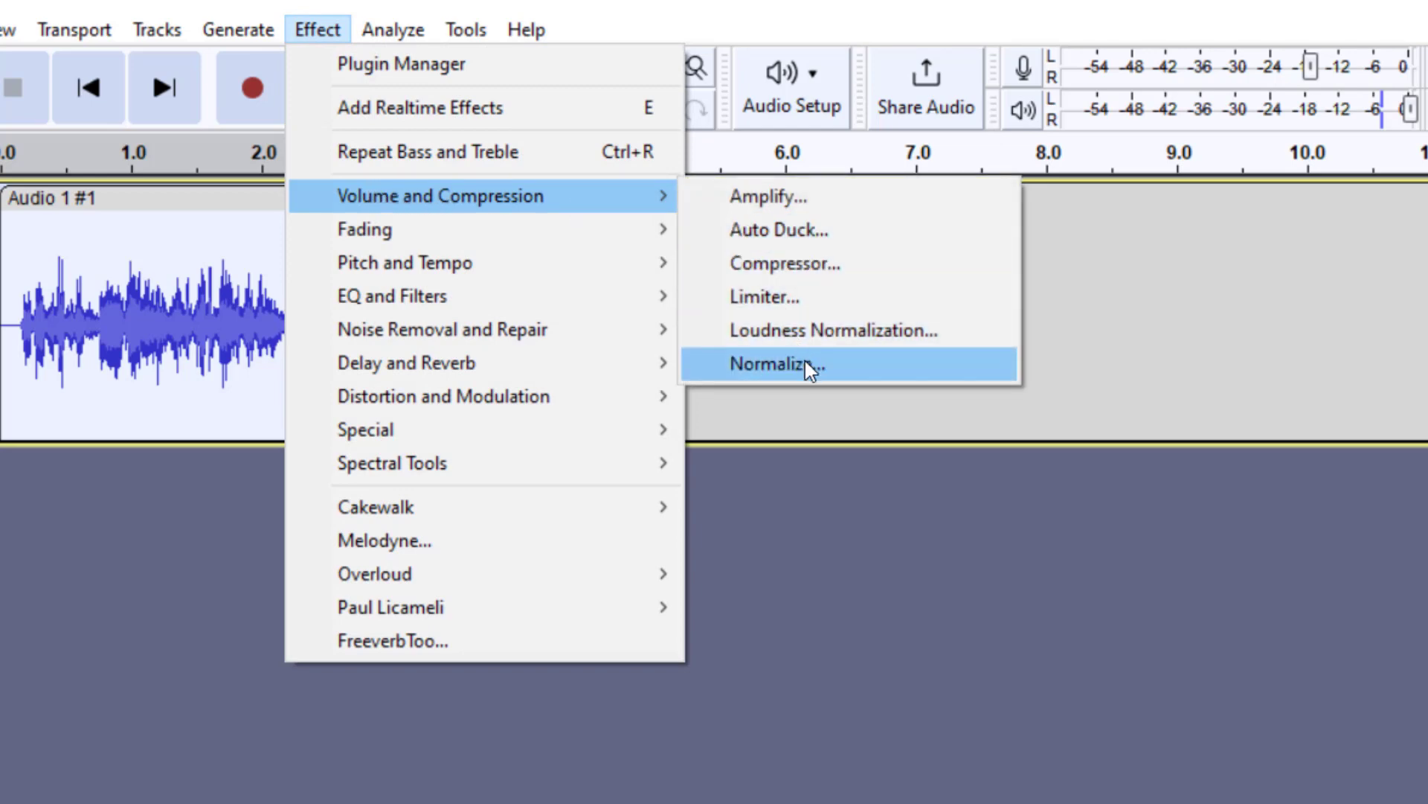
pyautogui.click(775, 363)
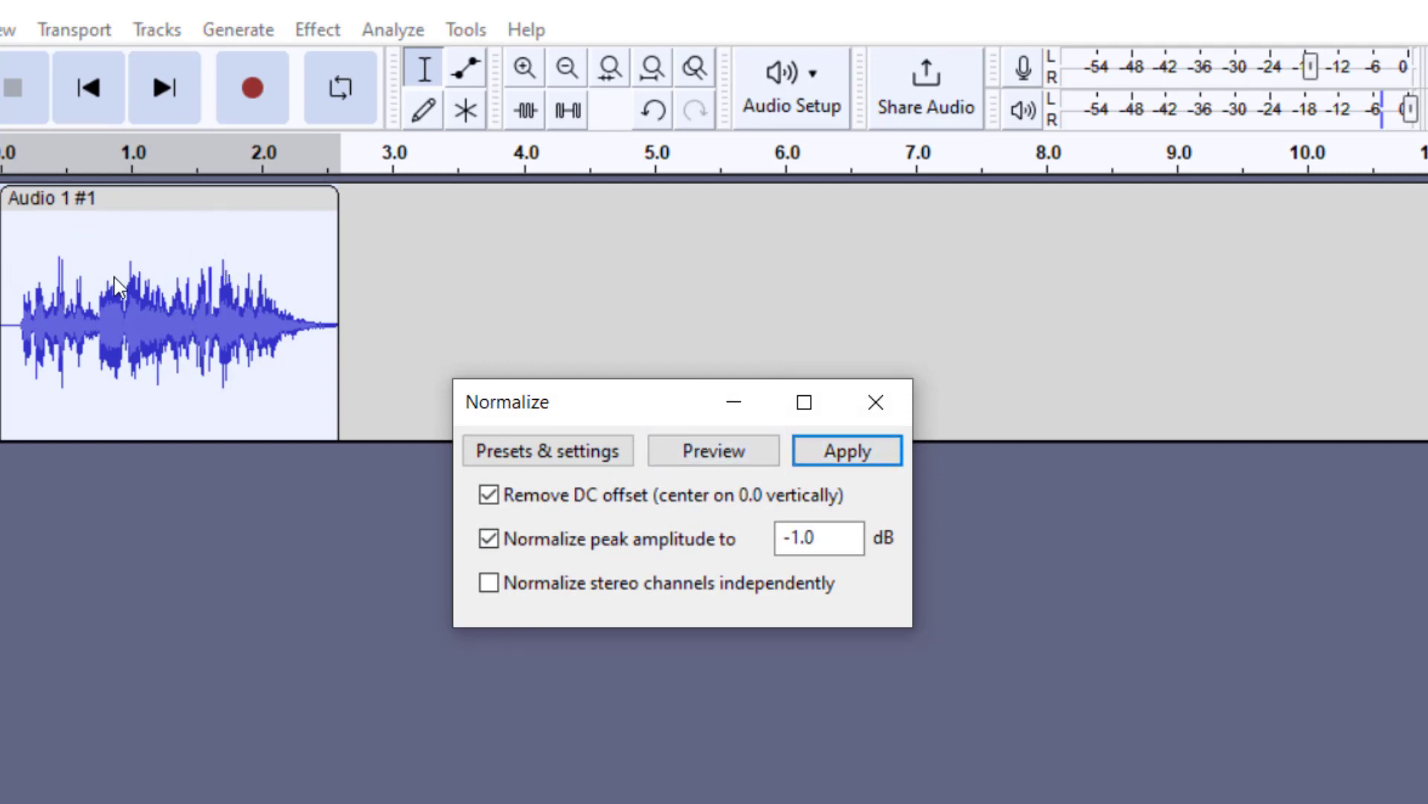
pyautogui.moveTo(44, 255)
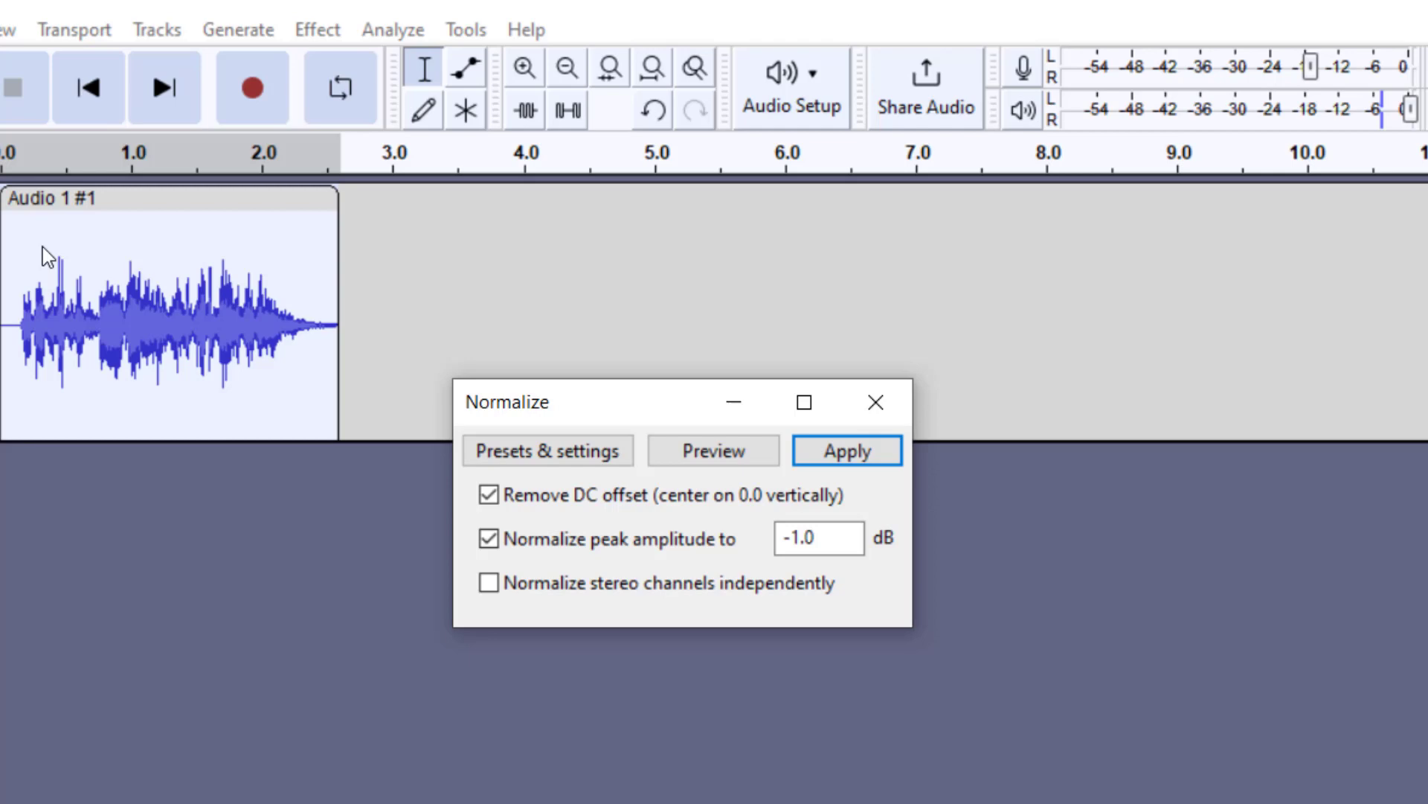
pyautogui.moveTo(107, 255)
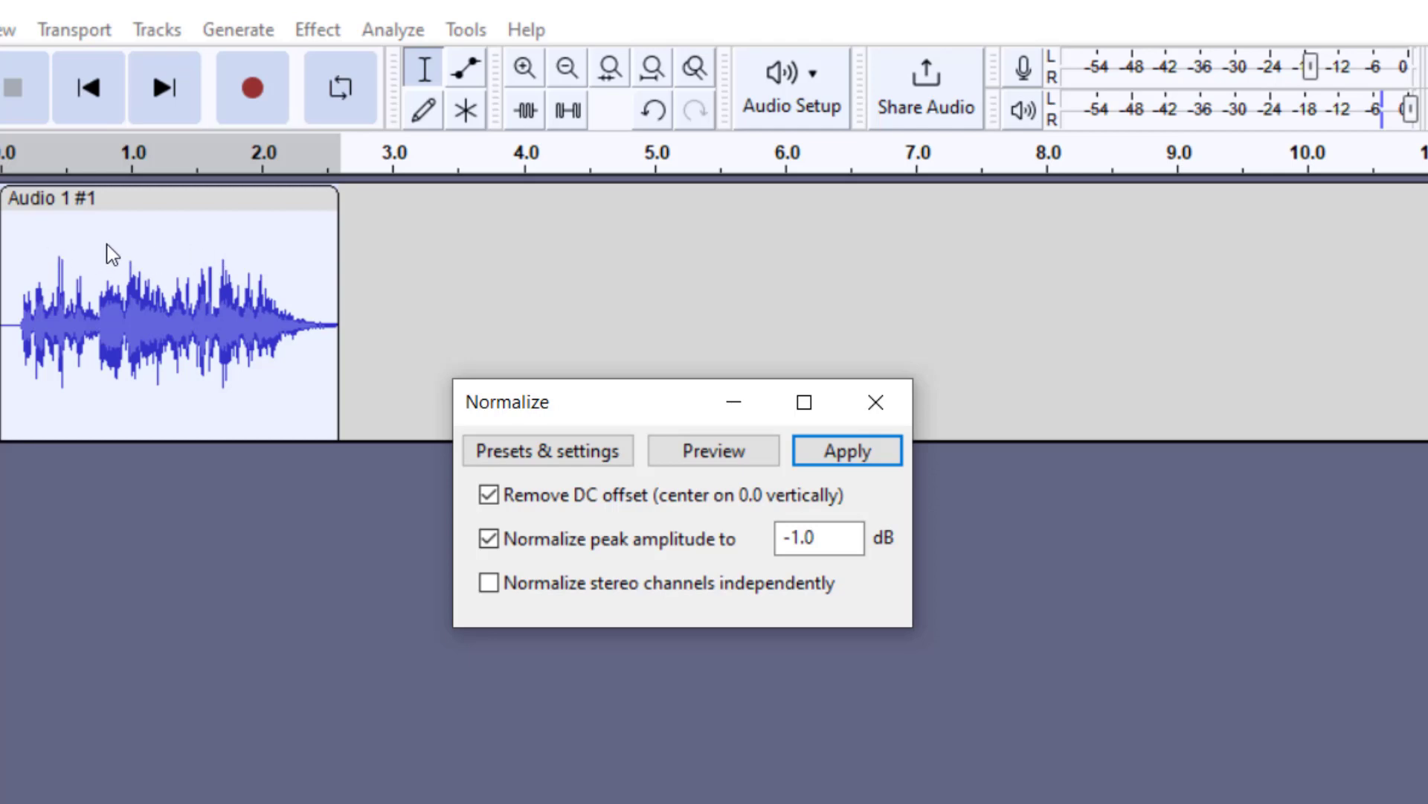
pyautogui.click(848, 450)
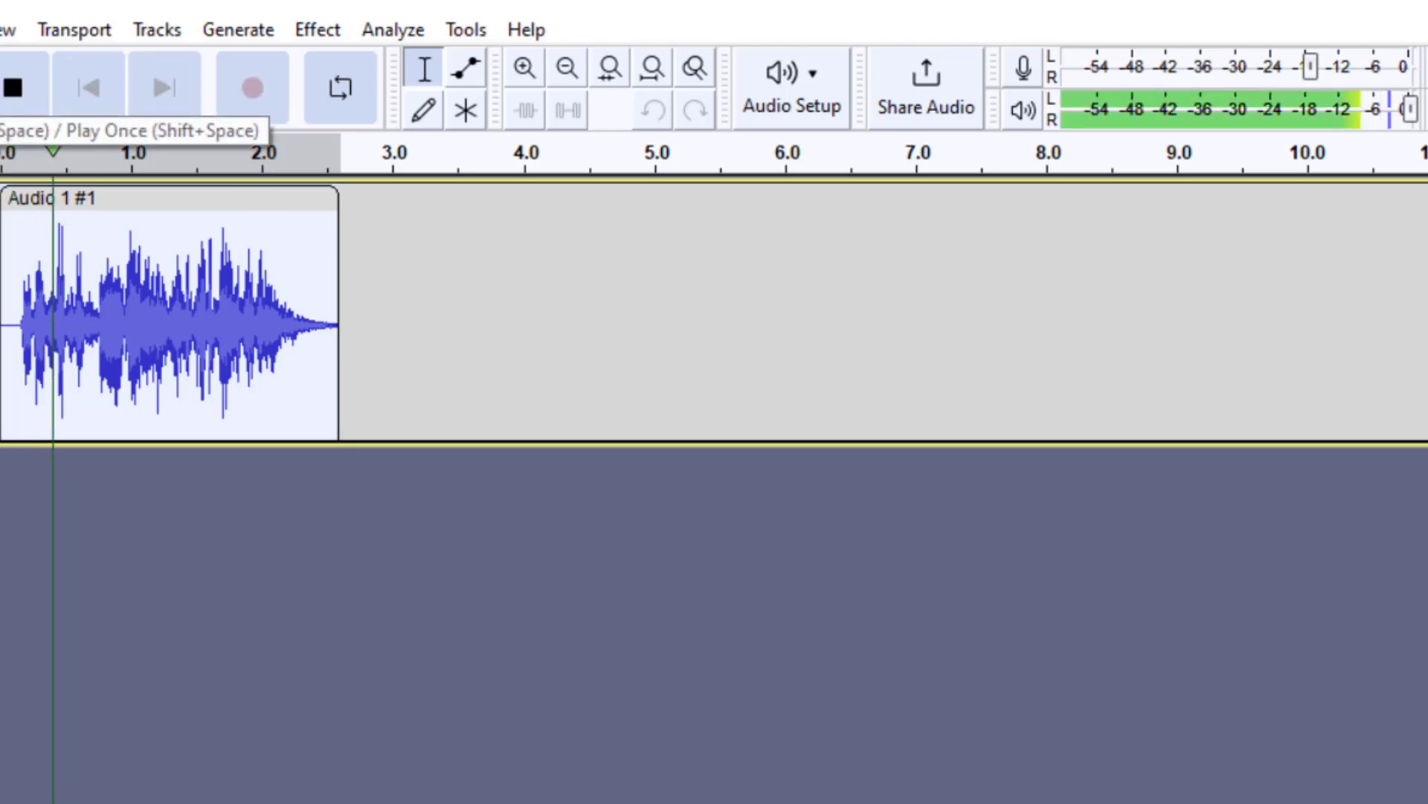
pyautogui.click(14, 86)
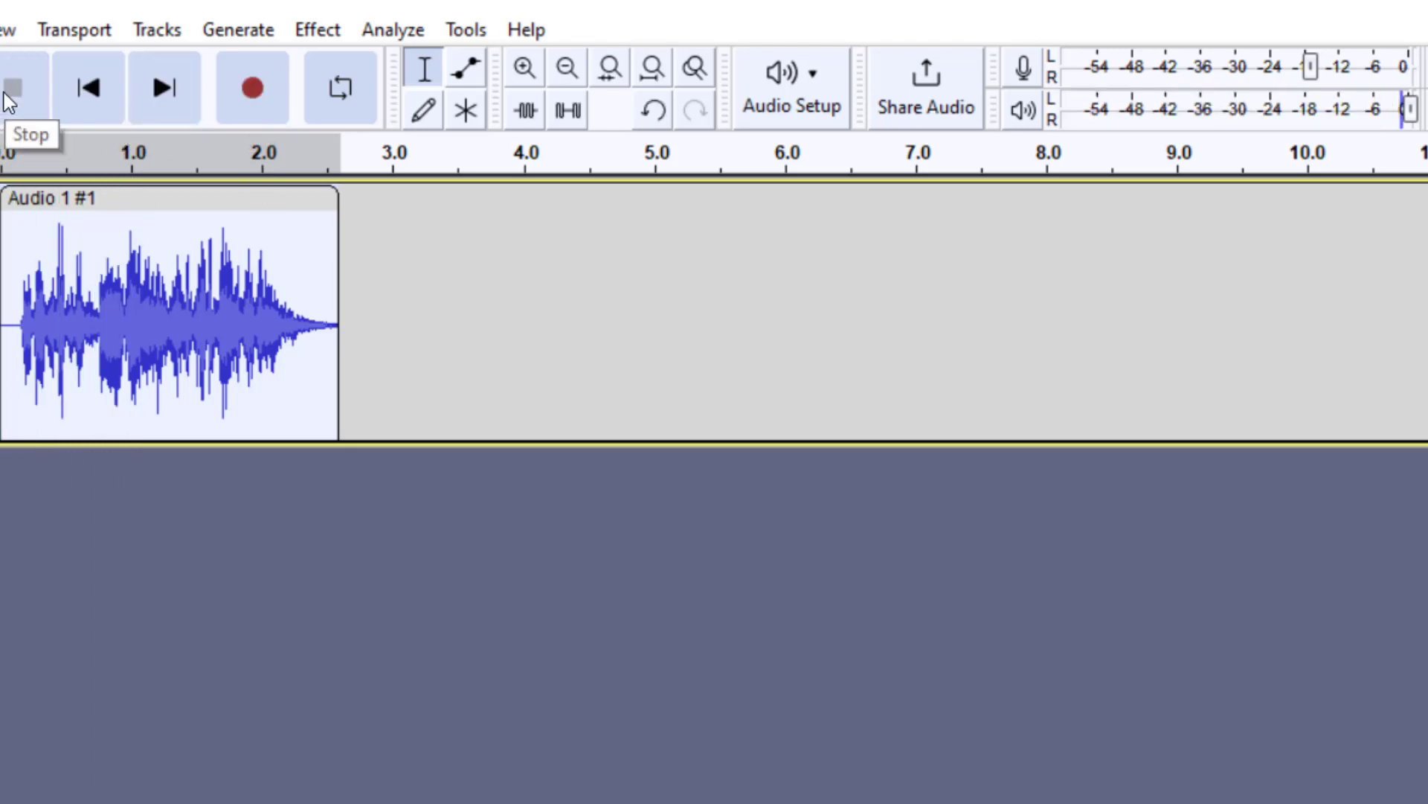
pyautogui.moveTo(43, 101)
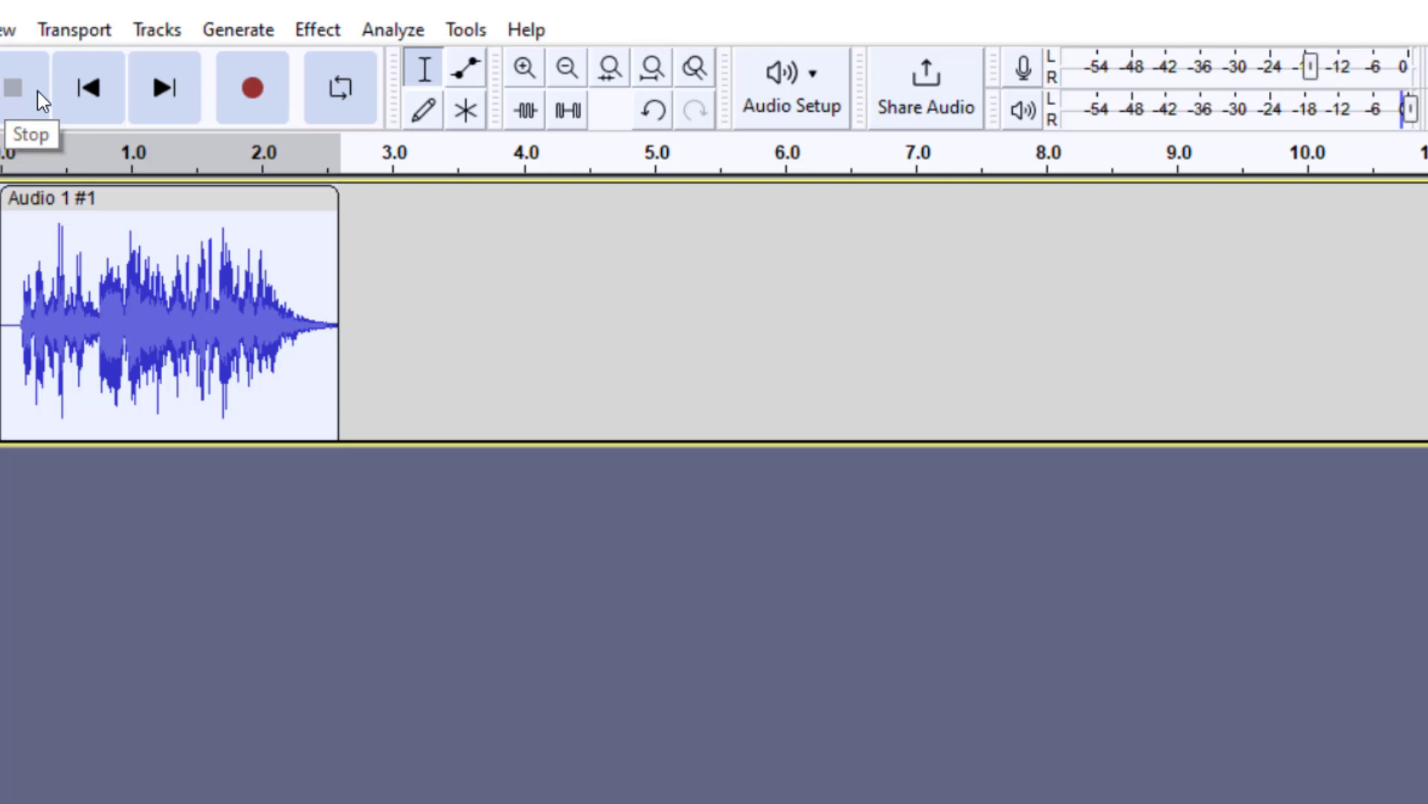